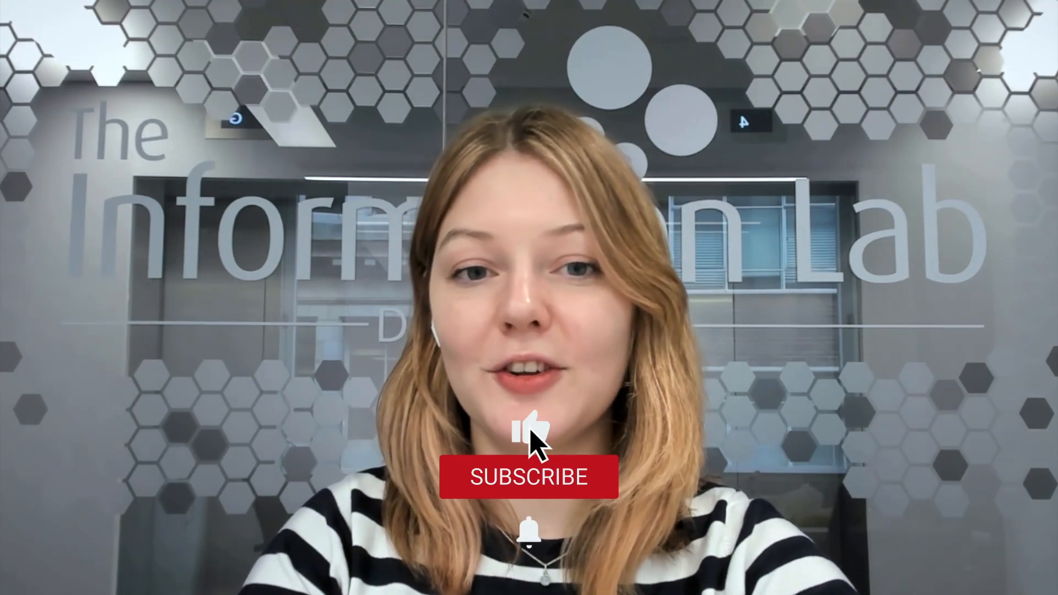
- Show the In/Out tool category for the new empty workflow
left_click(529, 476)
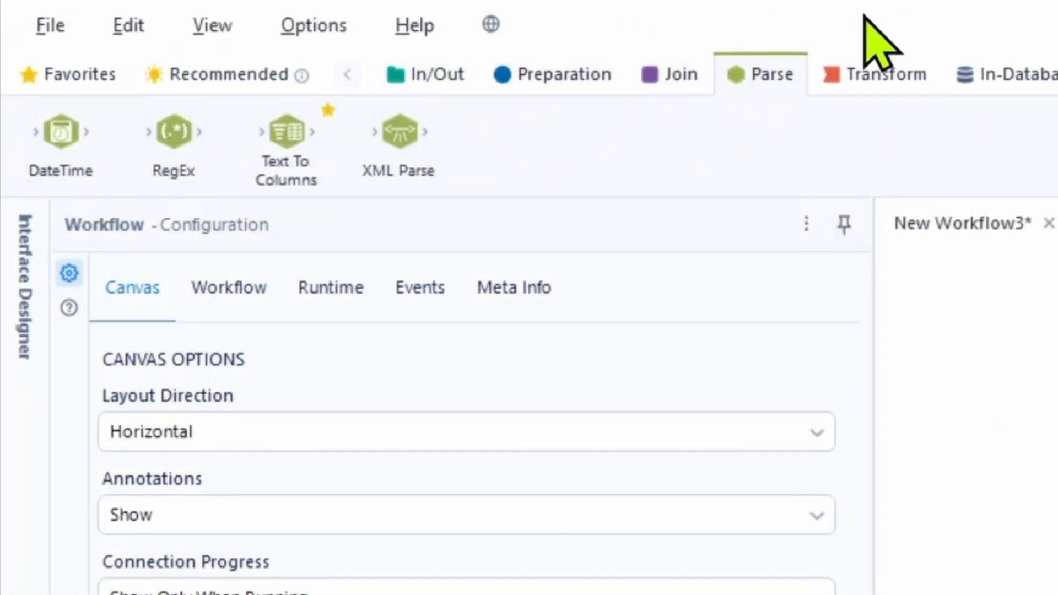
left_click(426, 74)
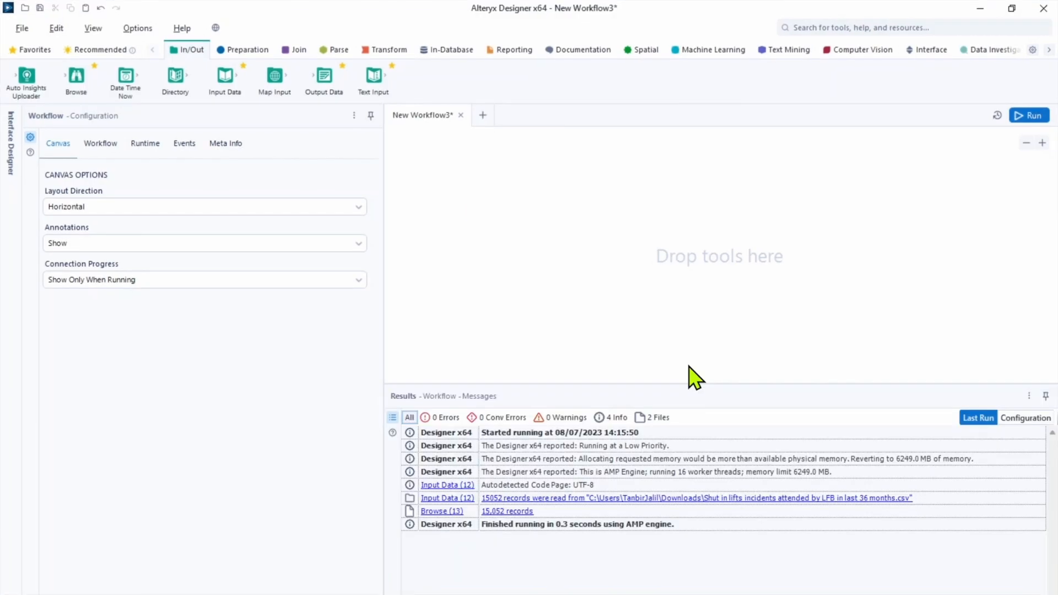
mouse_move(477, 241)
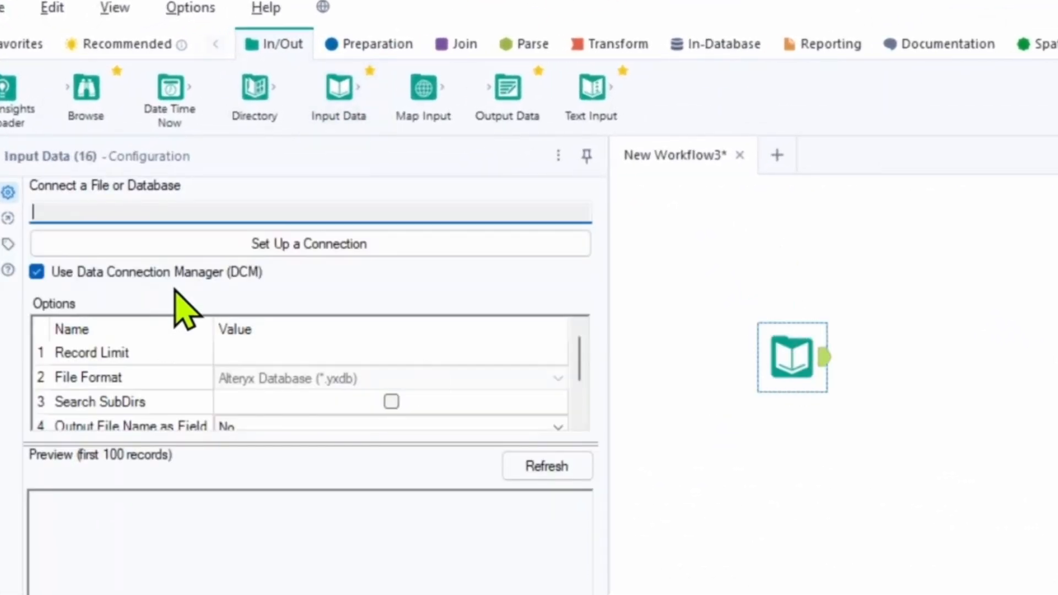
- Connect the Input Data tool to the recent LFB shut-in-lifts incidents CSV file
left_click(309, 243)
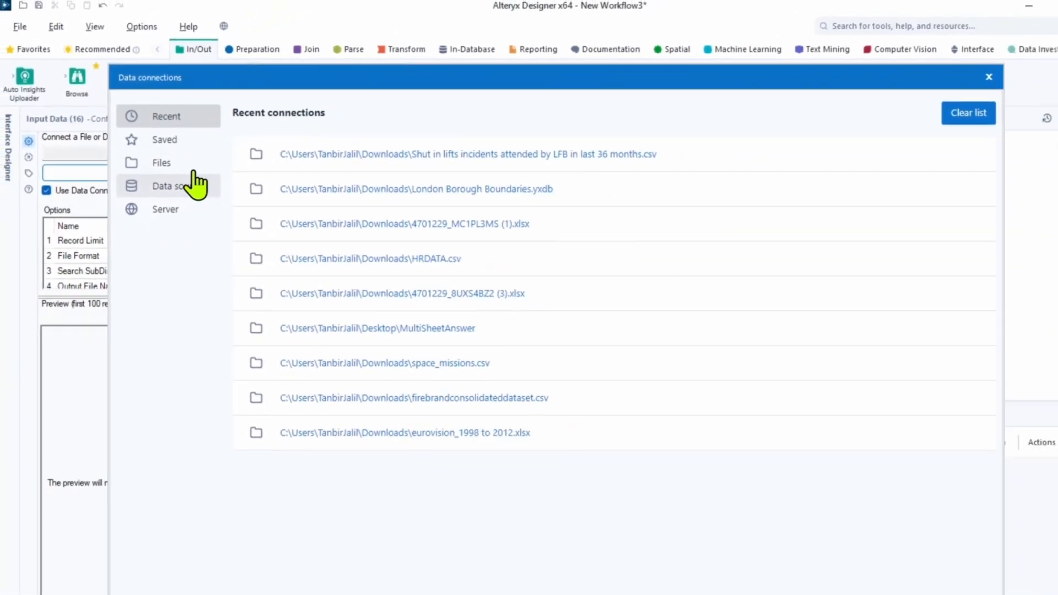
left_click(161, 162)
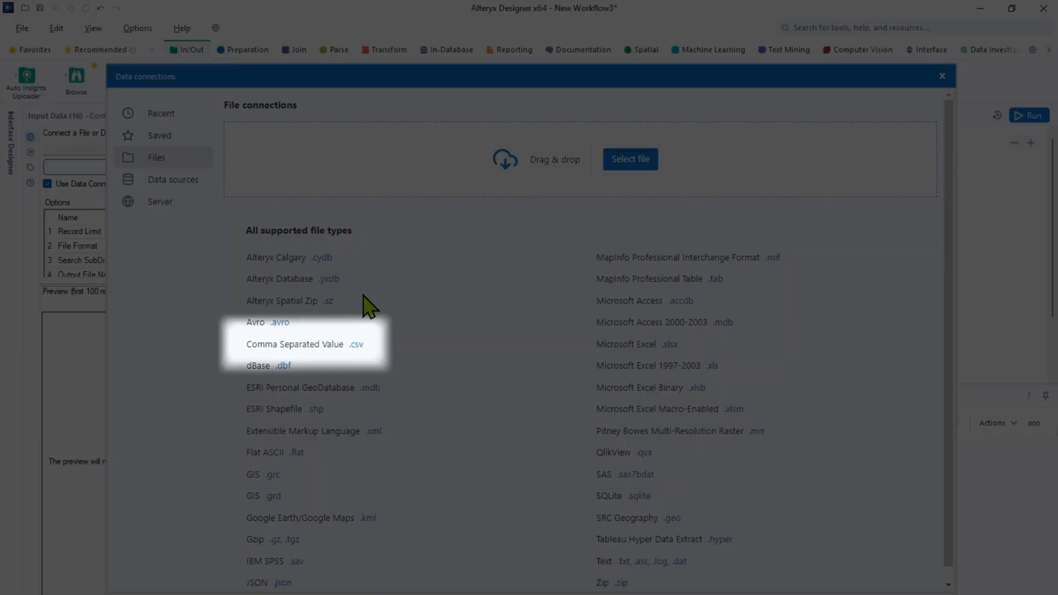
left_click(160, 112)
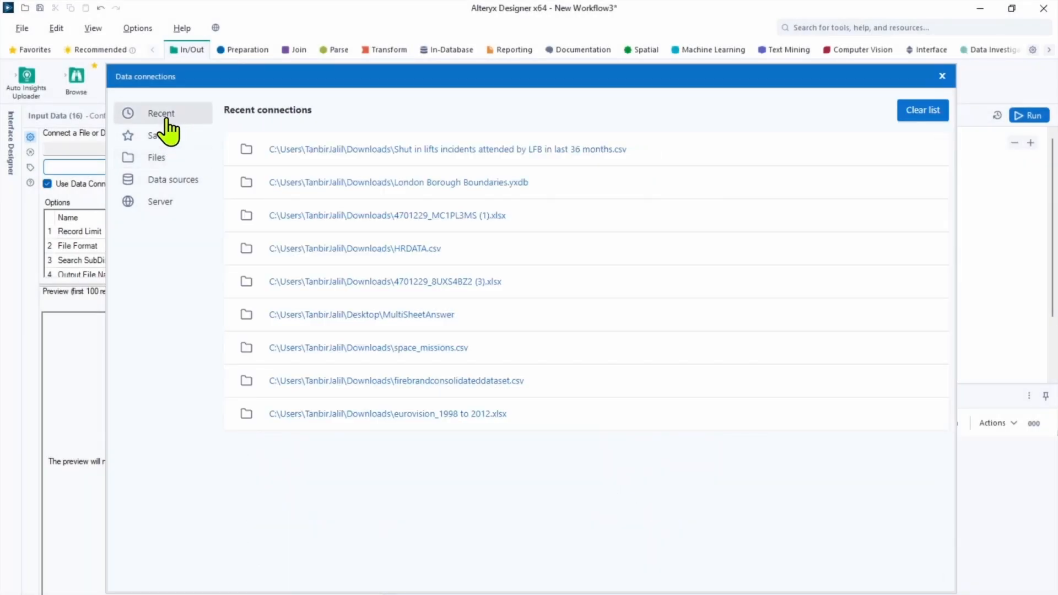
left_click(449, 149)
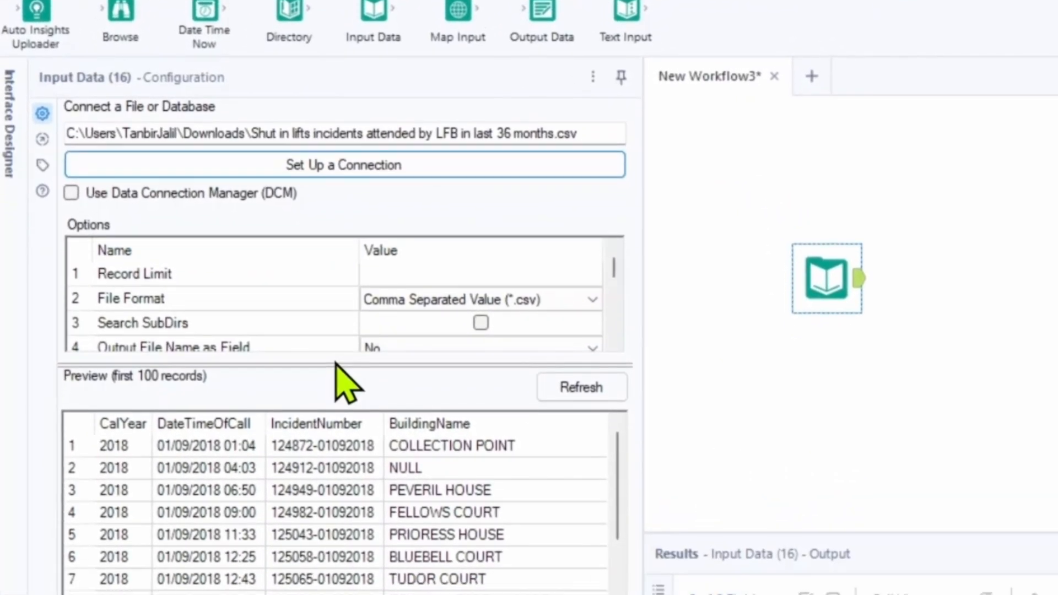
scroll("down", 3)
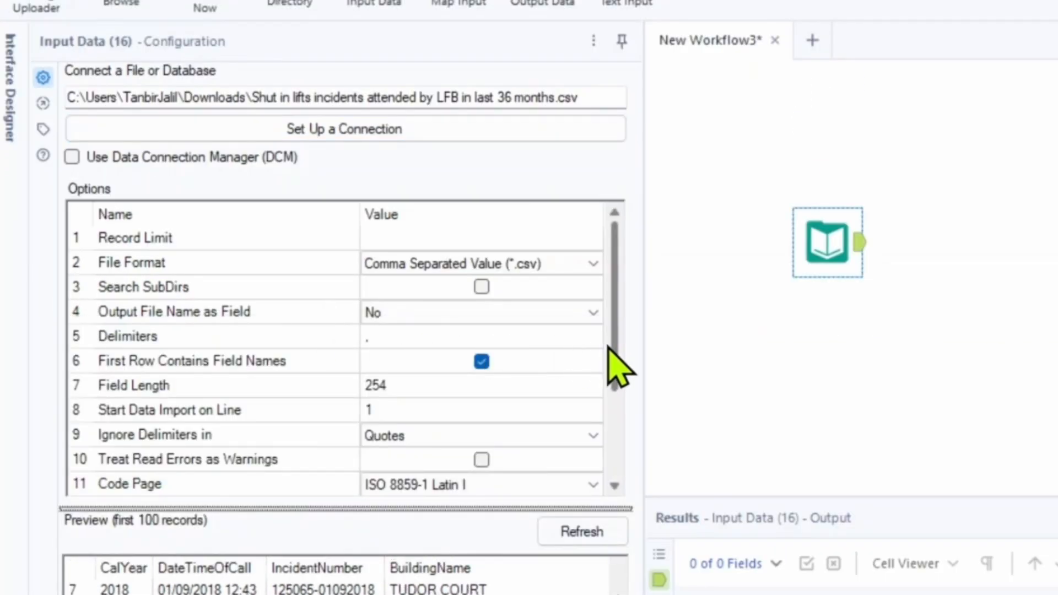
scroll("down", 3)
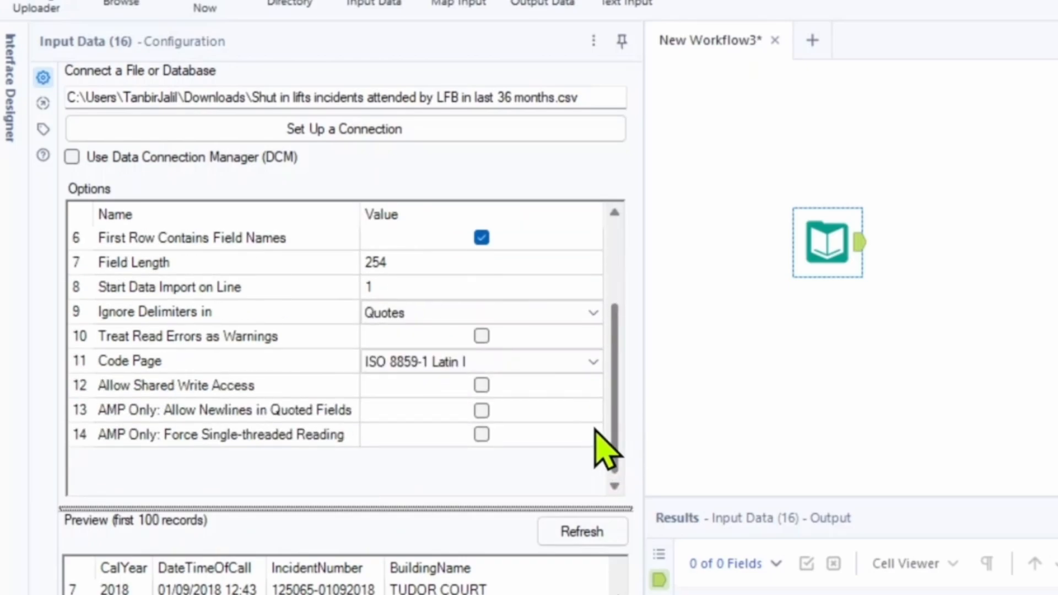
scroll("up", 3)
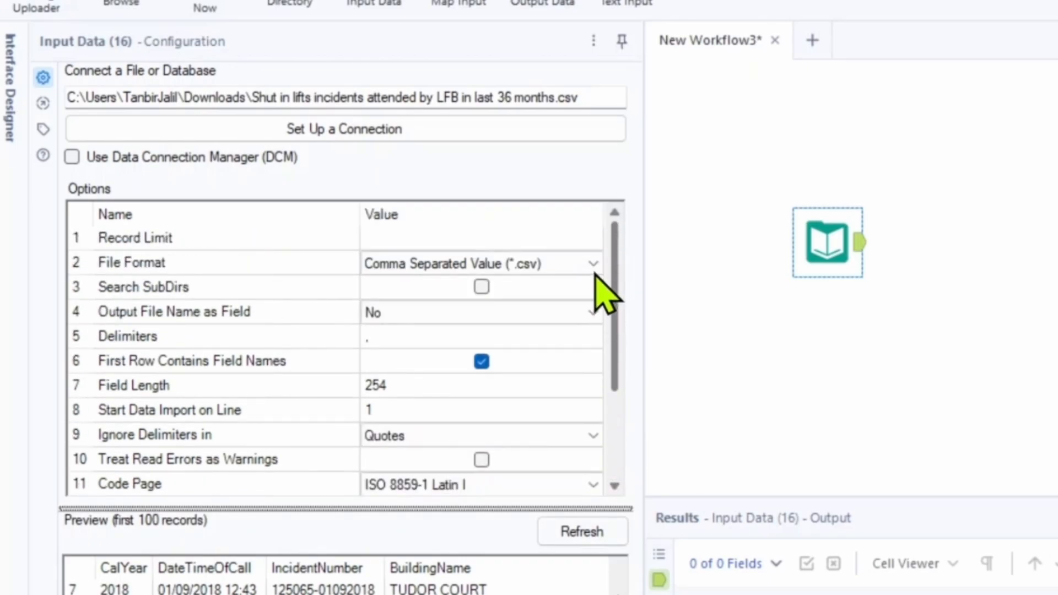
mouse_move(617, 381)
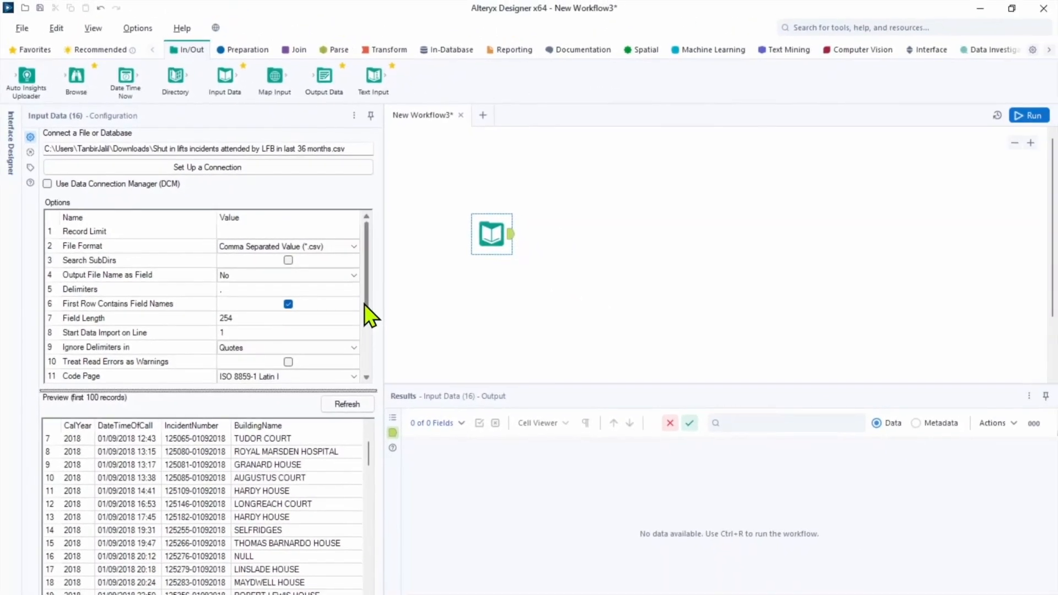
mouse_move(373, 74)
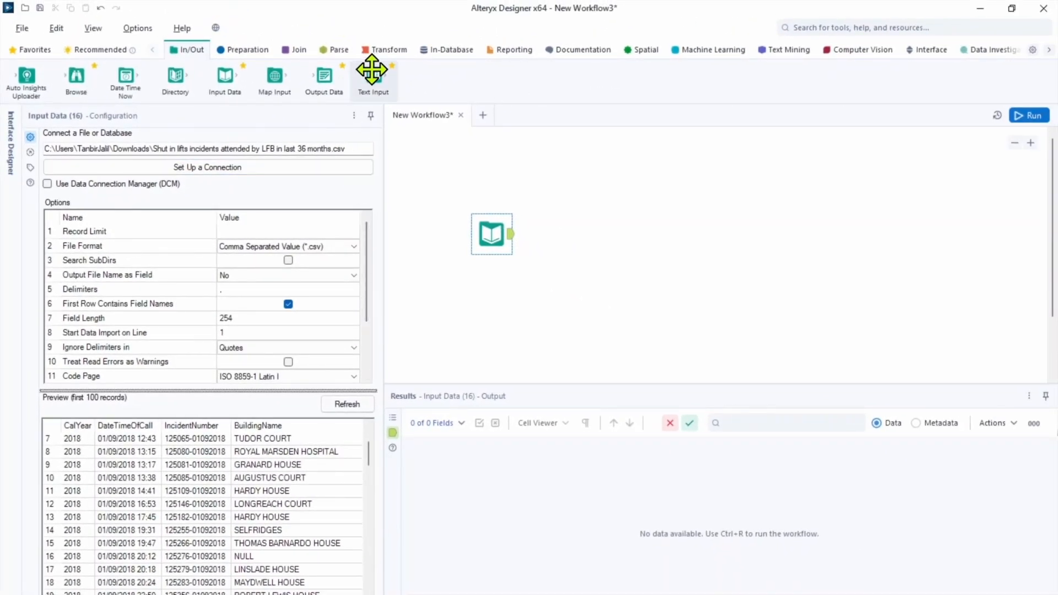
mouse_move(250, 118)
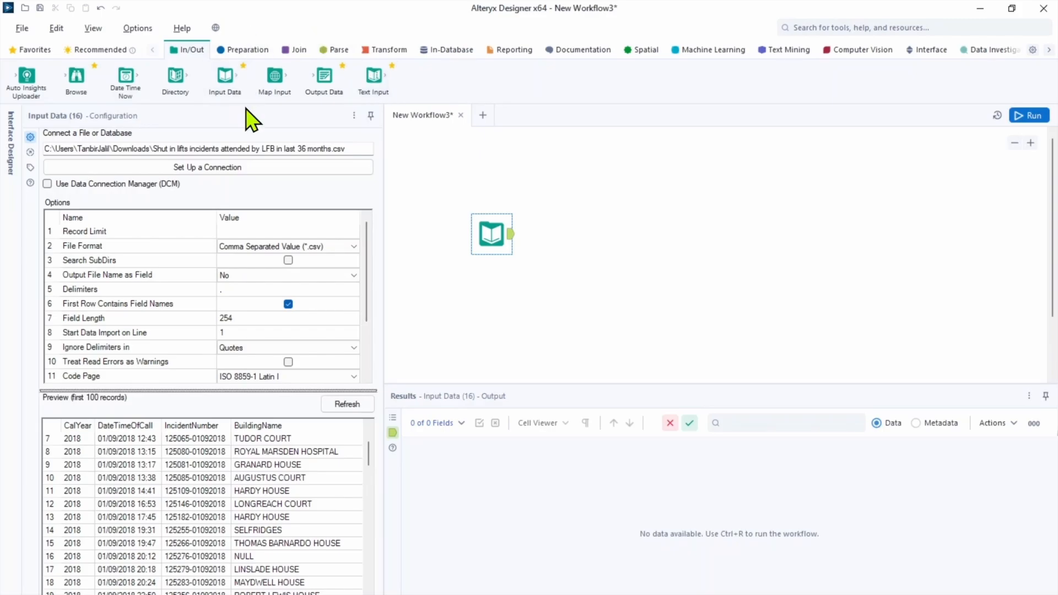
mouse_move(375, 305)
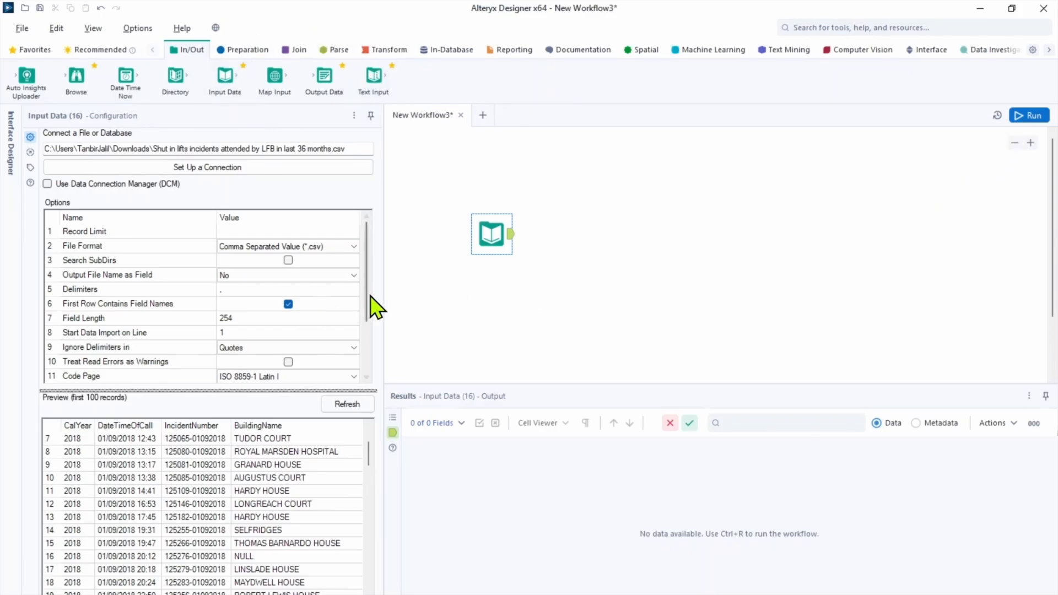
mouse_move(1029, 115)
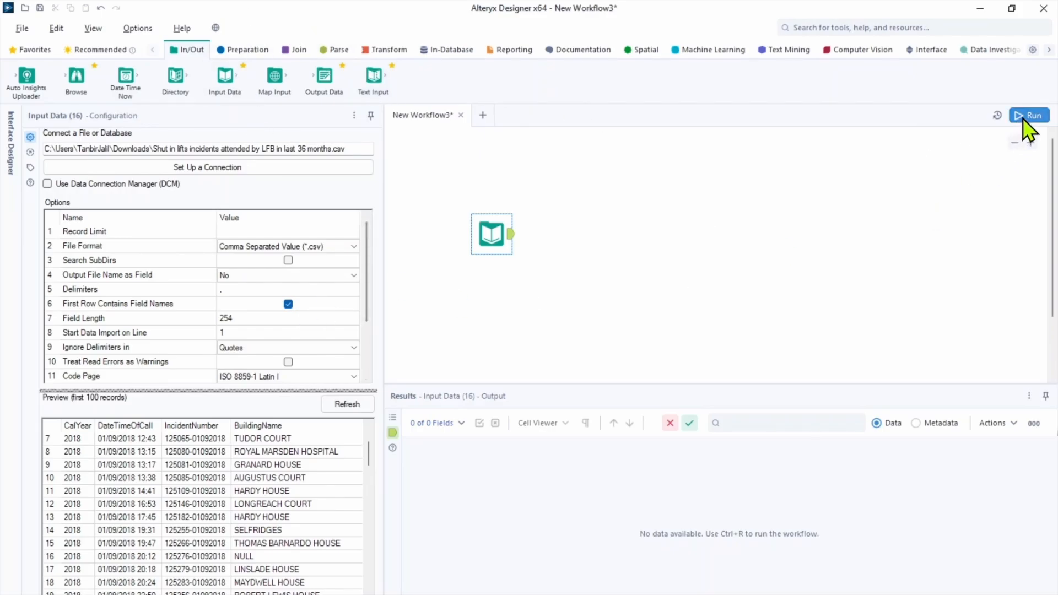
- Run the workflow to load the 15,052 lift incident records into the results
left_click(1029, 114)
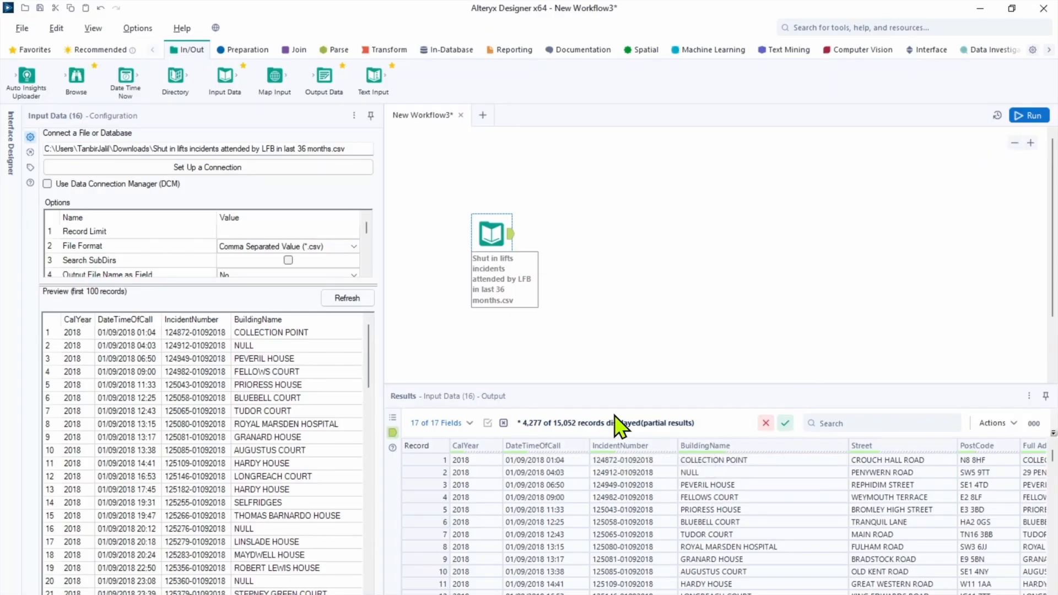
mouse_move(591, 423)
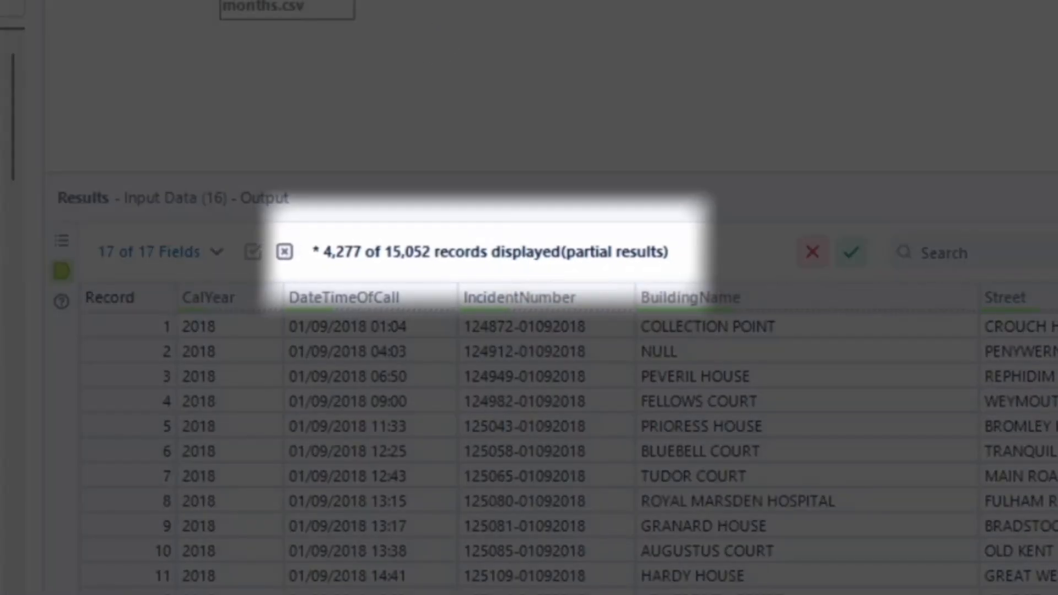
mouse_move(600, 296)
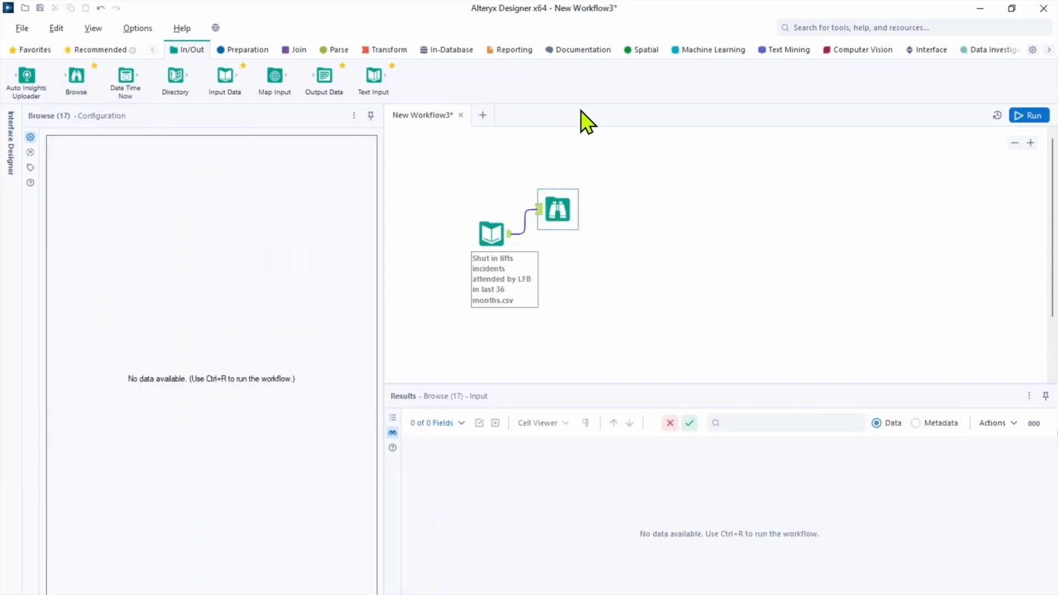
- Run the workflow into the Browse tool and view the BuildingName field profile
left_click(1029, 115)
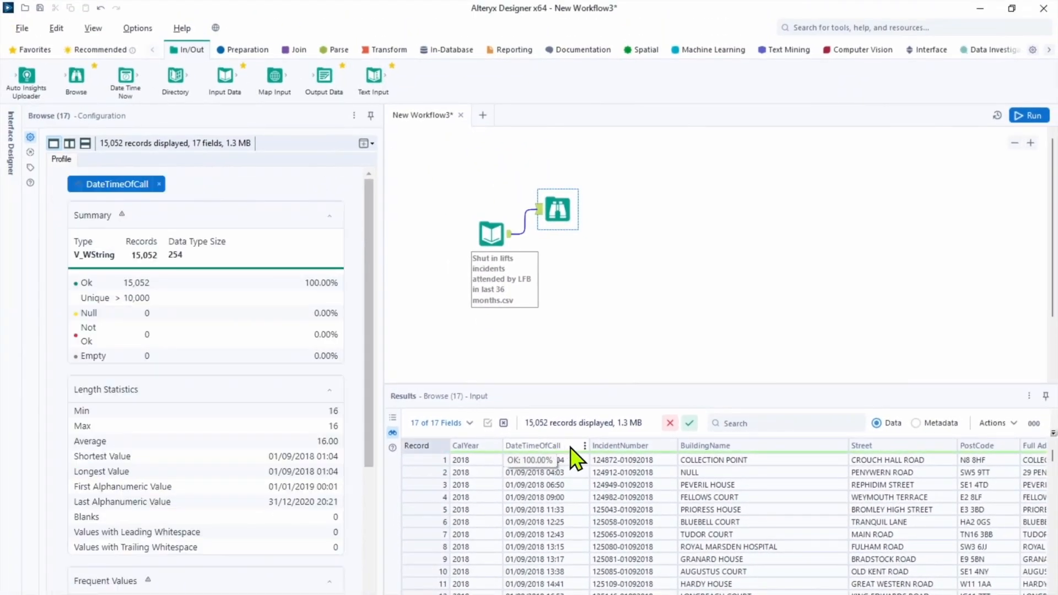
left_click(704, 445)
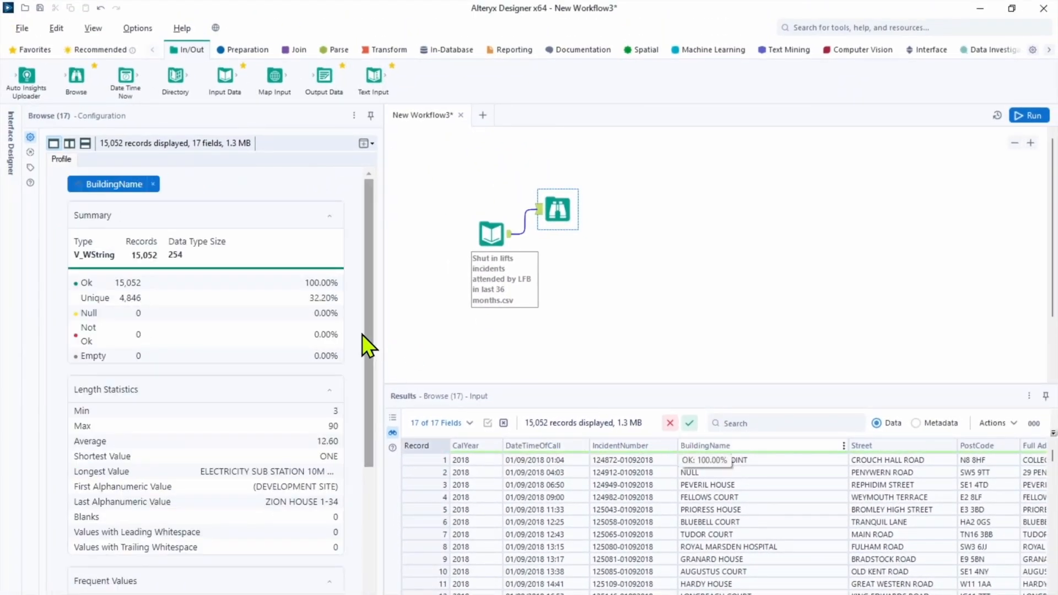
mouse_move(219, 412)
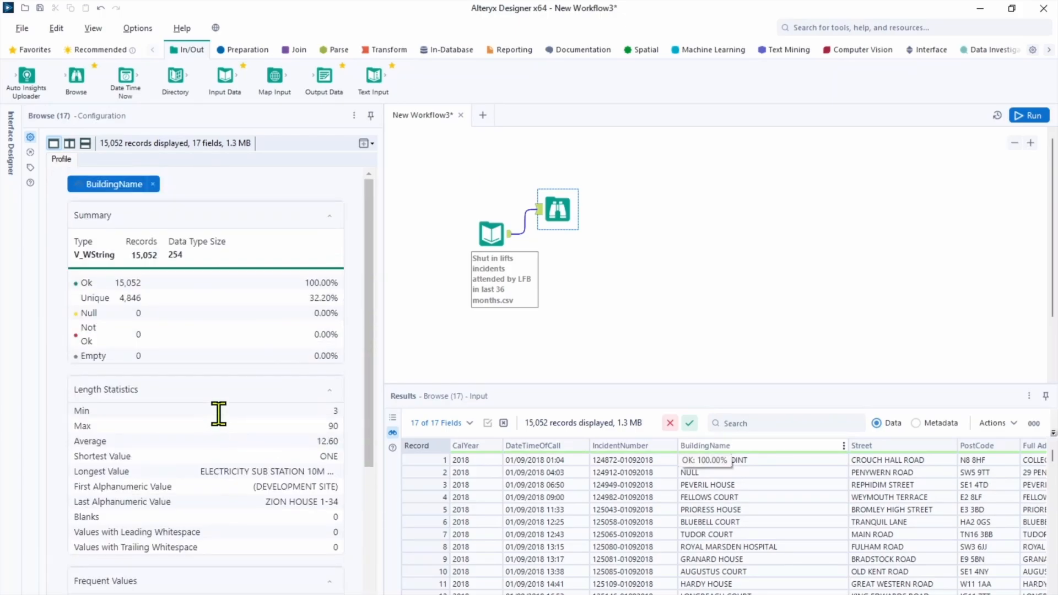
mouse_move(196, 305)
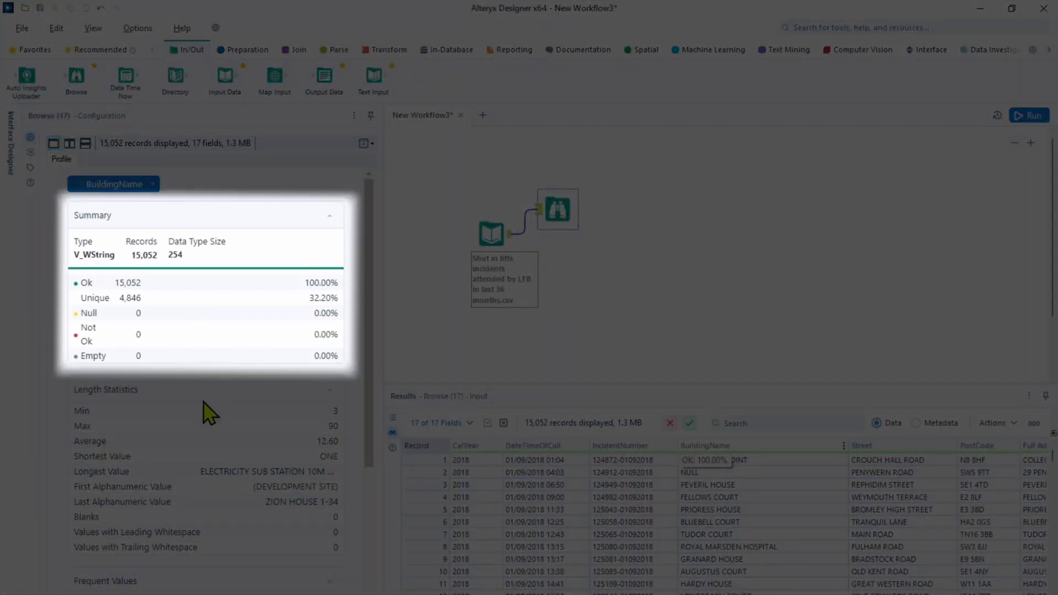
scroll("down", 3)
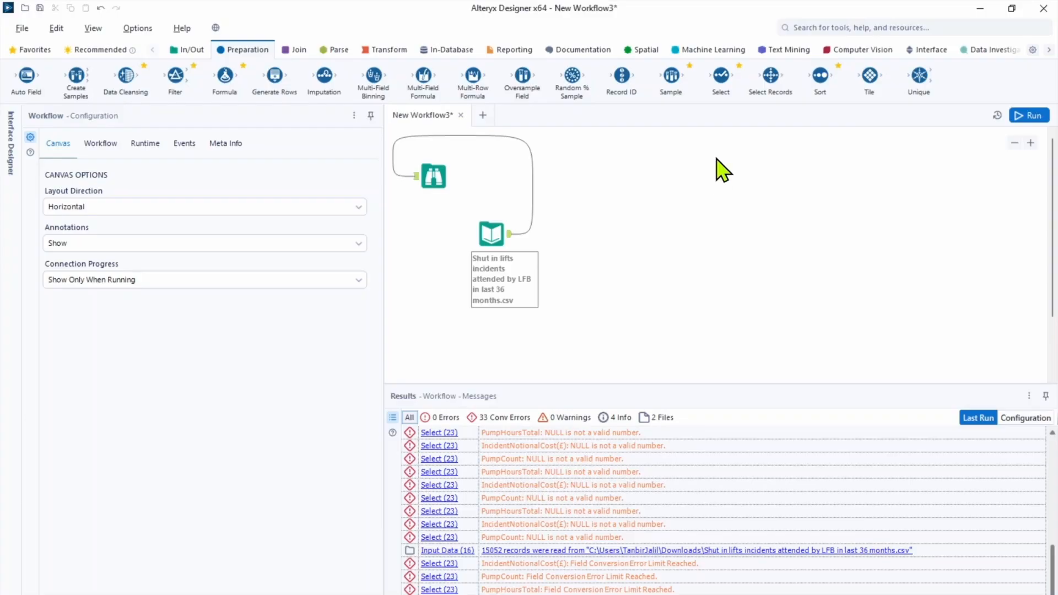
mouse_move(719, 158)
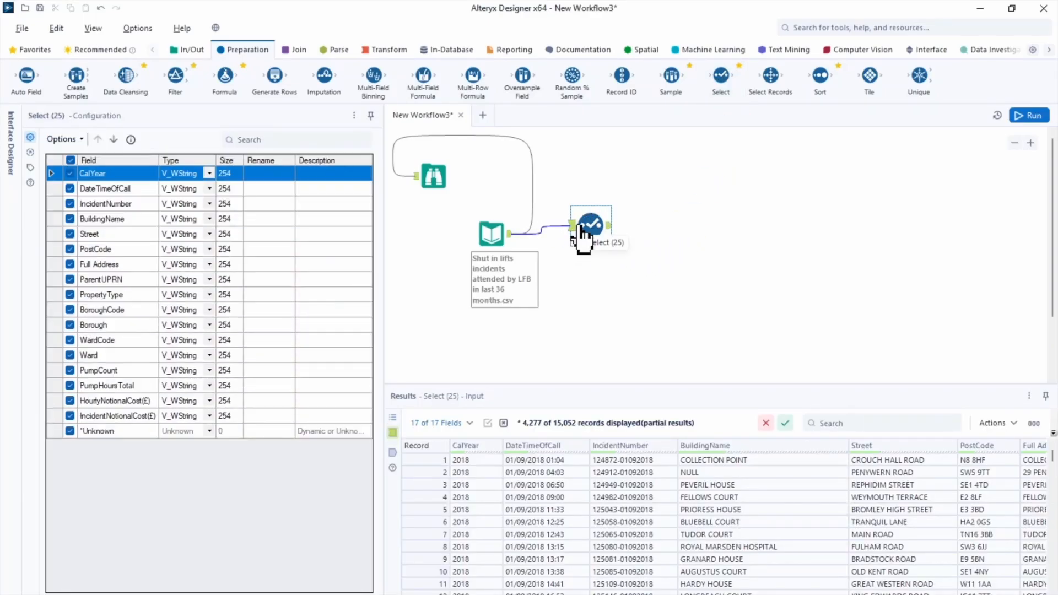
mouse_move(585, 212)
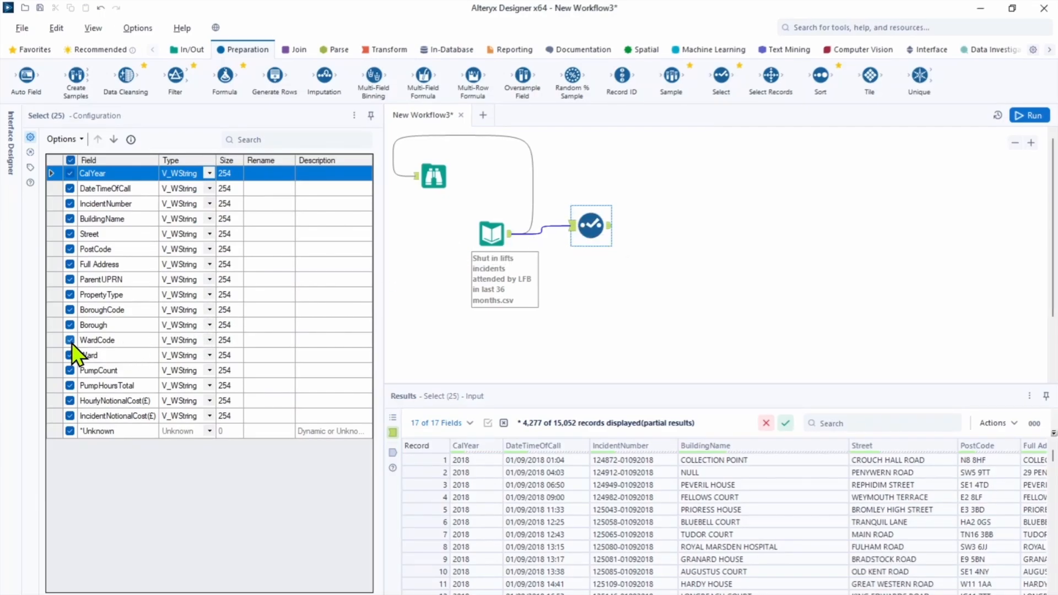
- Drop WardCode and set PumpCount, PumpHoursTotal and both notional cost fields to Double
left_click(70, 339)
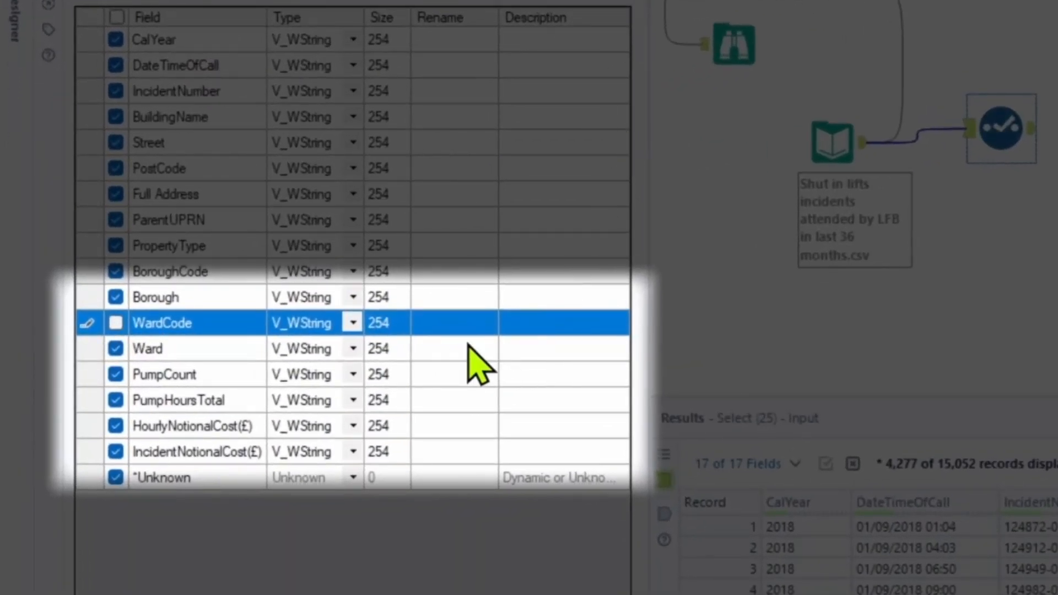
mouse_move(296, 432)
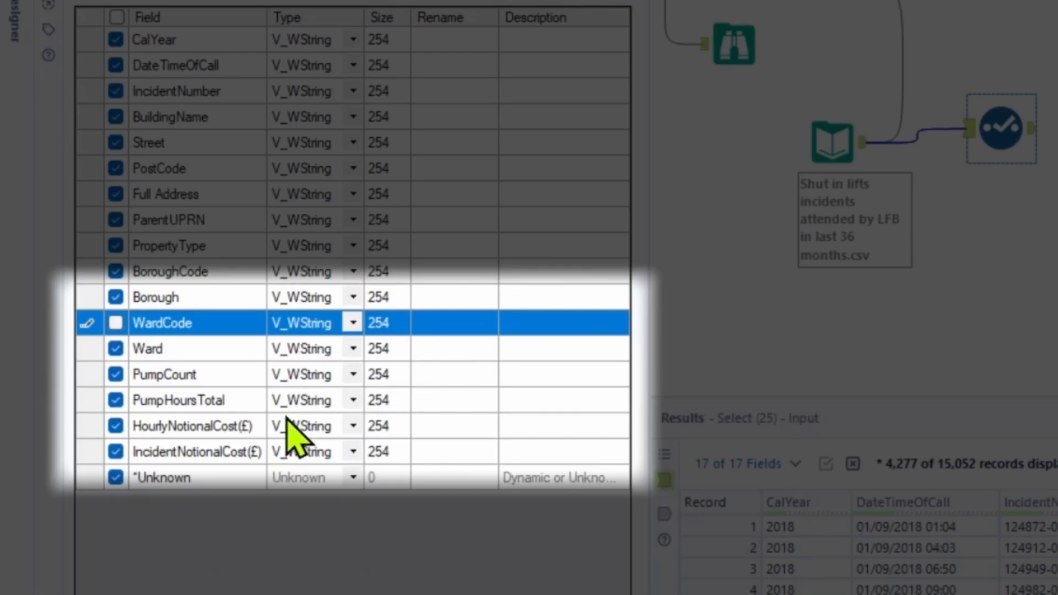
mouse_move(341, 411)
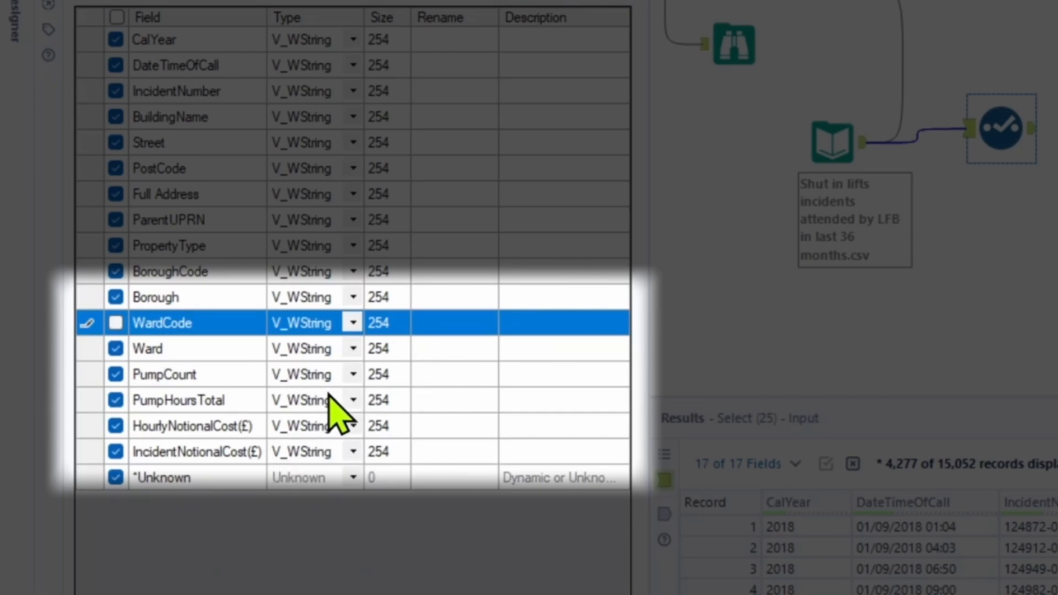
left_click(352, 375)
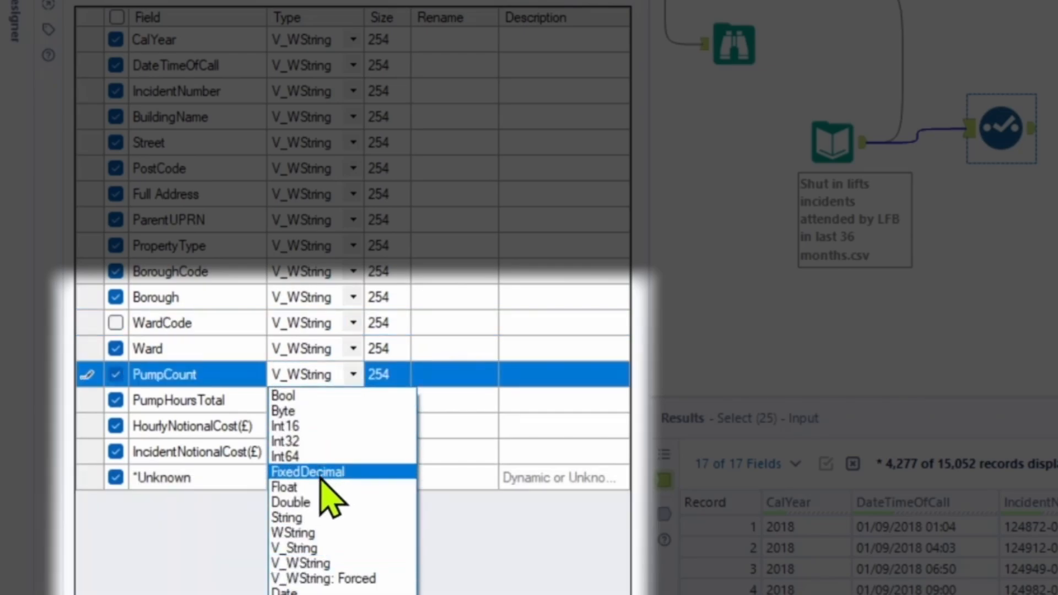
left_click(291, 503)
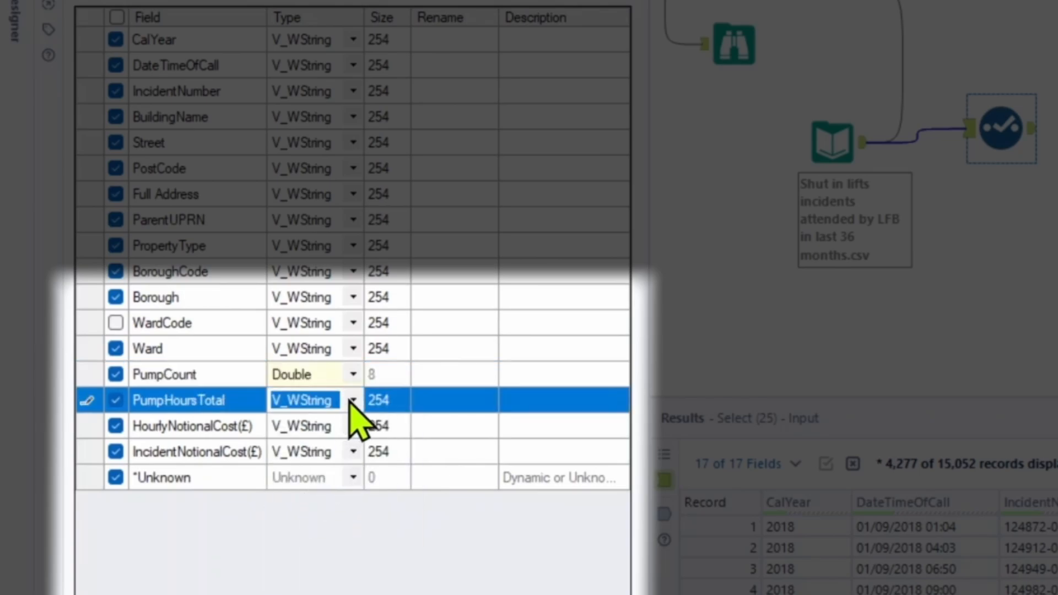
left_click(291, 399)
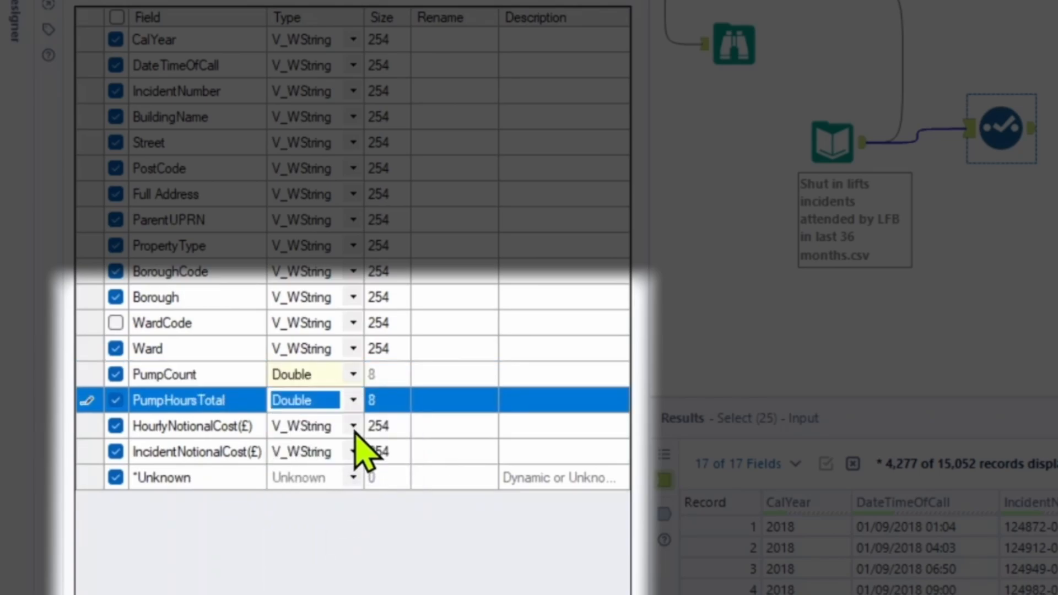
left_click(304, 426)
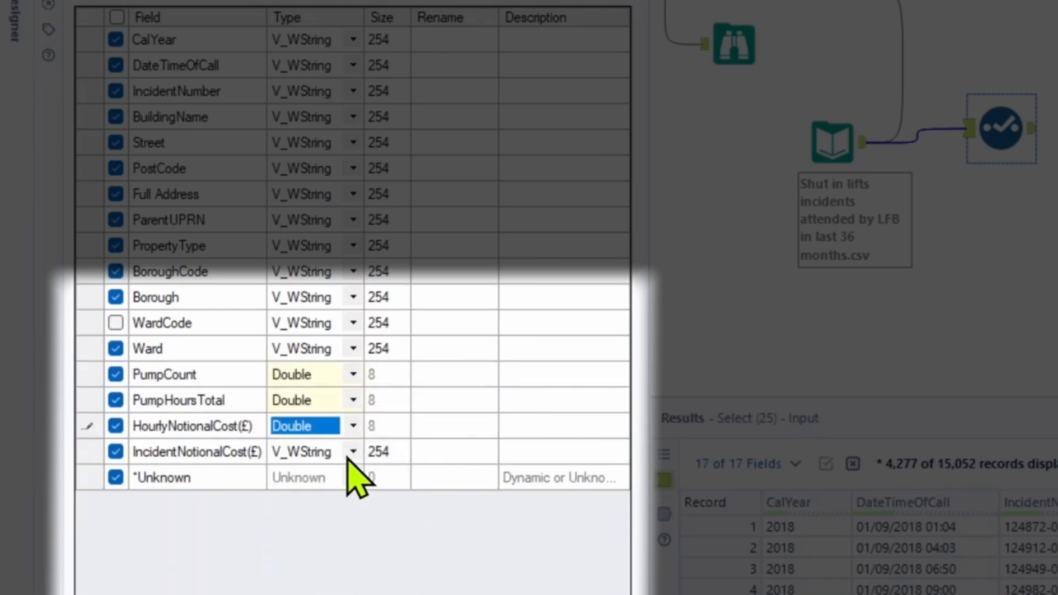
left_click(314, 452)
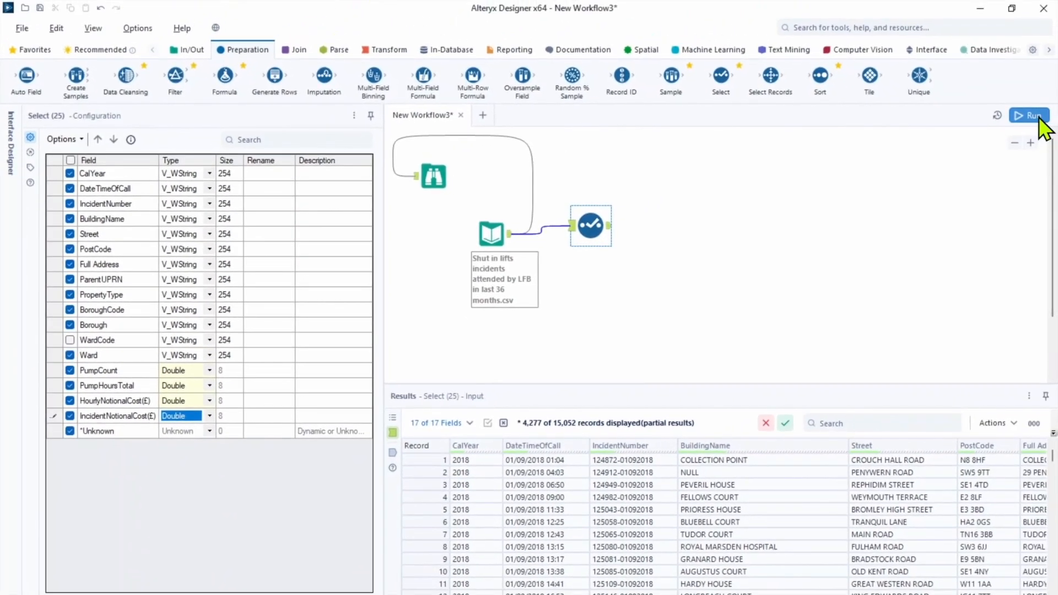
- Run the workflow and review the Select tool's 16-field output
left_click(1030, 115)
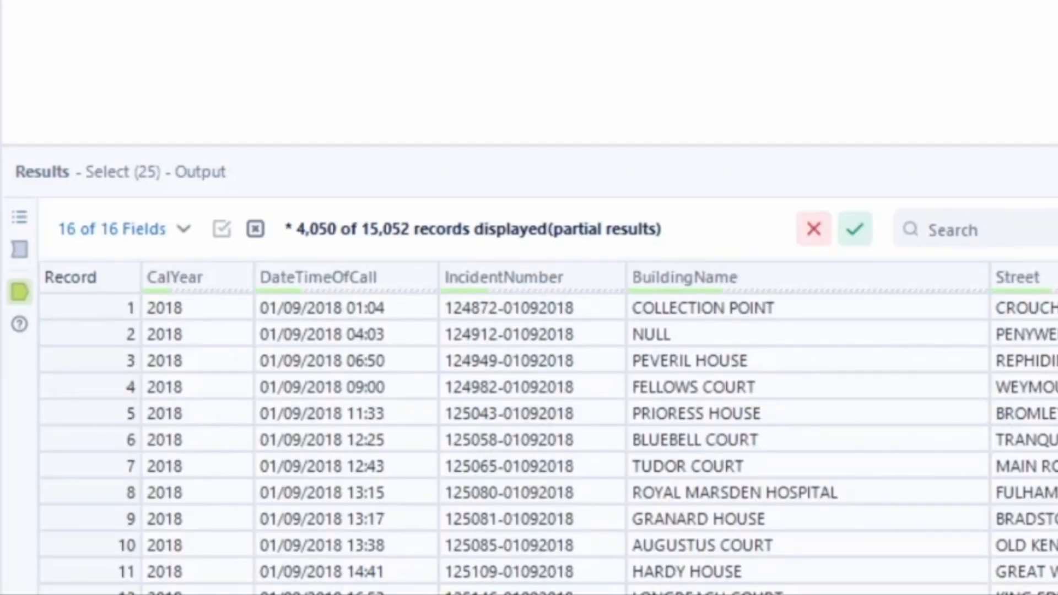
scroll("right", 3)
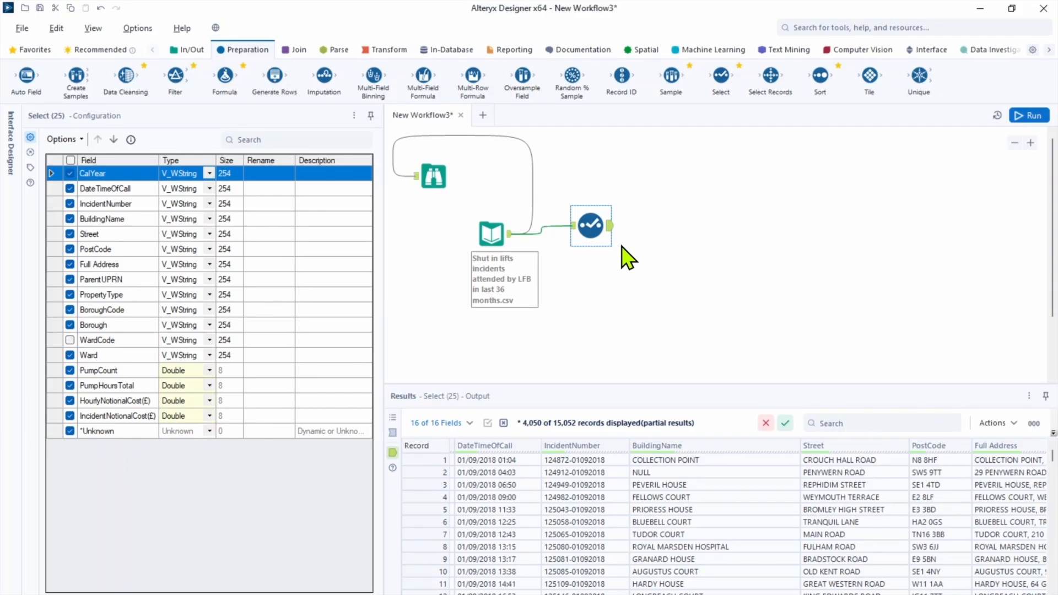
mouse_move(176, 77)
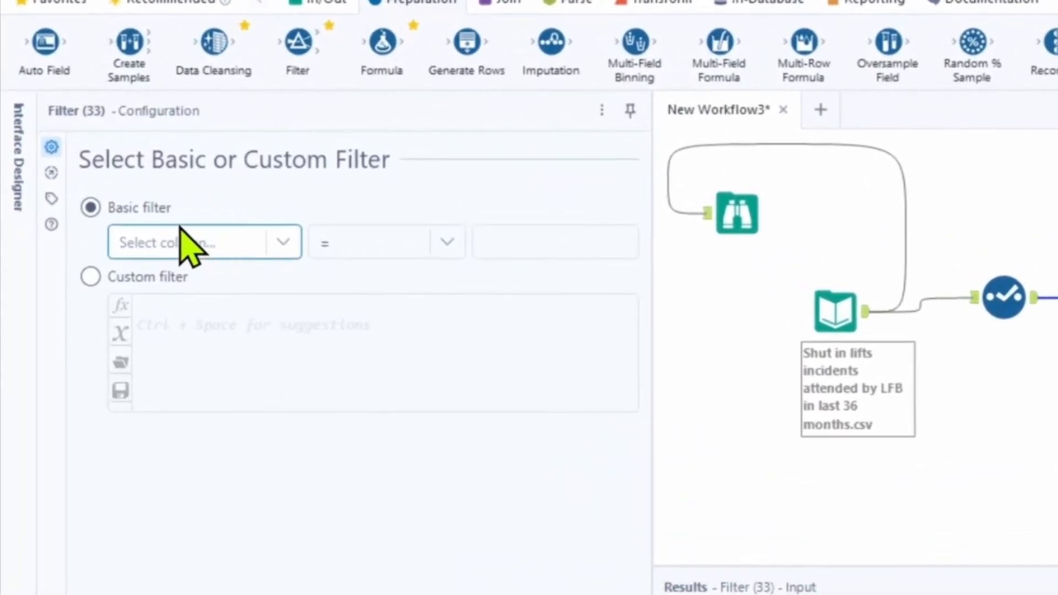
- Set a Basic filter keeping records where PumpCount is not null and run the workflow
left_click(203, 243)
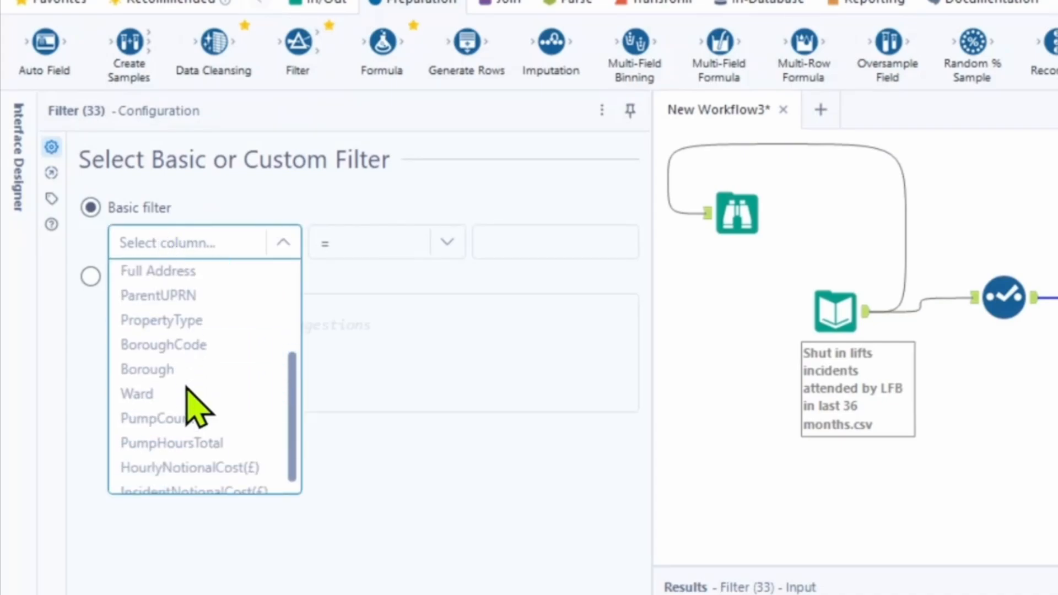
left_click(157, 418)
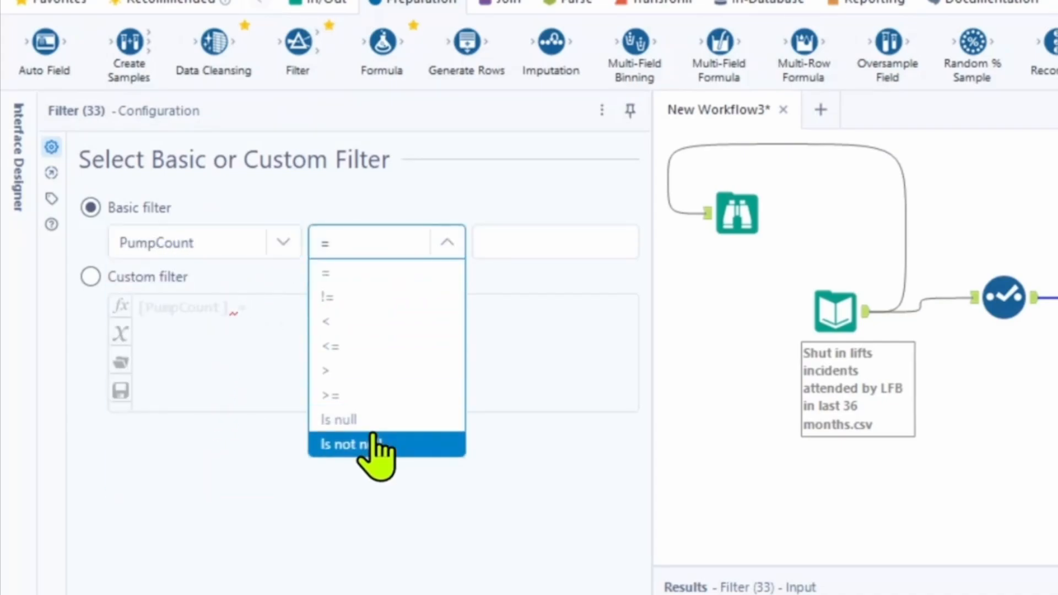
left_click(345, 444)
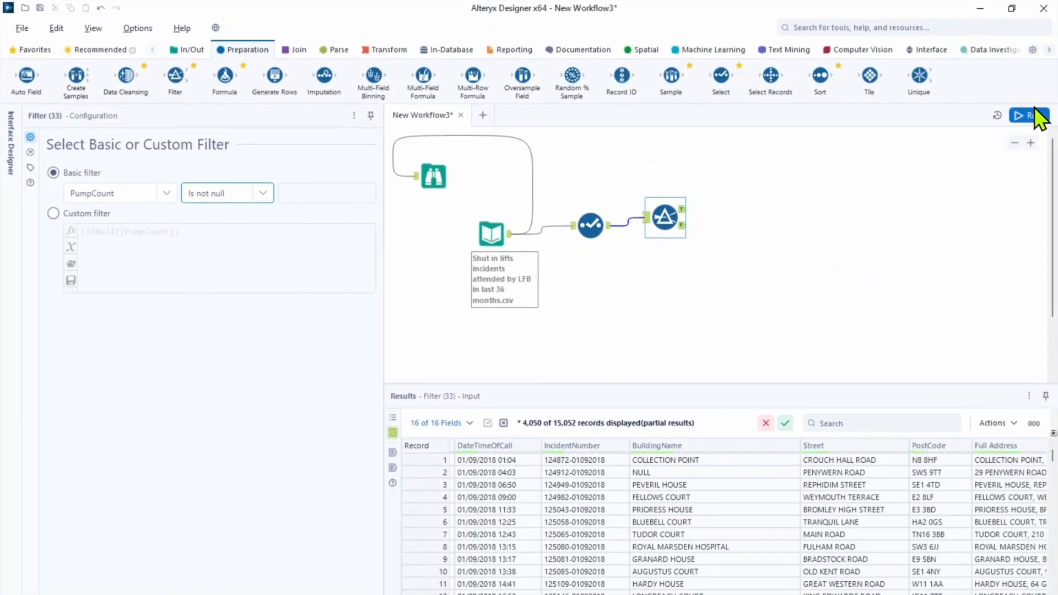
left_click(1025, 115)
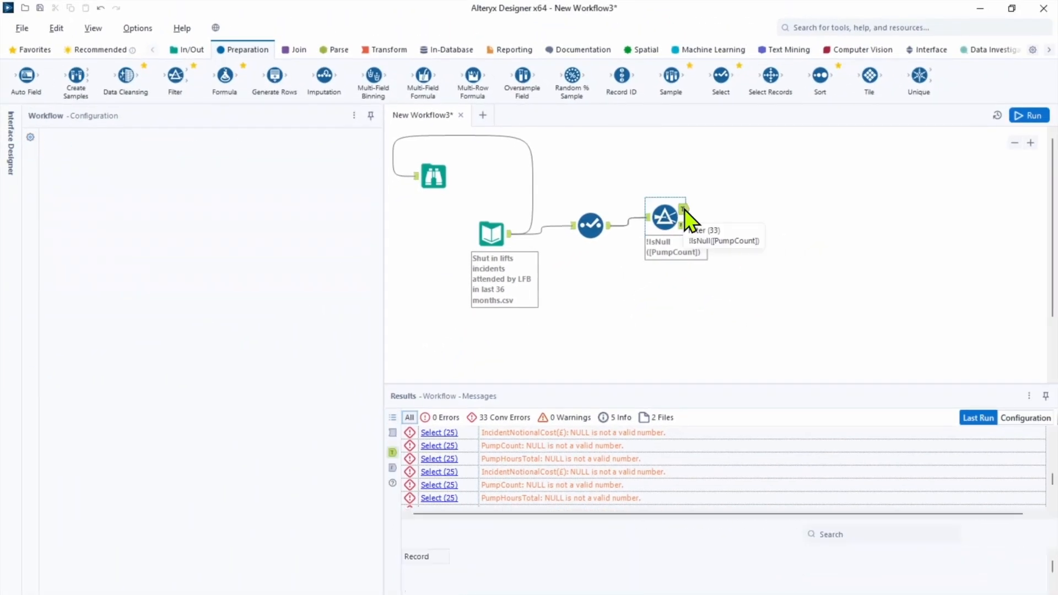
- Inspect the filter's True output and the 150 null-PumpCount records on the False output
left_click(664, 216)
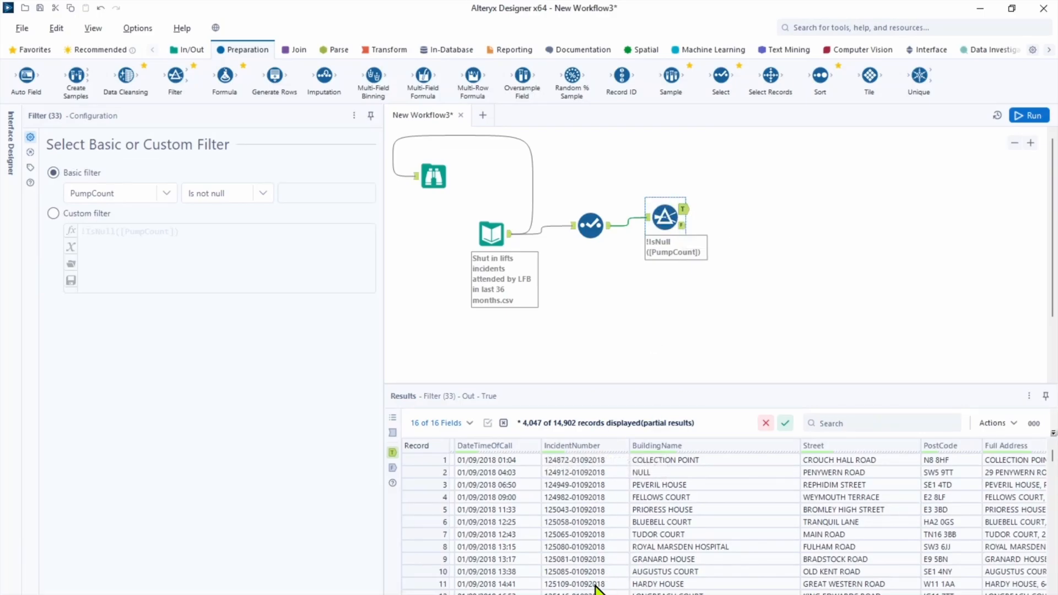
mouse_move(696, 236)
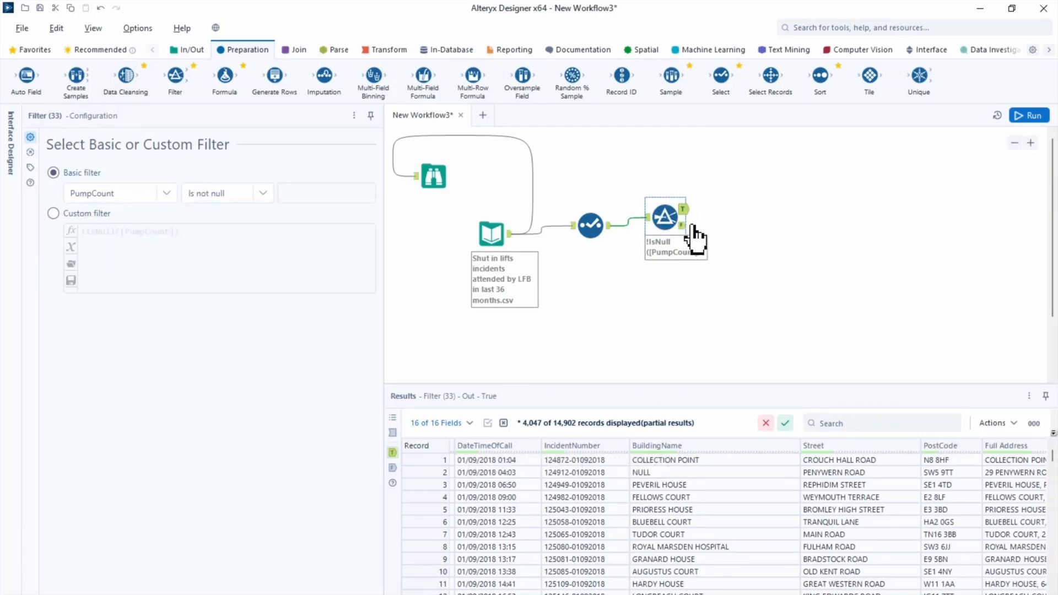
left_click(681, 226)
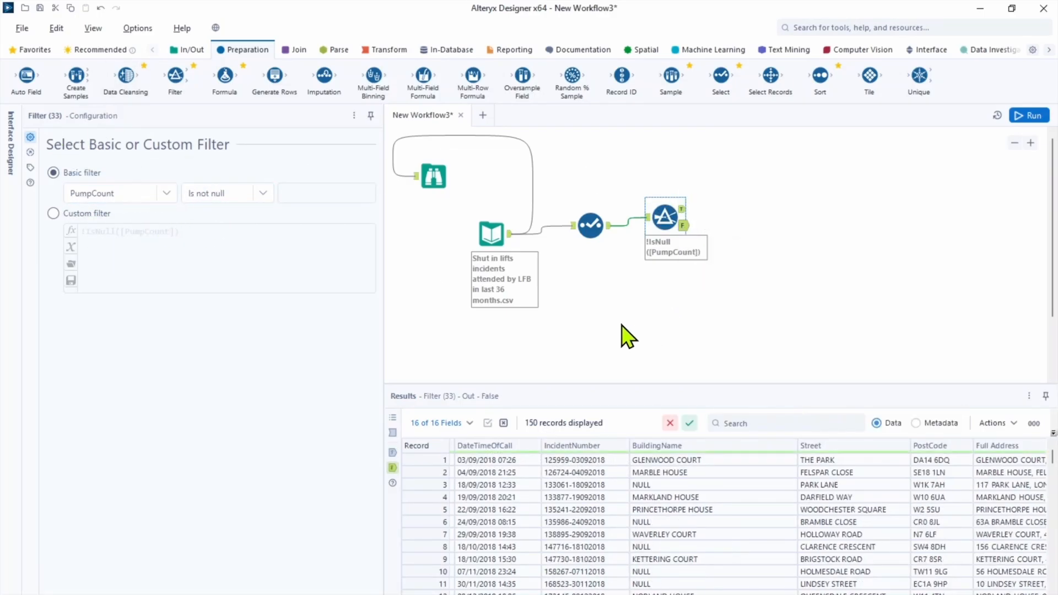
mouse_move(374, 236)
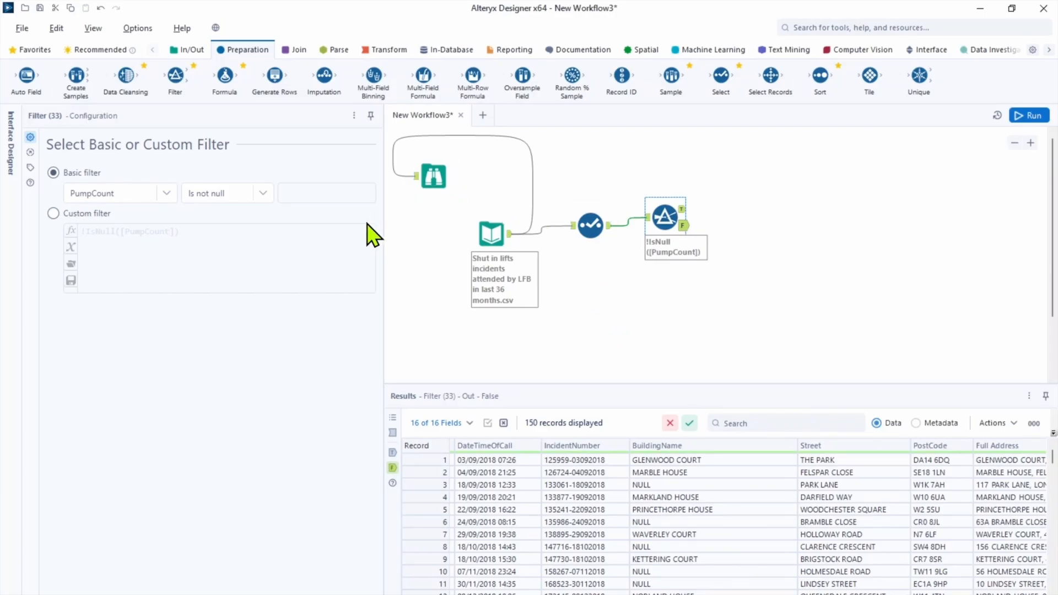
scroll("down", 3)
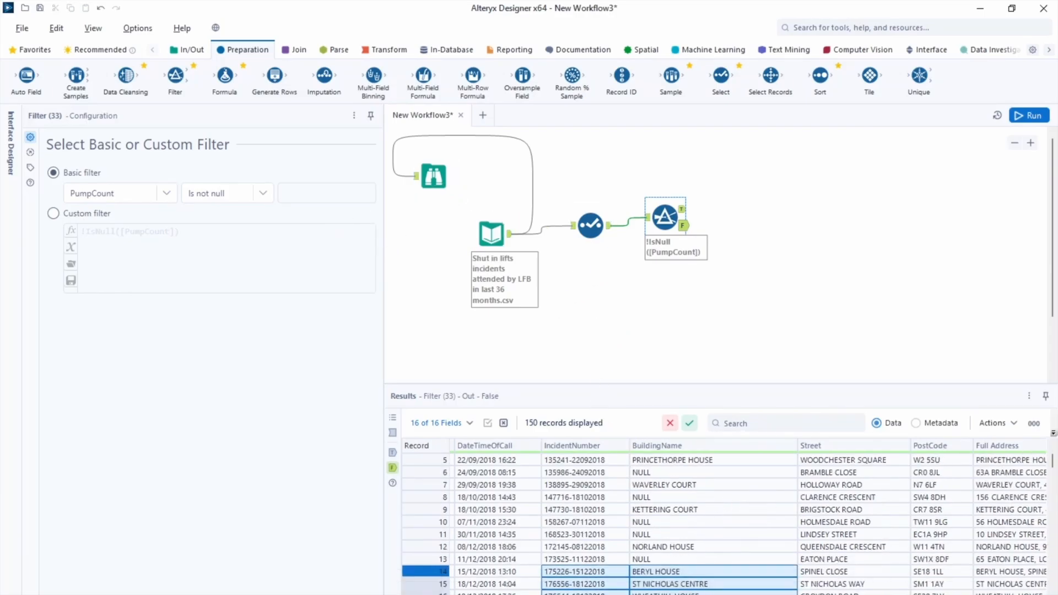
scroll("right", 3)
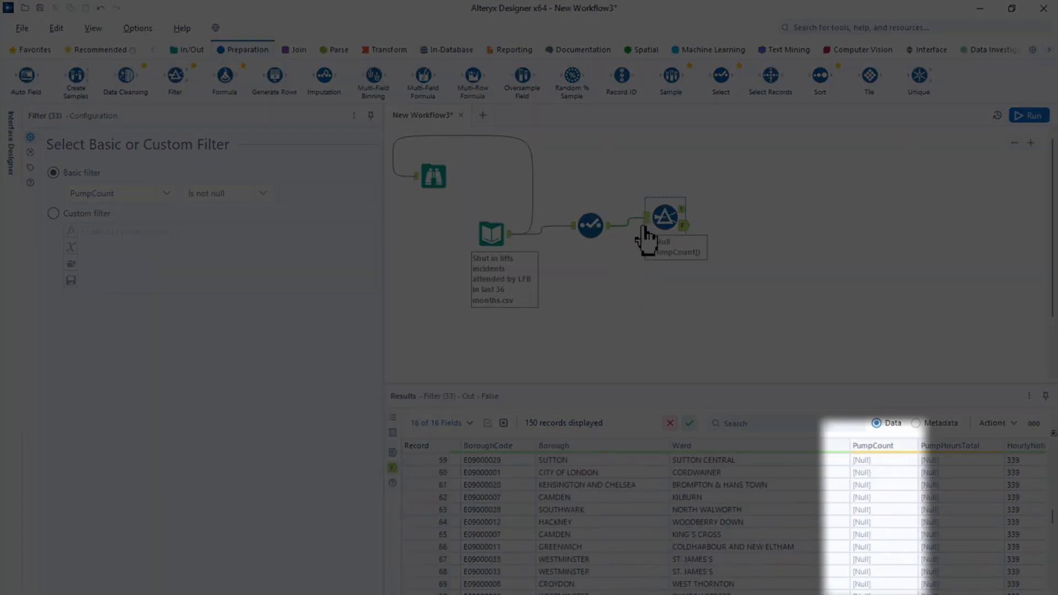
left_click(1029, 115)
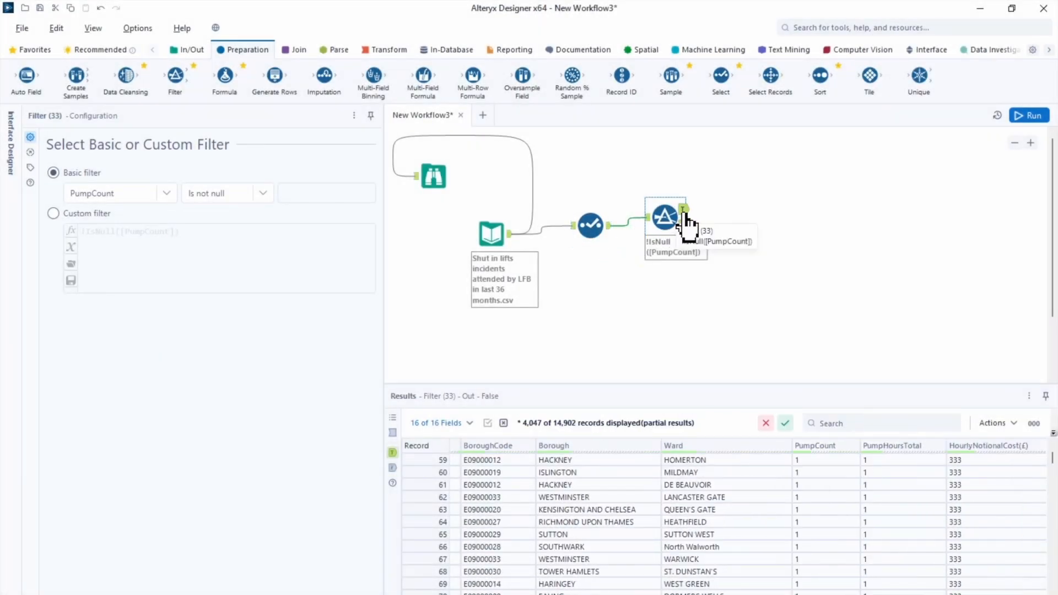
left_click(683, 209)
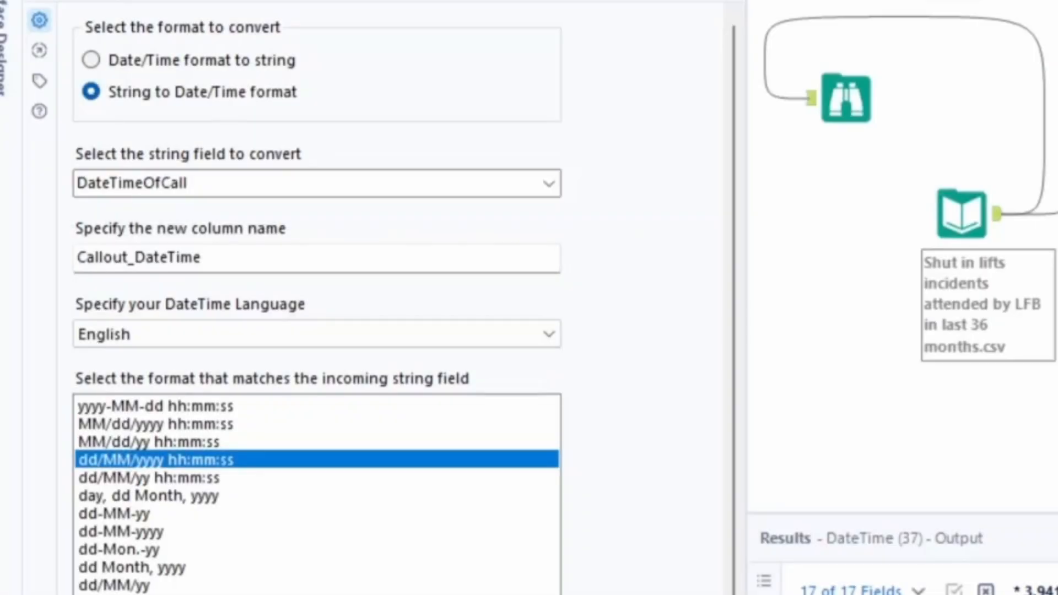
- Review the DateTime tool output parsing DateTimeOfCall into Callout_DateTime as dd/MM/yyyy hh:mm:ss
scroll("down", 3)
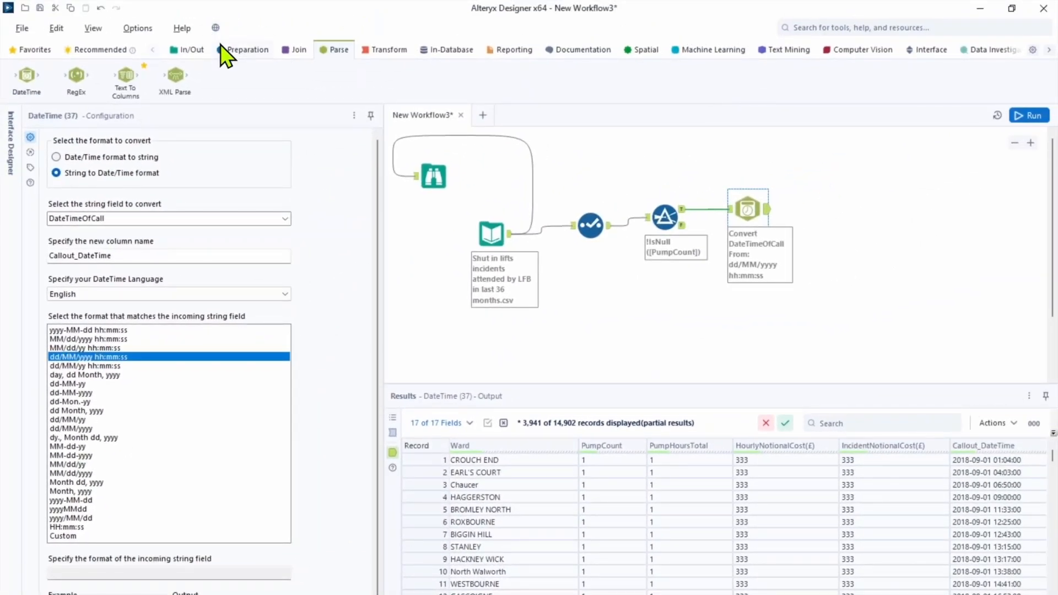
- Add a Select tool after the date conversion and move Callout_DateTime up near the start
left_click(247, 49)
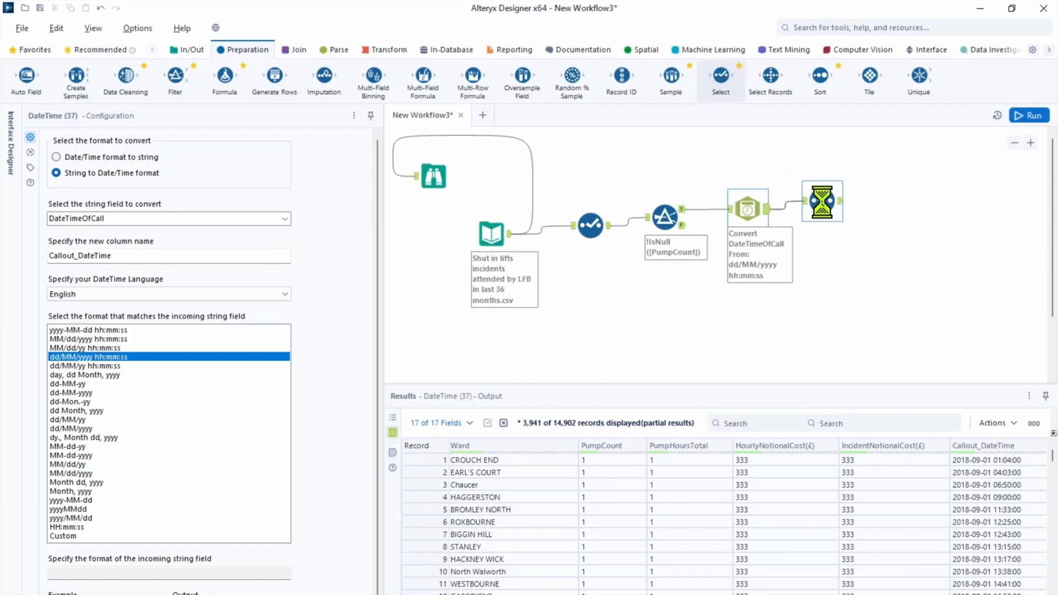
left_click(822, 201)
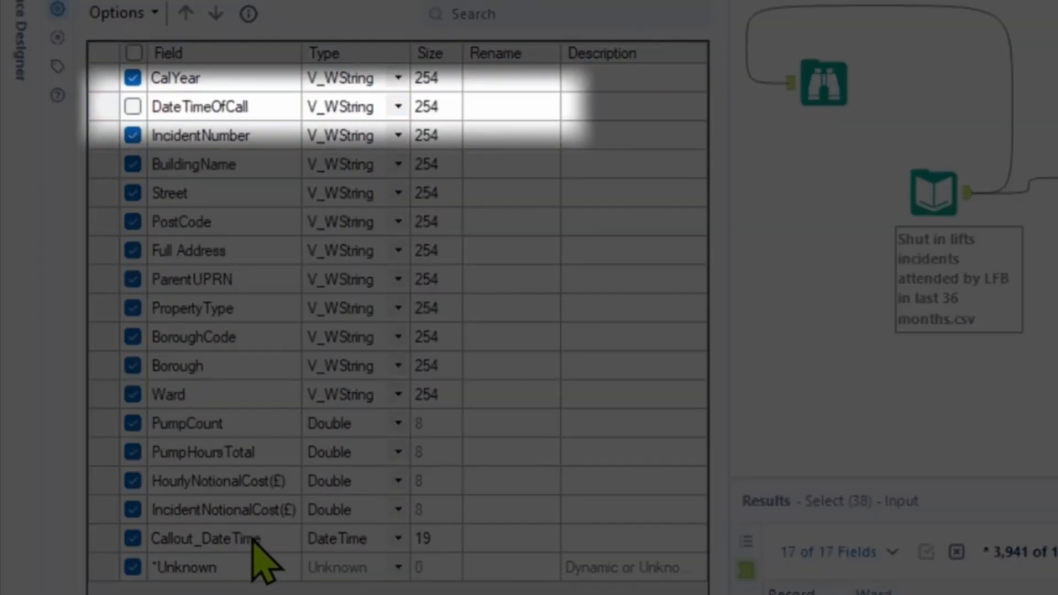
left_click(207, 538)
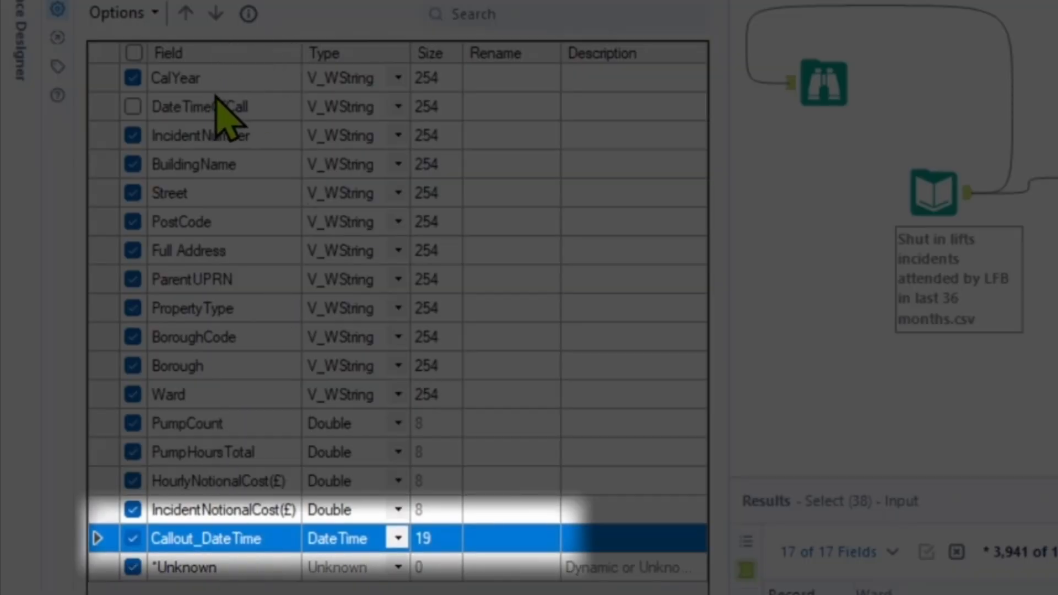
mouse_move(187, 13)
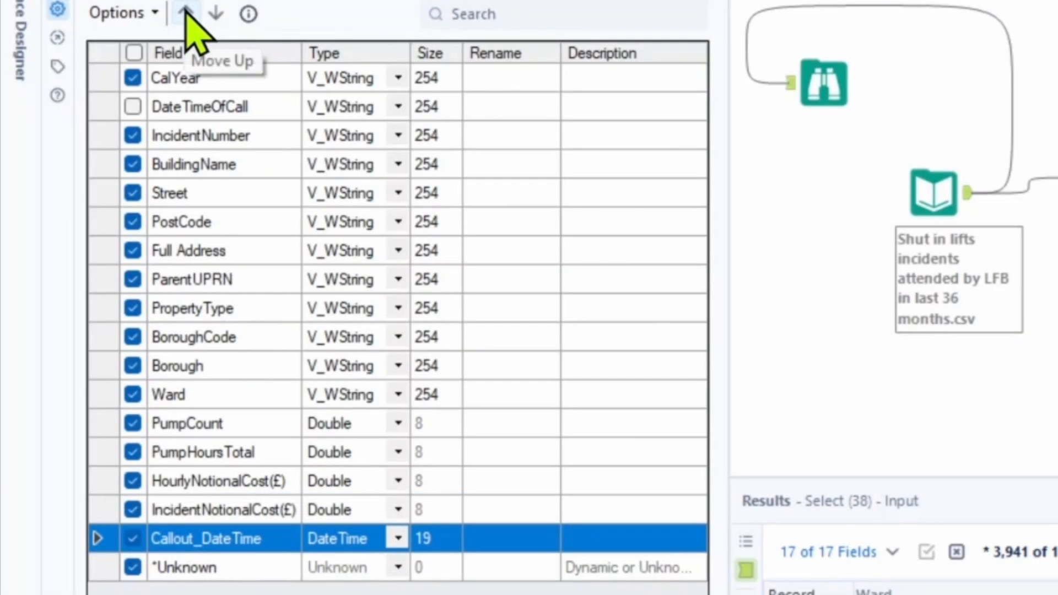
left_click(187, 13)
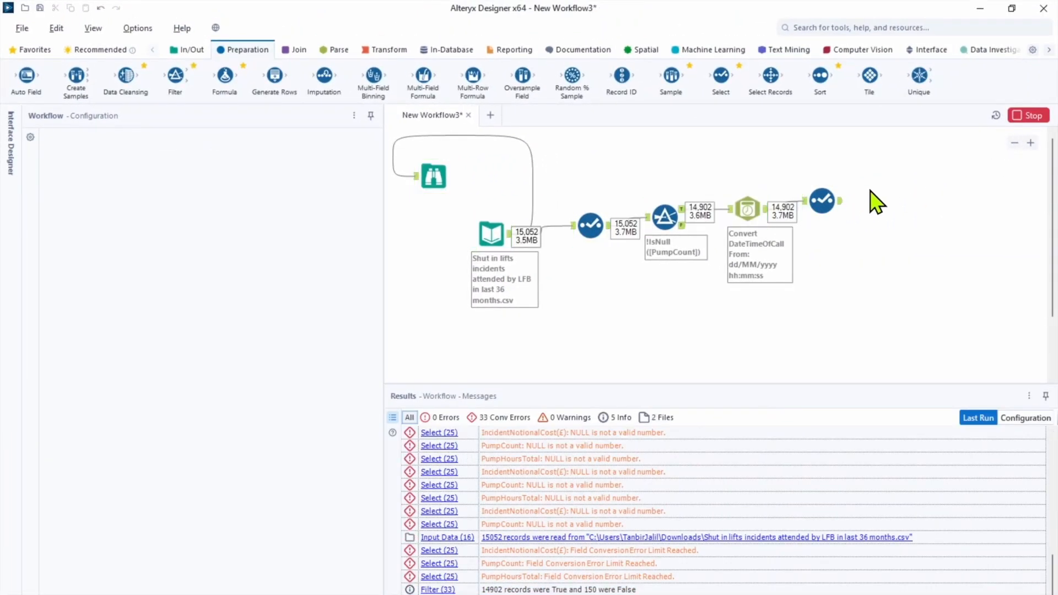
left_click(822, 200)
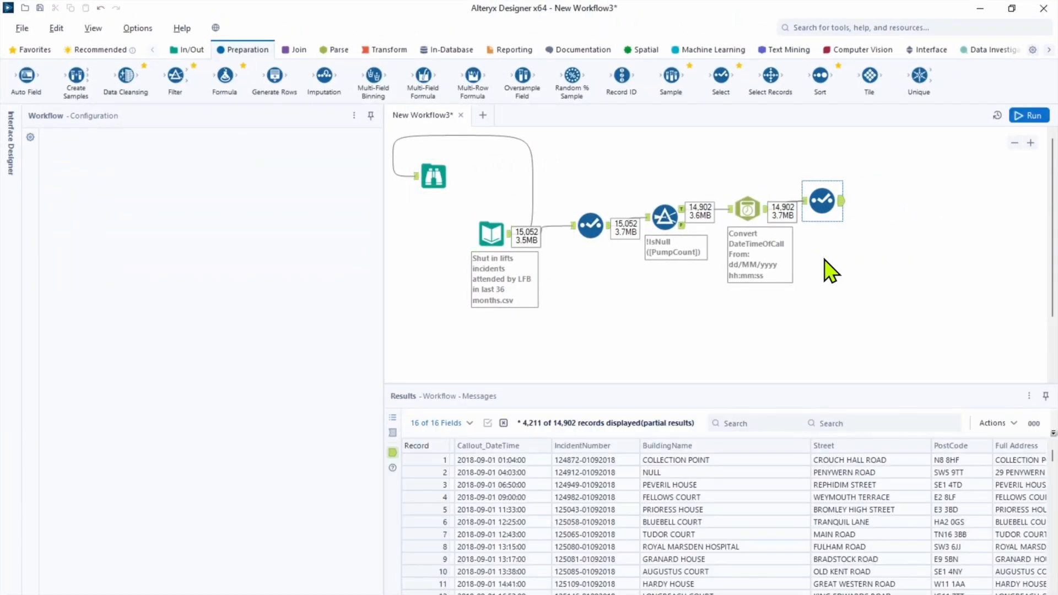
left_click(823, 201)
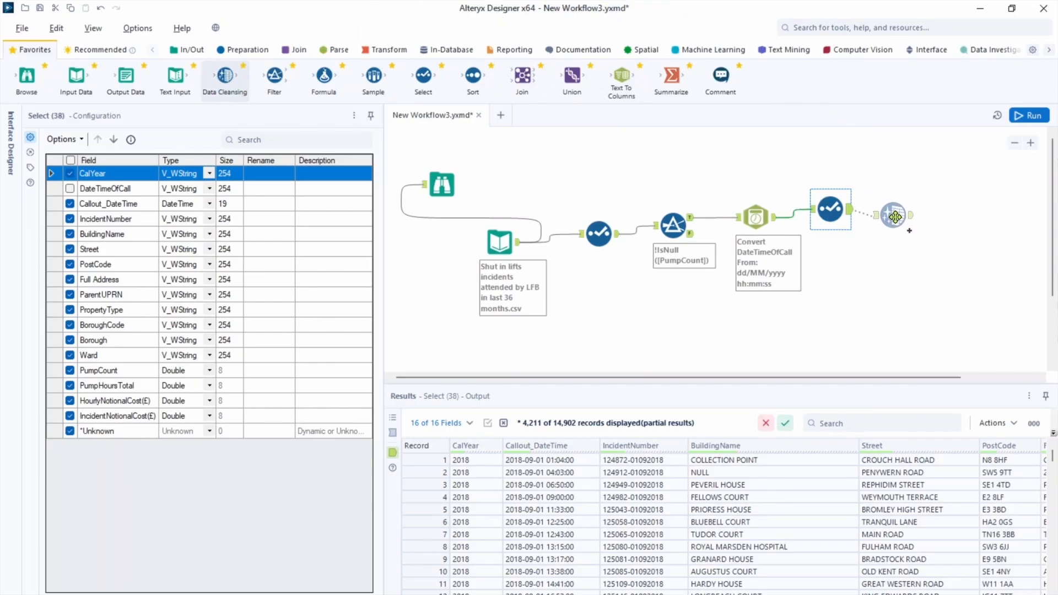
- Add a Data Cleansing tool that title-cases BuildingName and Street
left_click(894, 215)
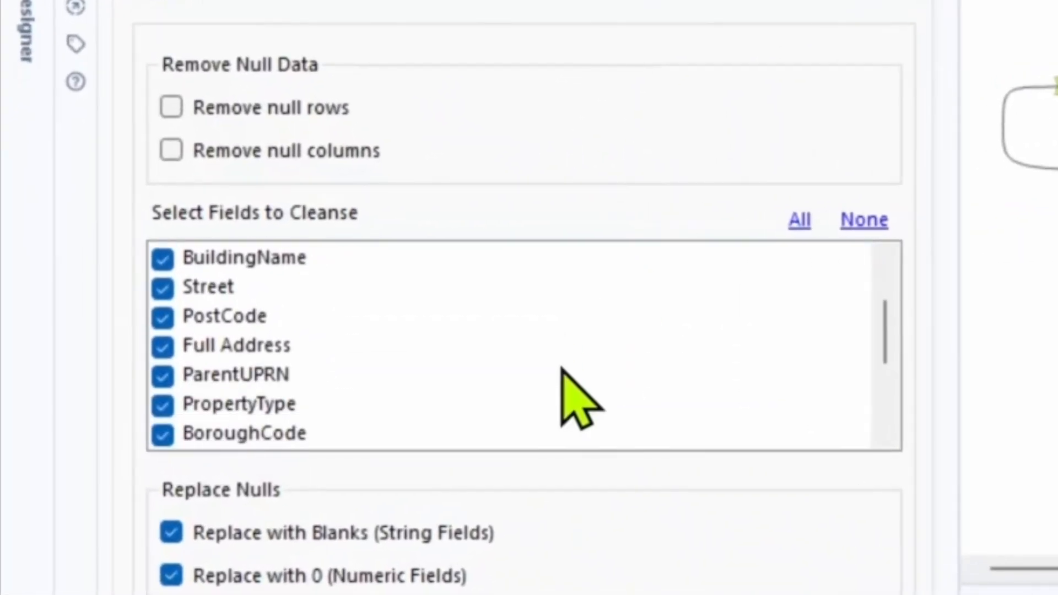
scroll("down", 3)
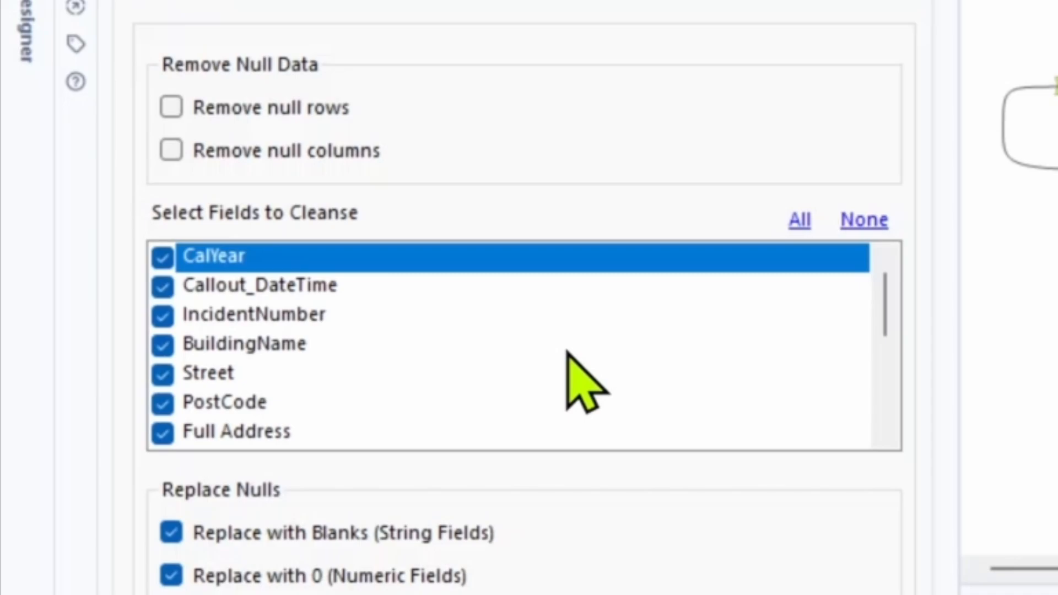
left_click(865, 219)
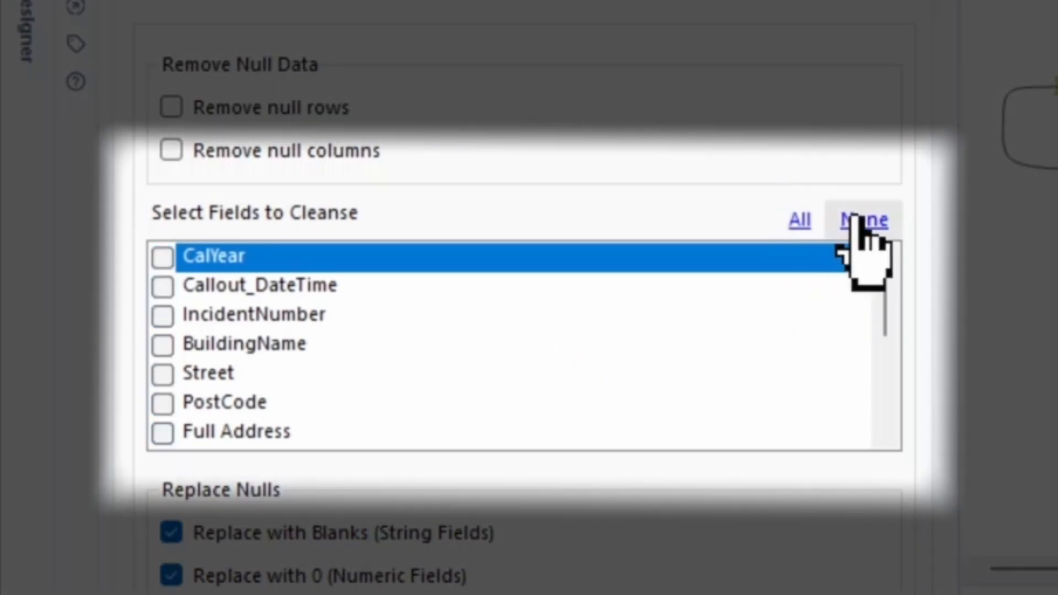
mouse_move(189, 378)
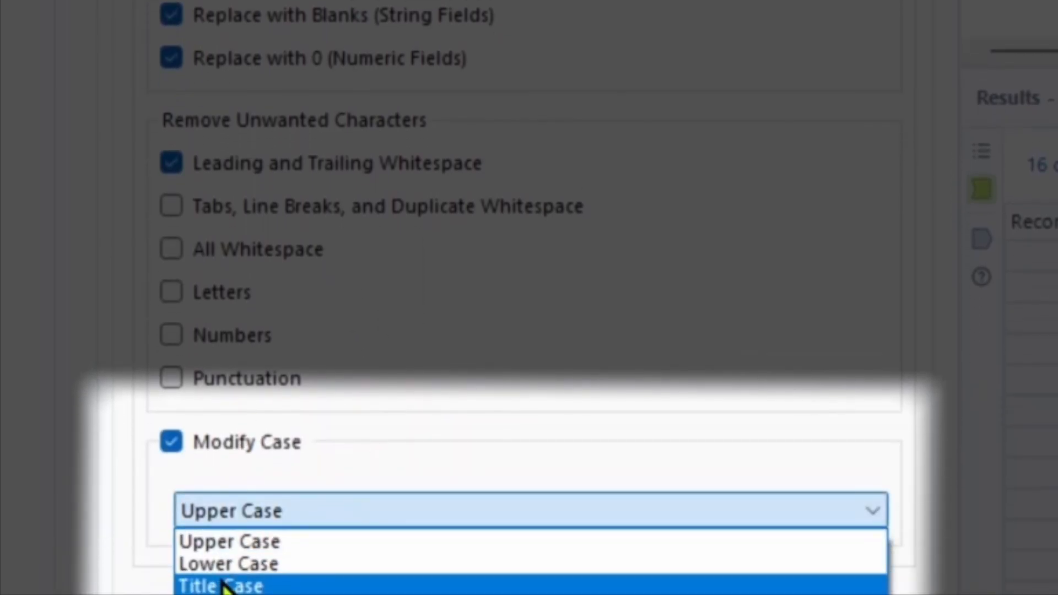
left_click(220, 585)
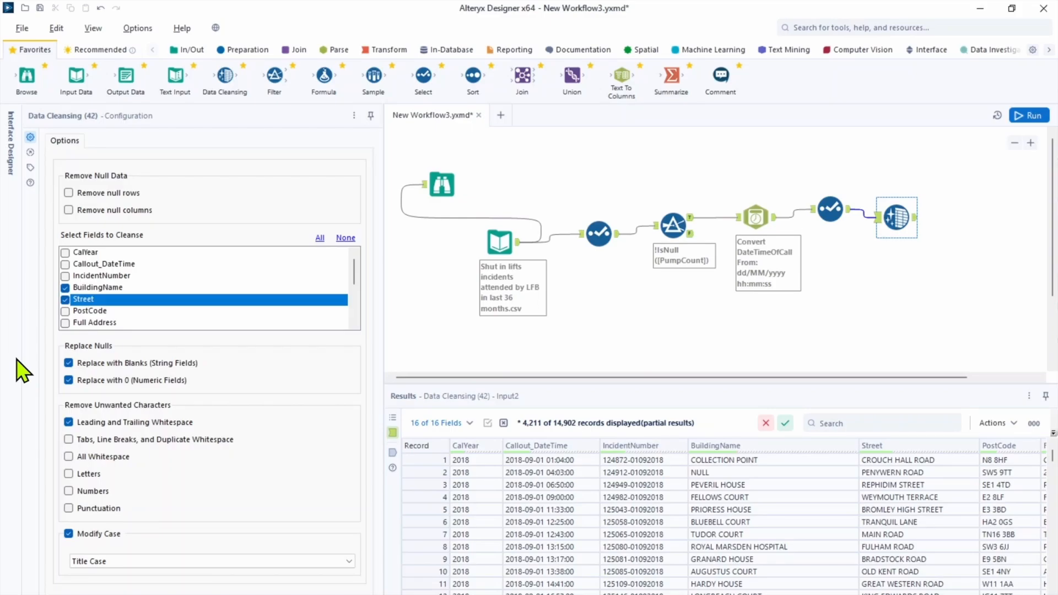
- Run the workflow and inspect the cleaned, properly capitalised building names
left_click(1030, 115)
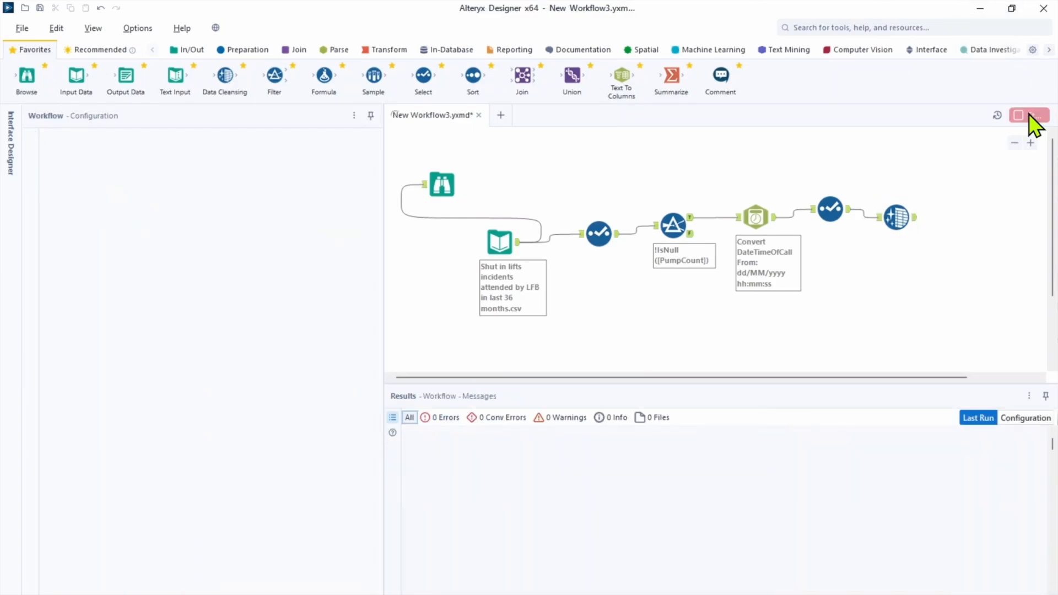
left_click(1030, 116)
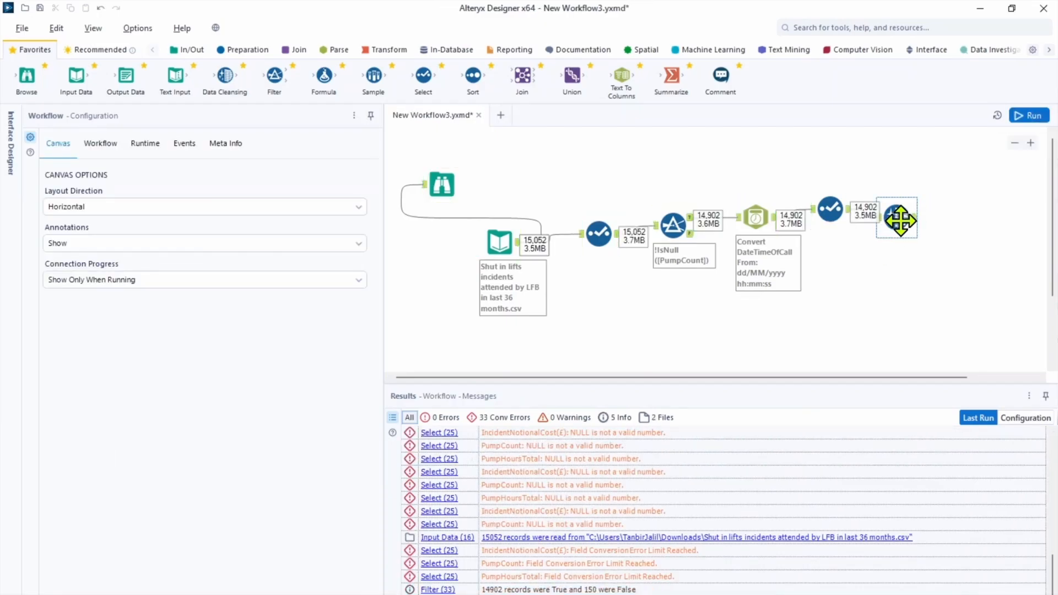
left_click(900, 220)
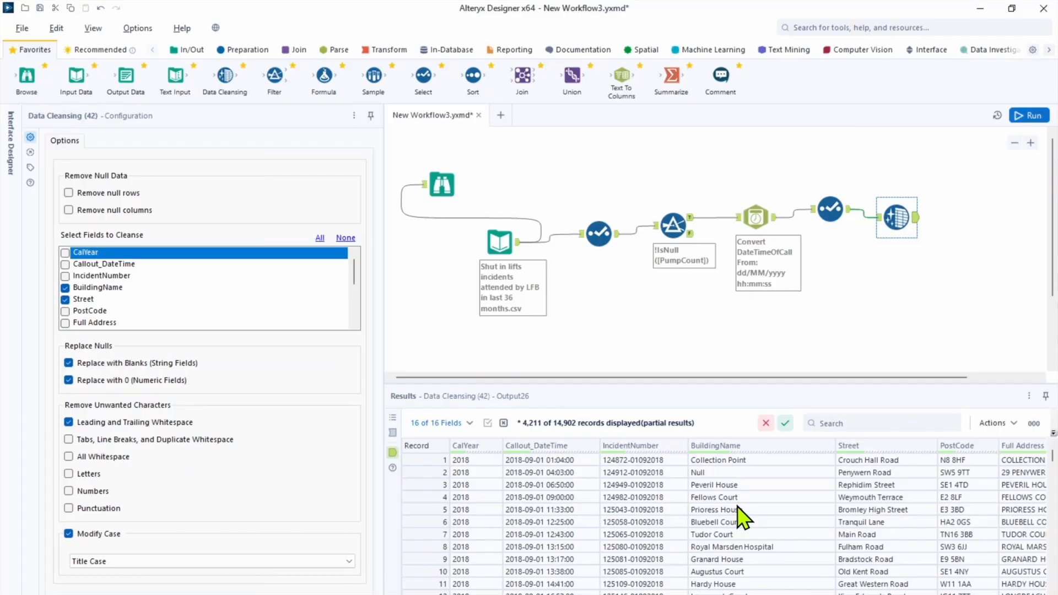
left_click(247, 50)
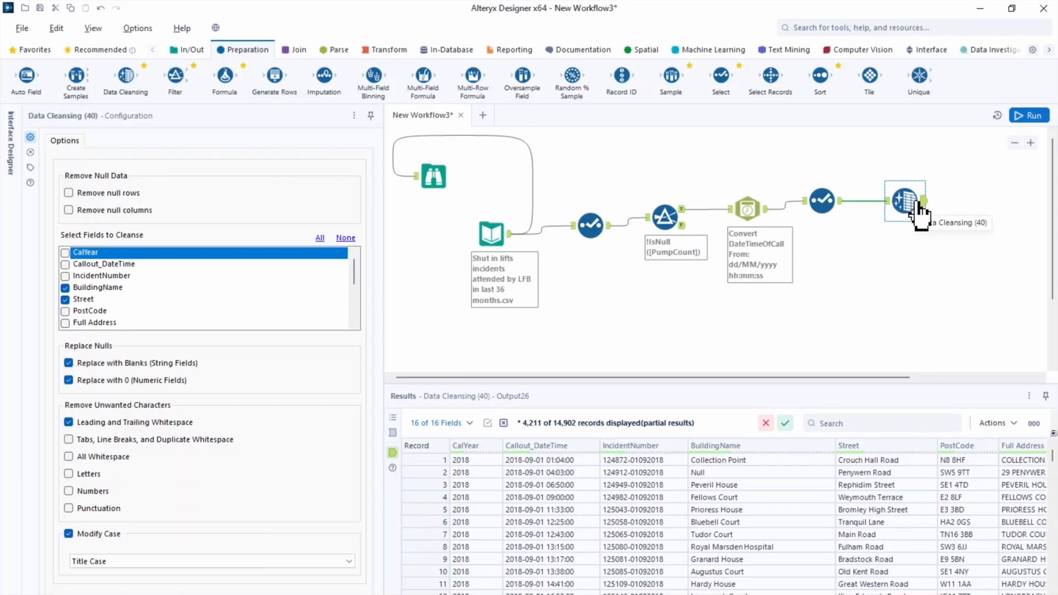
mouse_move(904, 187)
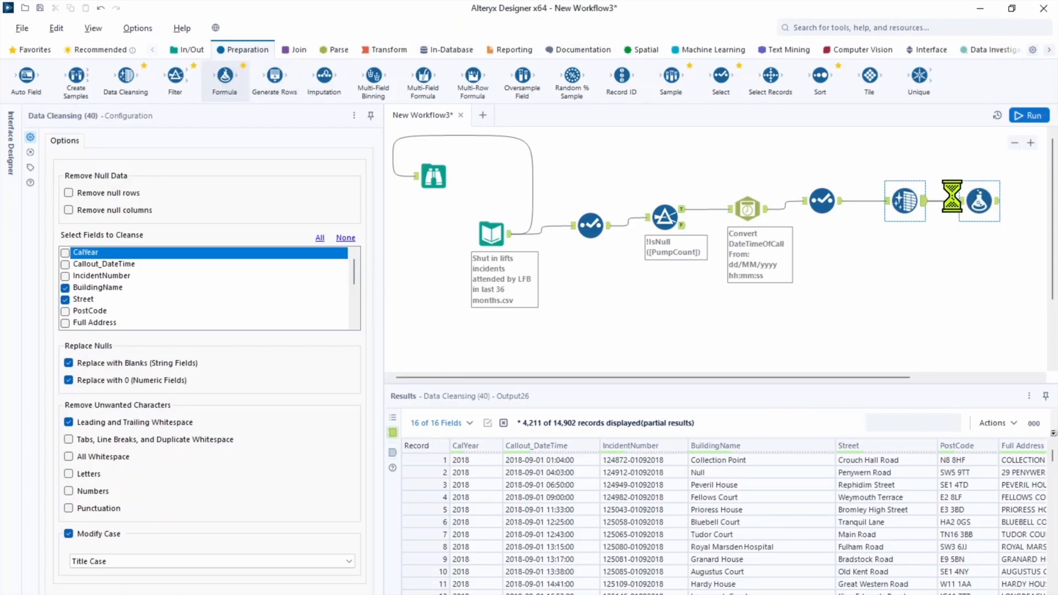
- Add a Formula tool creating column Month-Year as DateTimeTrim([Callout_DateTime], 'month')
left_click(952, 201)
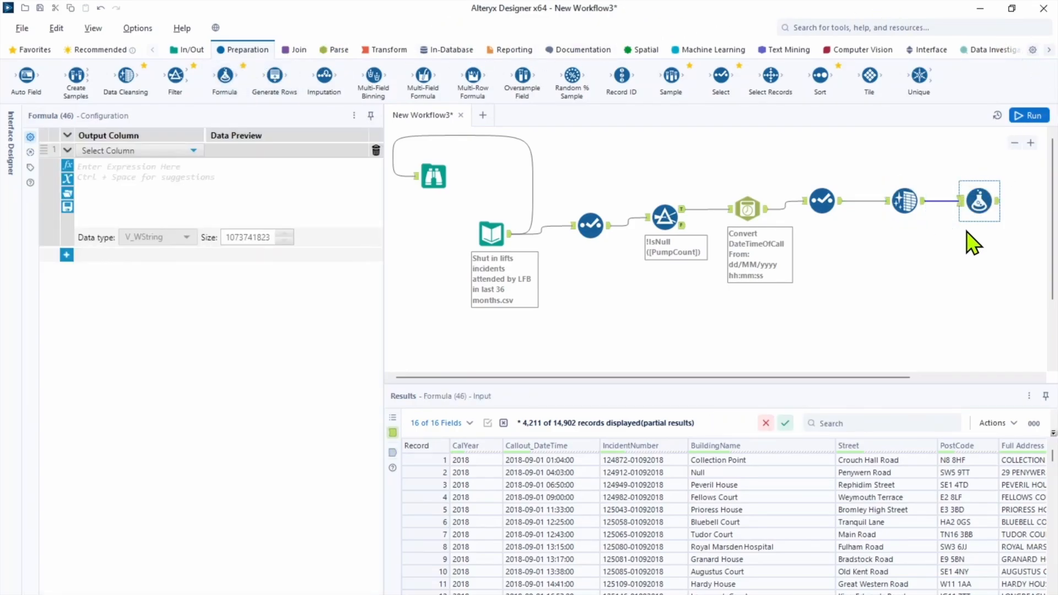
mouse_move(131, 277)
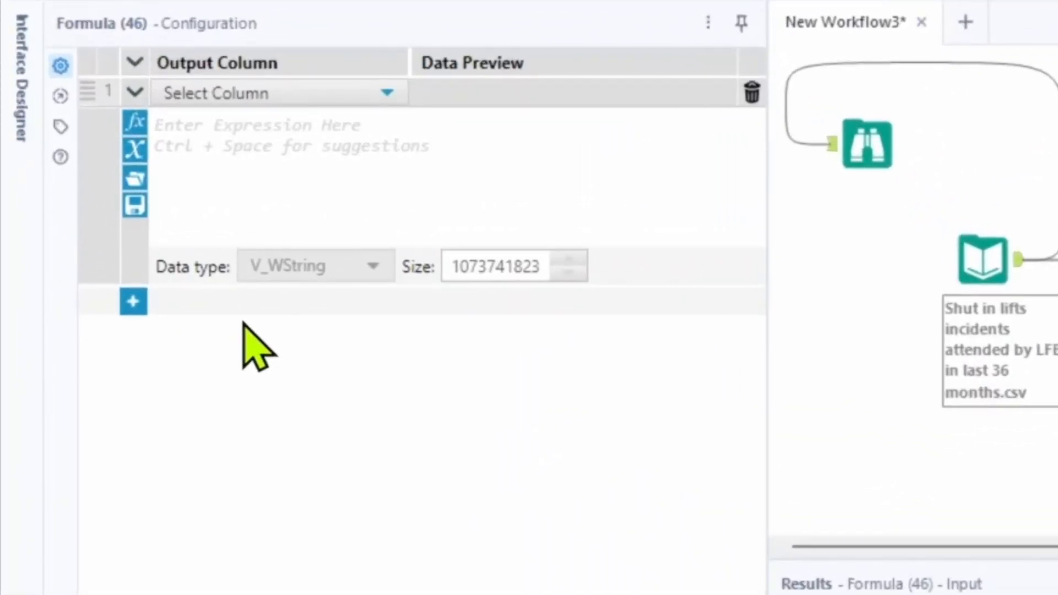
mouse_move(134, 125)
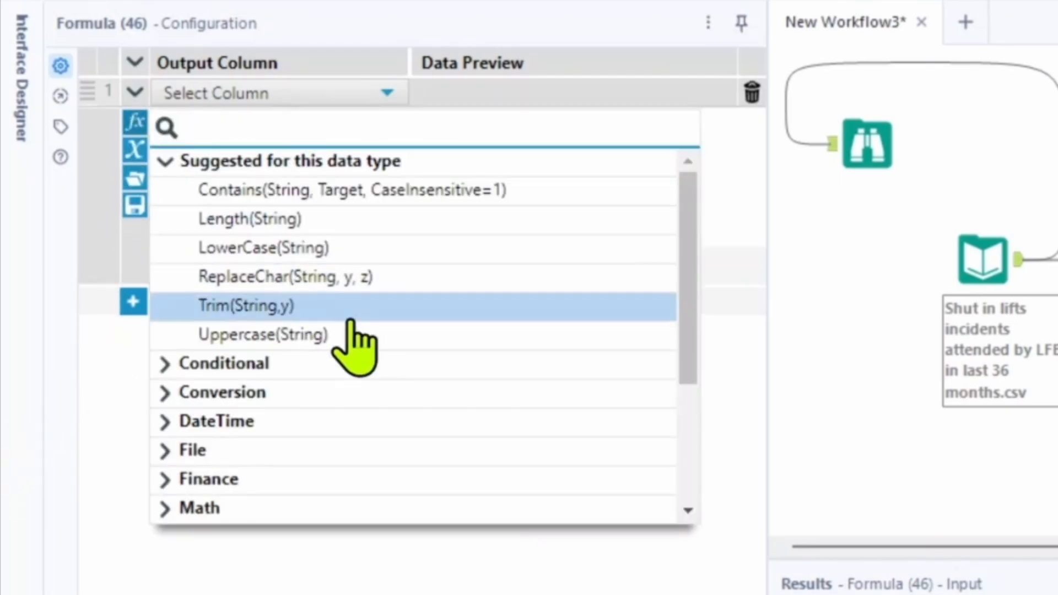
scroll("down", 3)
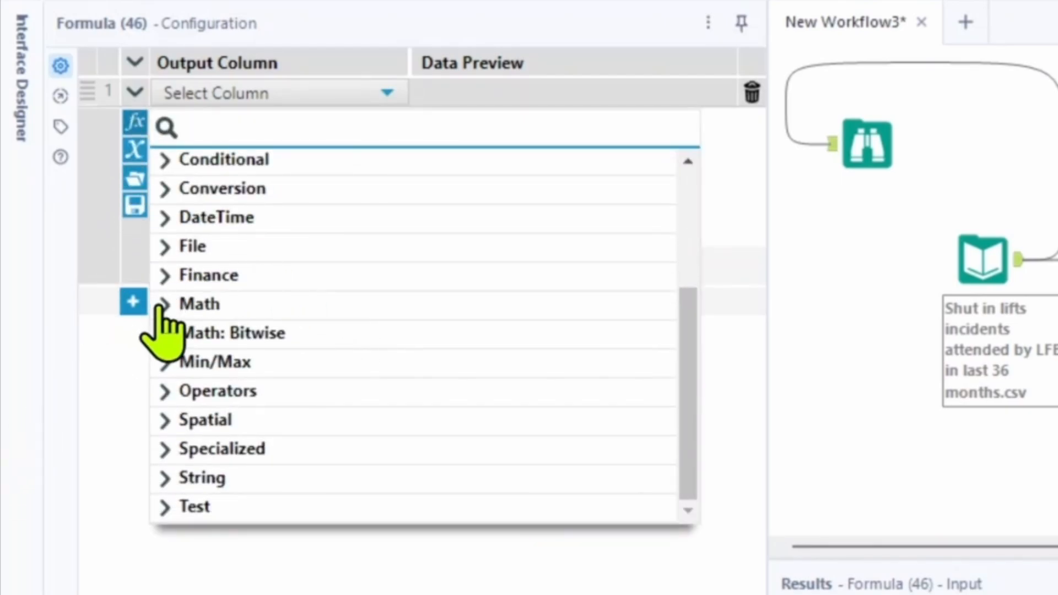
left_click(198, 303)
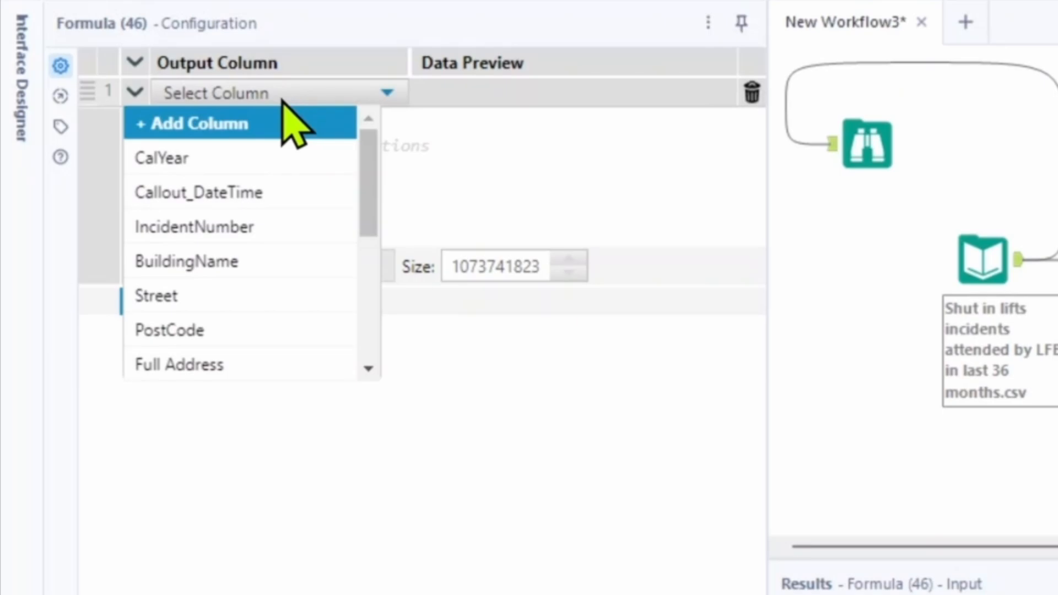
left_click(194, 123)
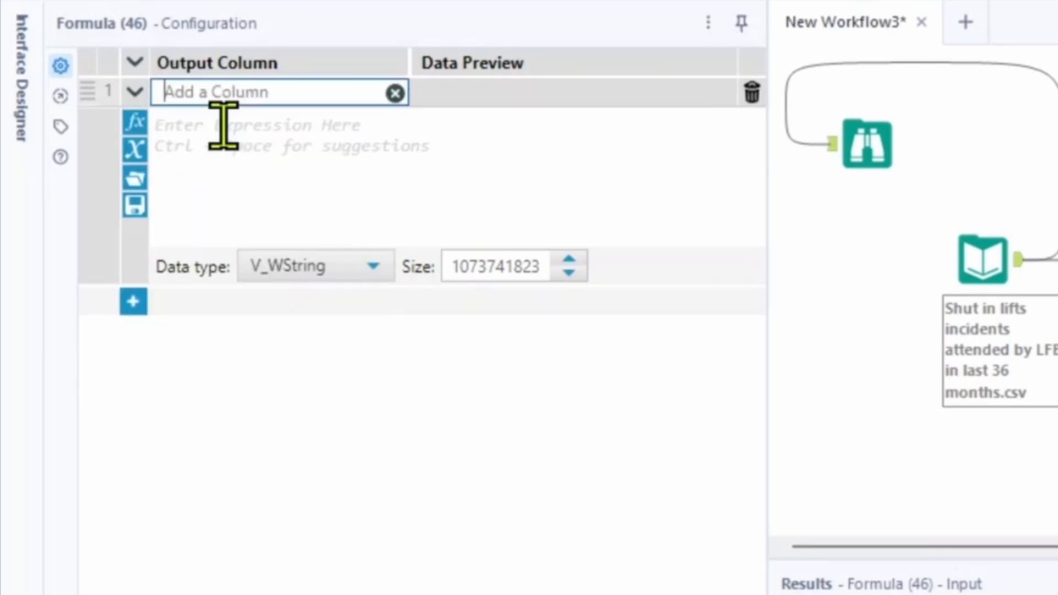
type("Month-Ye")
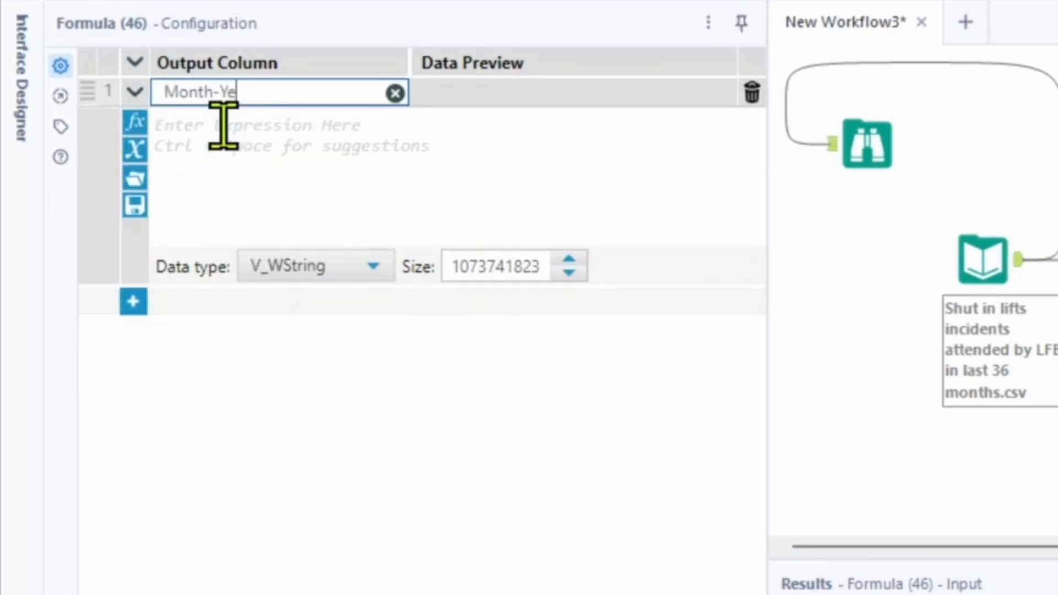
type("ar")
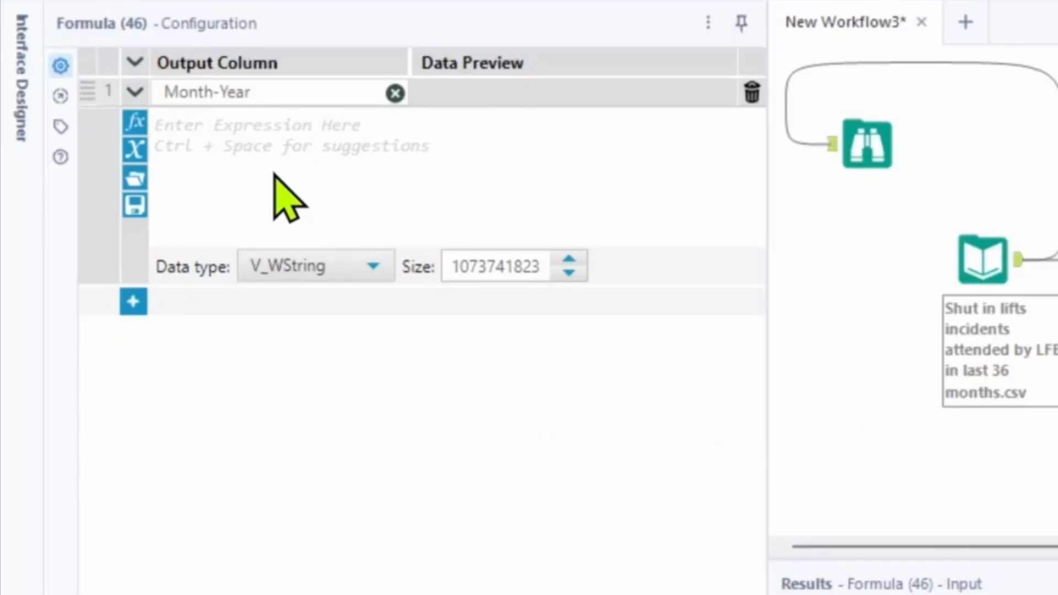
type("date")
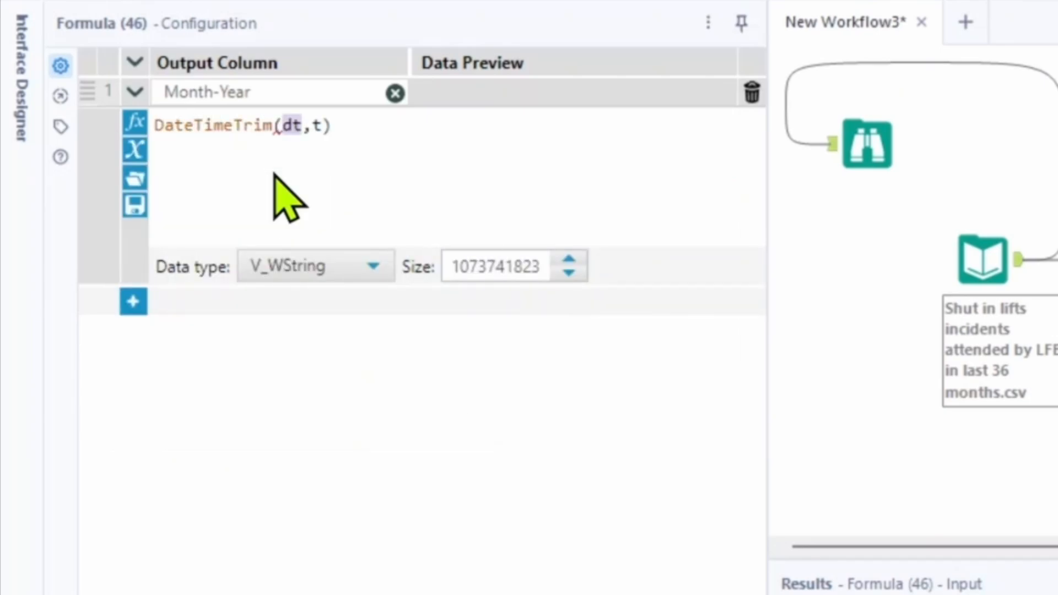
type("[Callout_DateTime]")
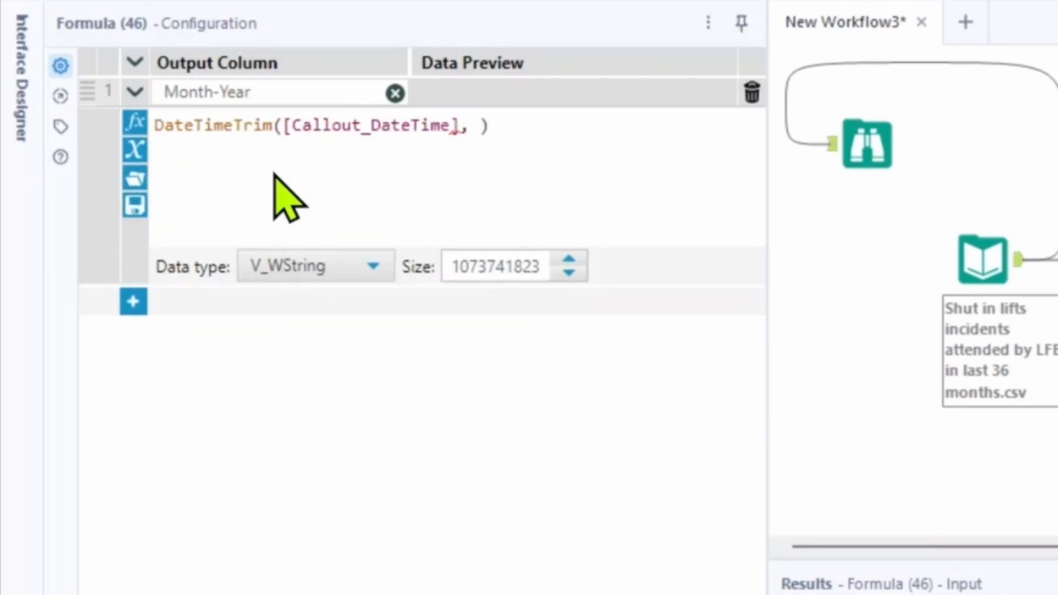
type("'month")
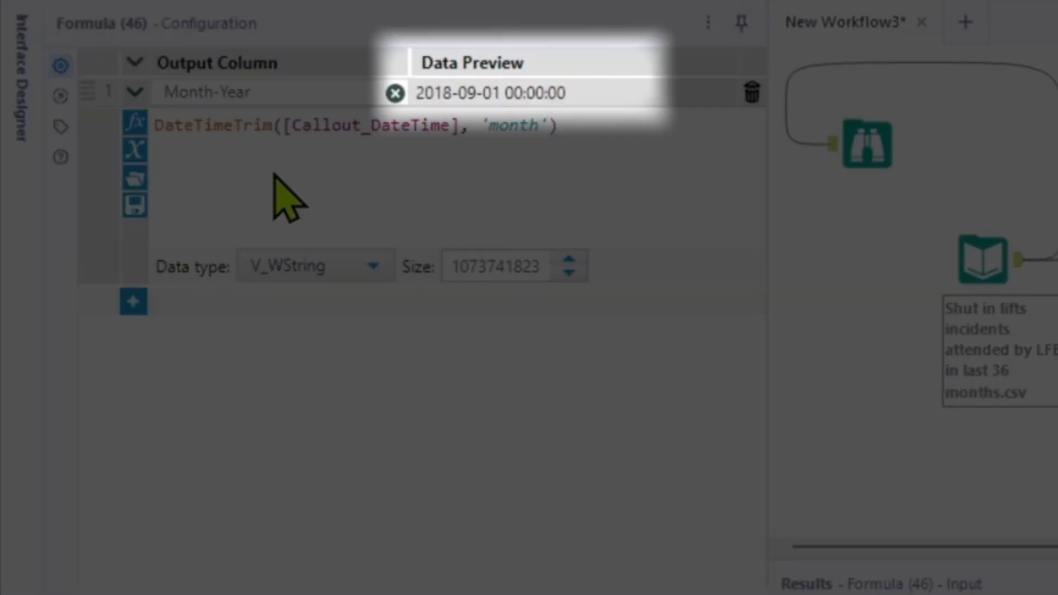
mouse_move(534, 108)
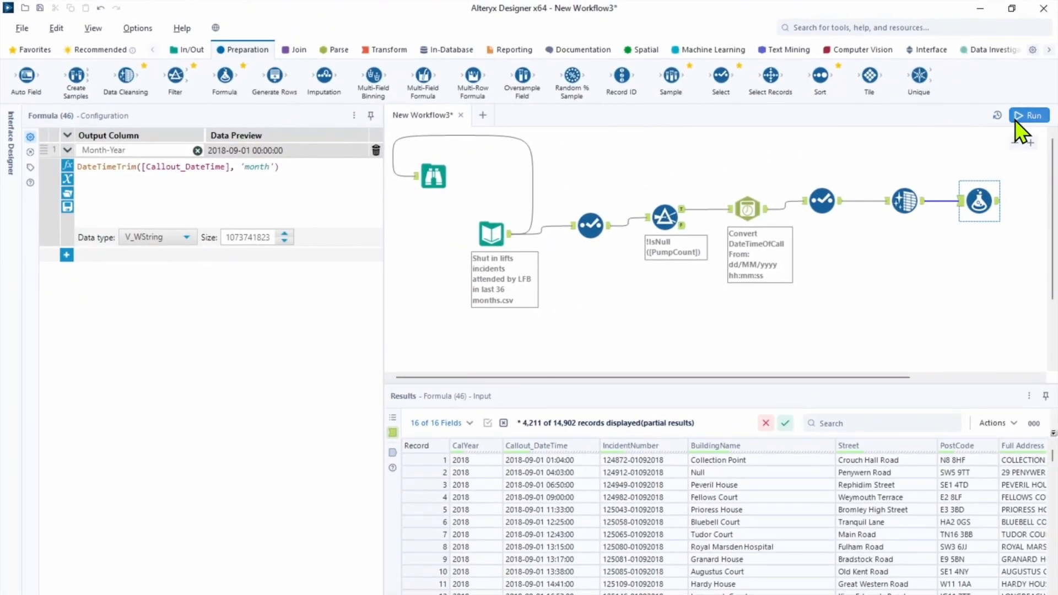
- Run the workflow and inspect the formula output's Callout_DateTime and Month-Year values
left_click(1029, 115)
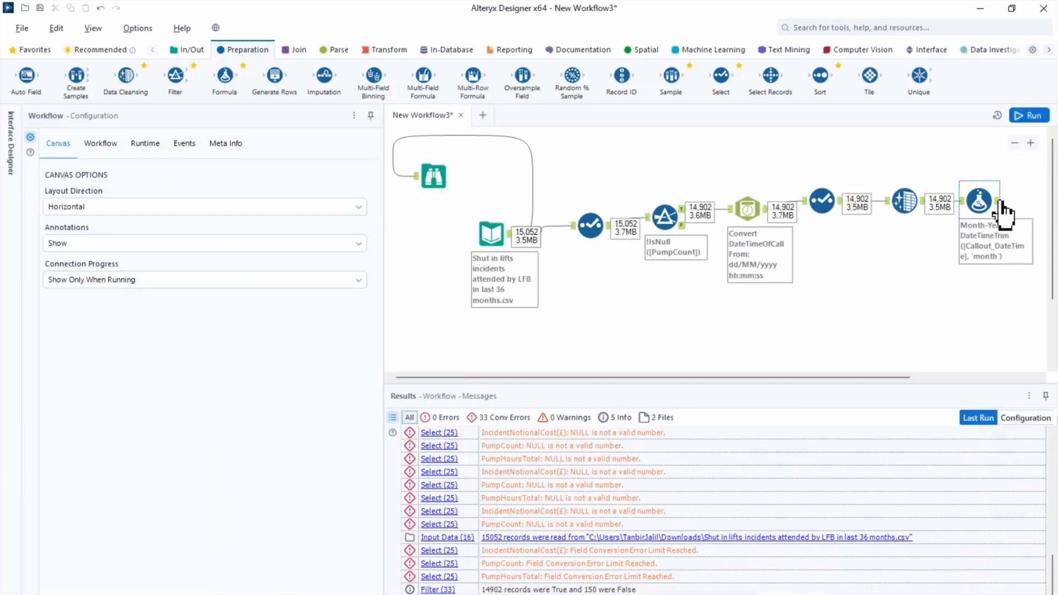
left_click(978, 199)
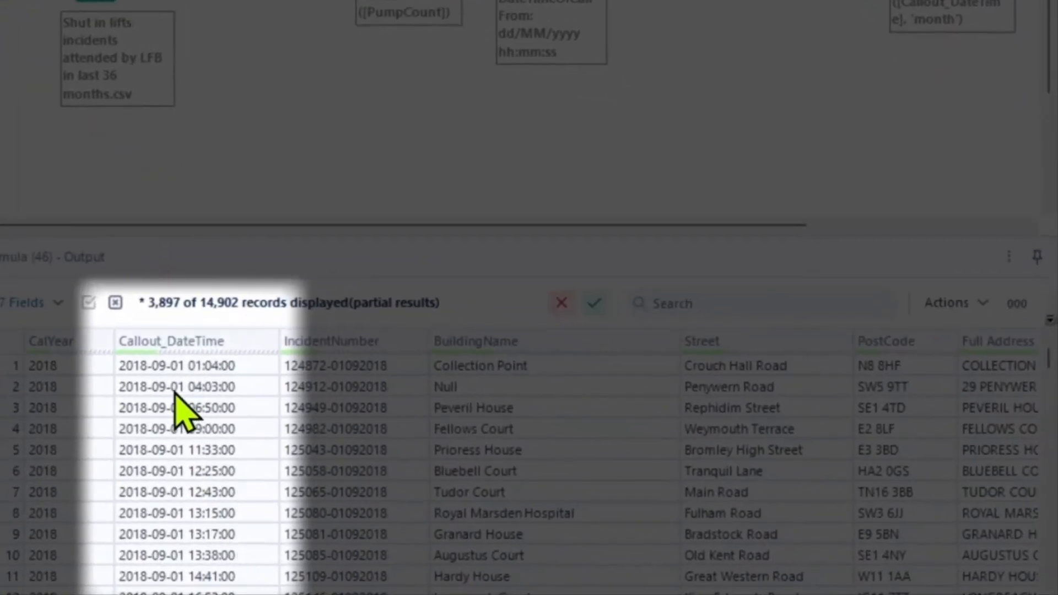
left_click(194, 366)
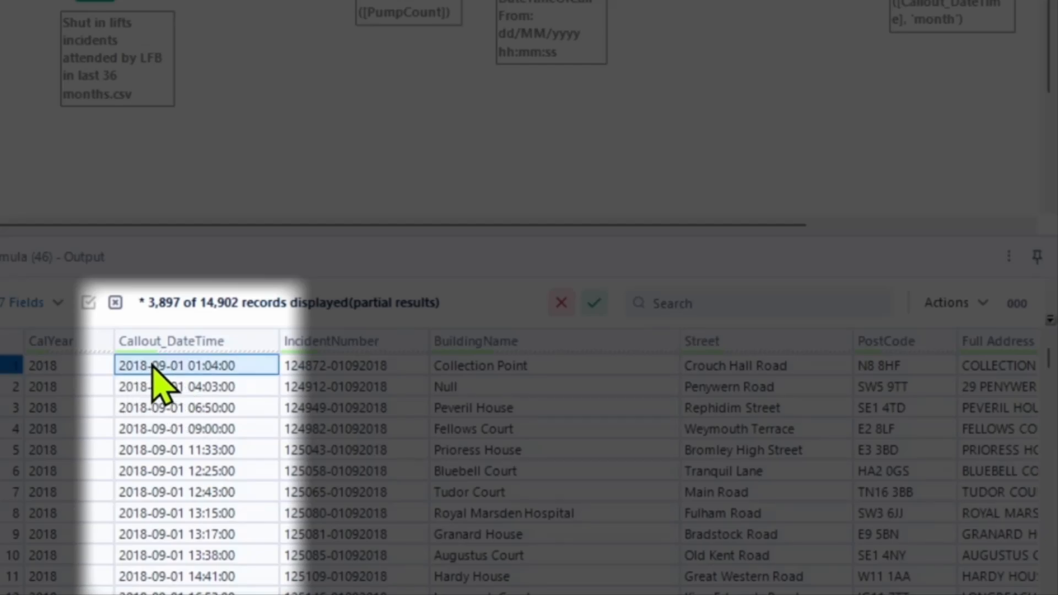
mouse_move(200, 522)
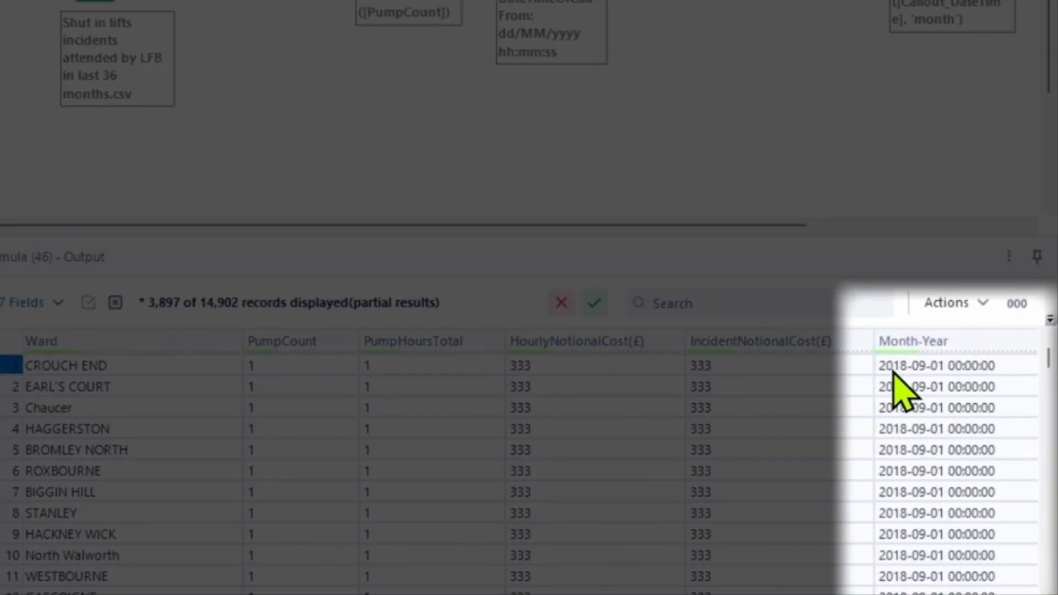
mouse_move(921, 405)
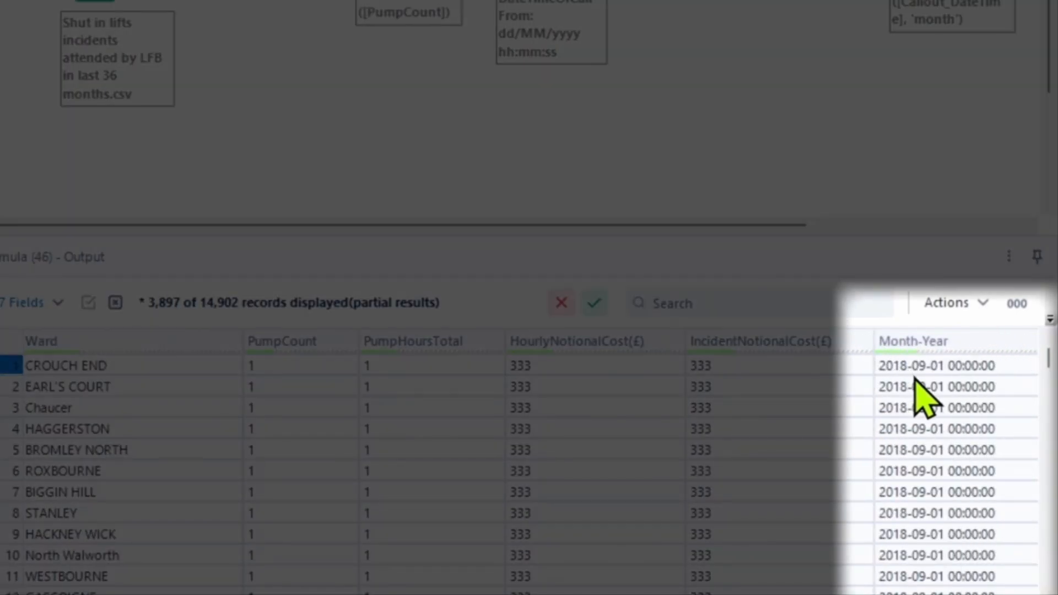
mouse_move(992, 398)
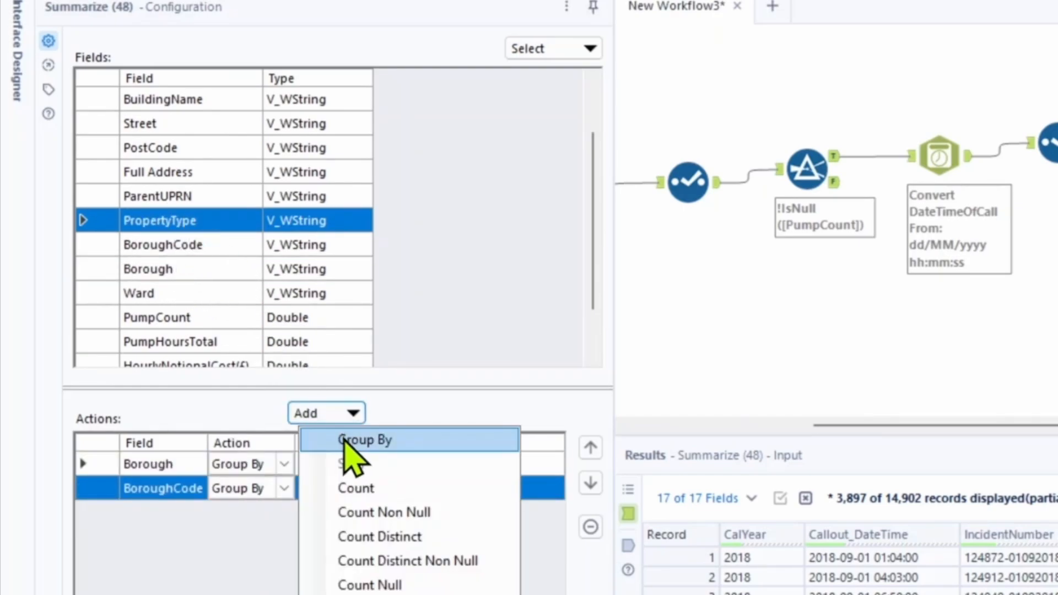
- Summarize grouped by Borough, BoroughCode, PropertyType, summing PumpHoursTotal and IncidentNotionalCost(£)
left_click(365, 440)
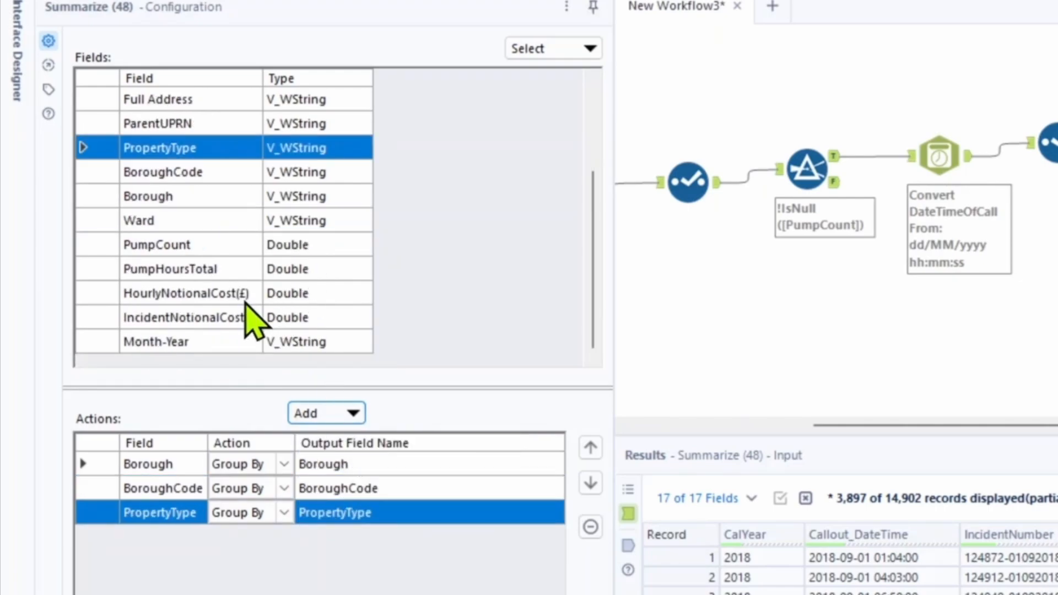
mouse_move(216, 308)
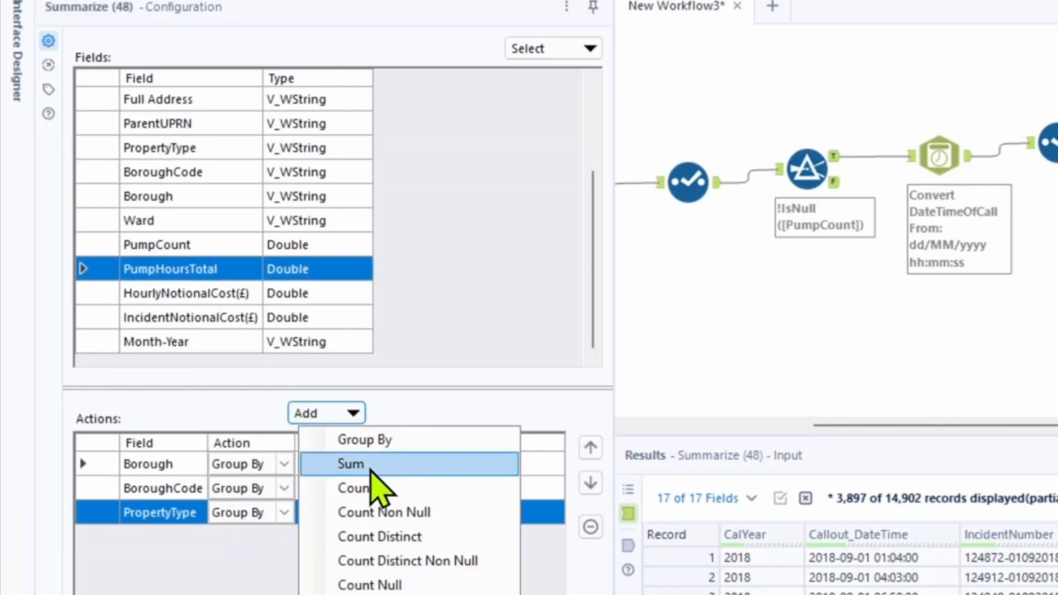
left_click(350, 464)
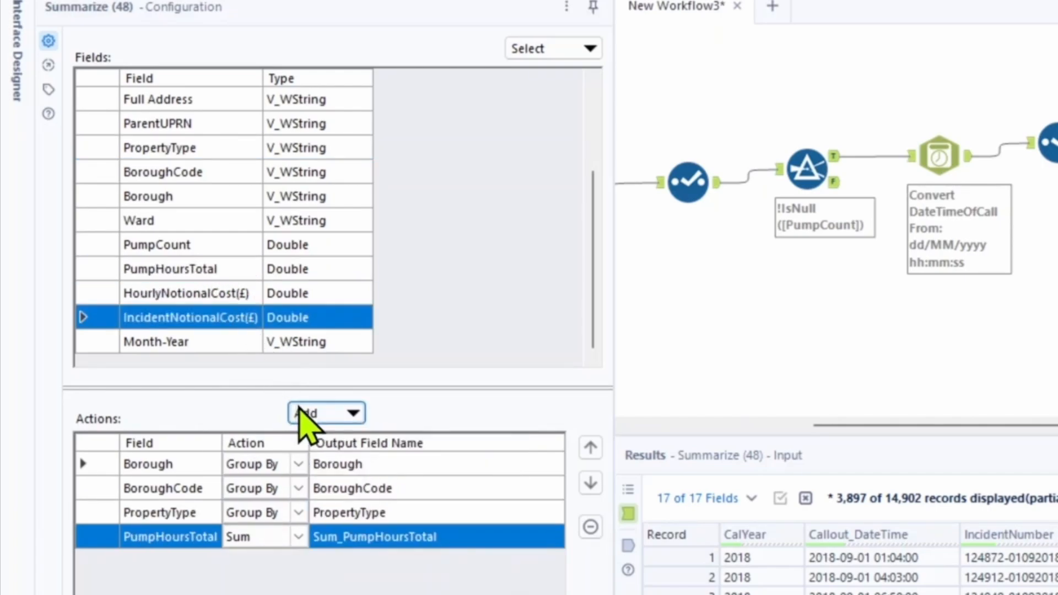
left_click(326, 413)
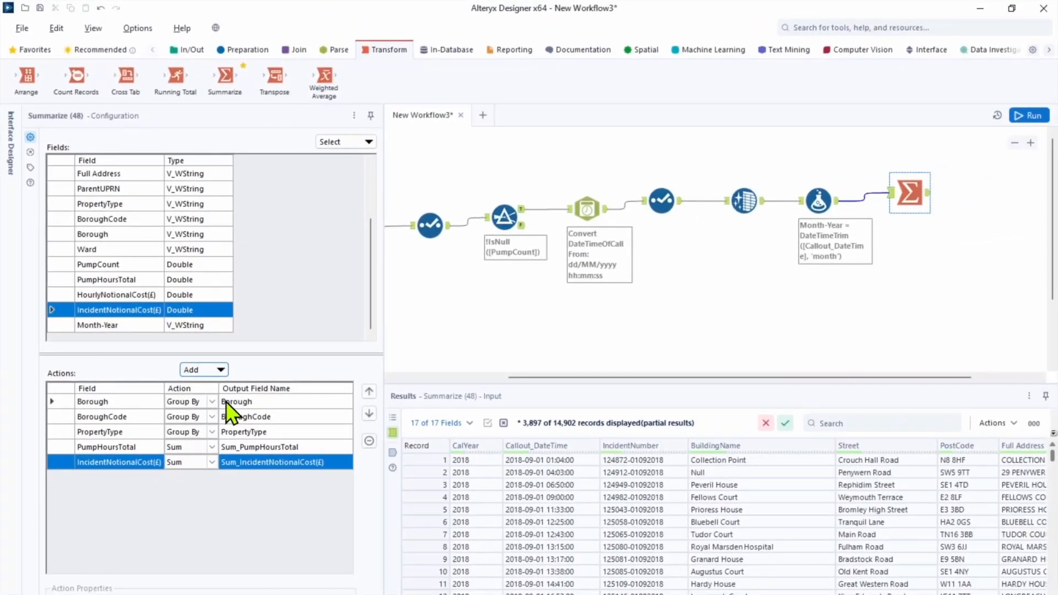
- Run the workflow and view the Summarize output of 1,097 grouped records
left_click(1029, 115)
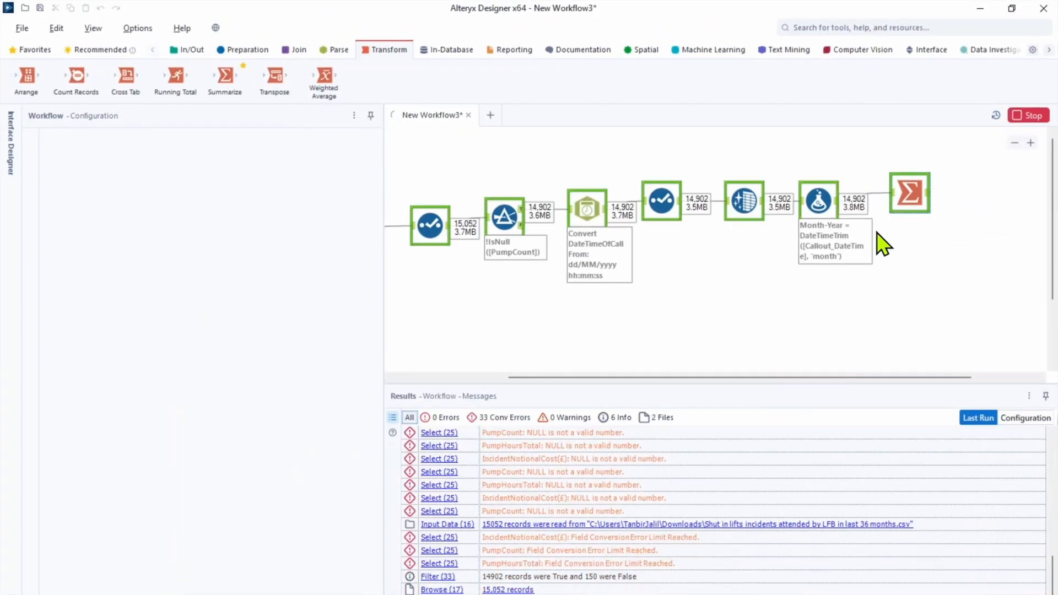
left_click(909, 193)
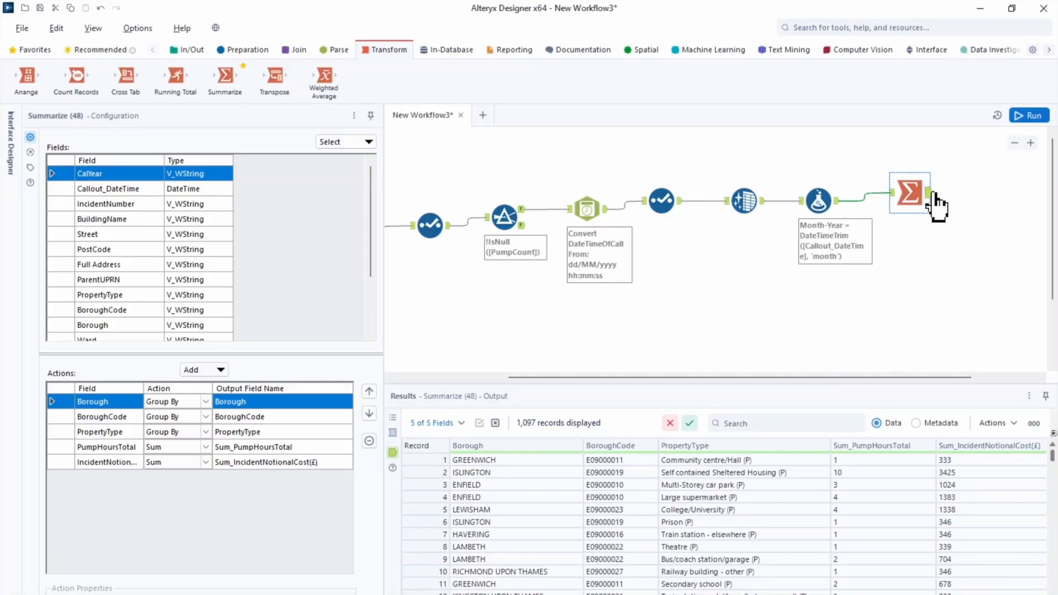
mouse_move(279, 59)
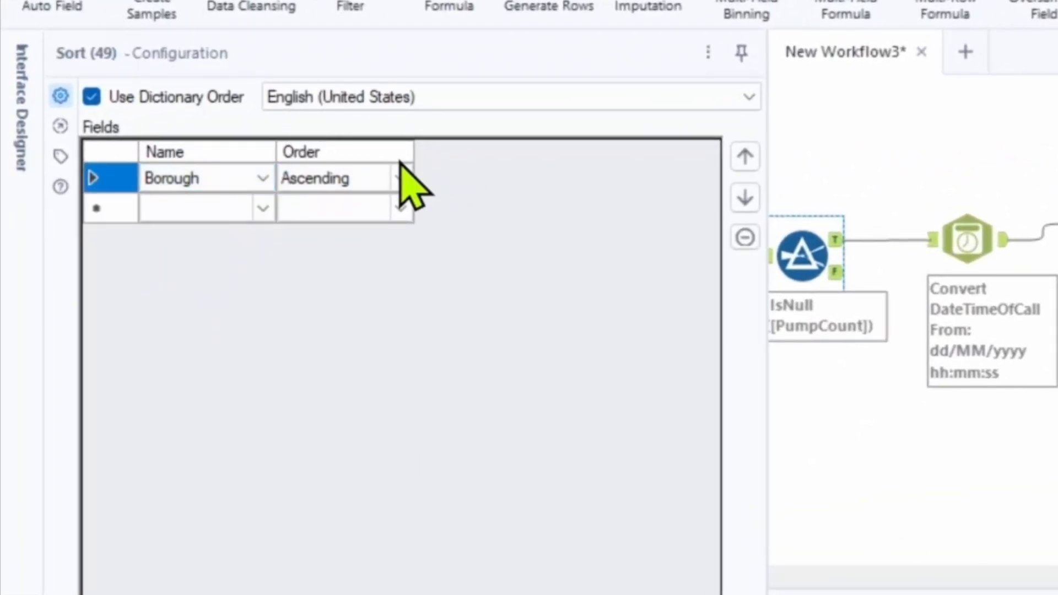
- Sort by Borough ascending then Sum_PumpHoursTotal descending, and run to view the sorted output
left_click(264, 208)
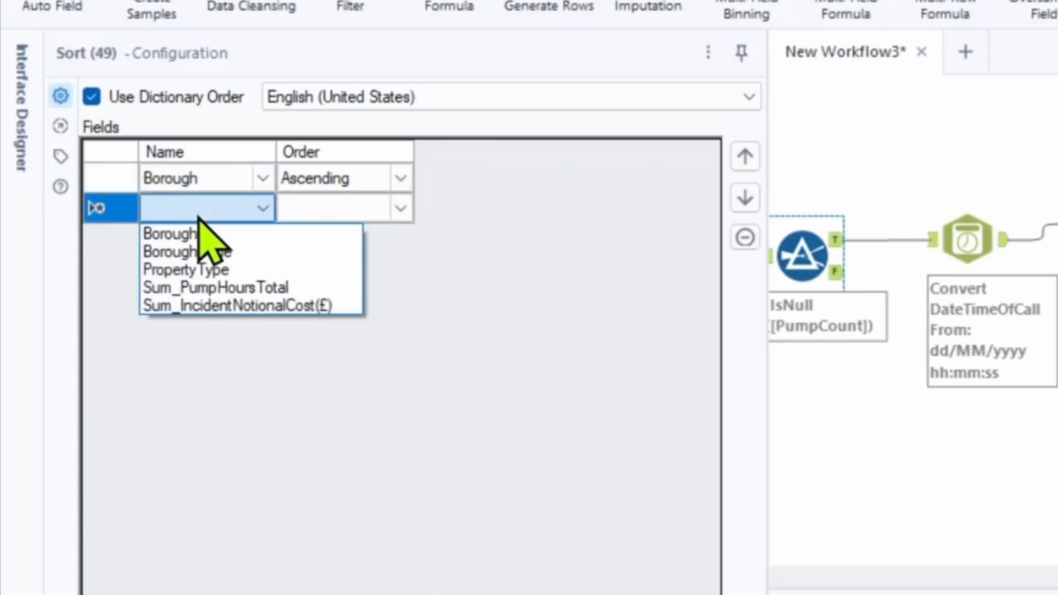
left_click(215, 286)
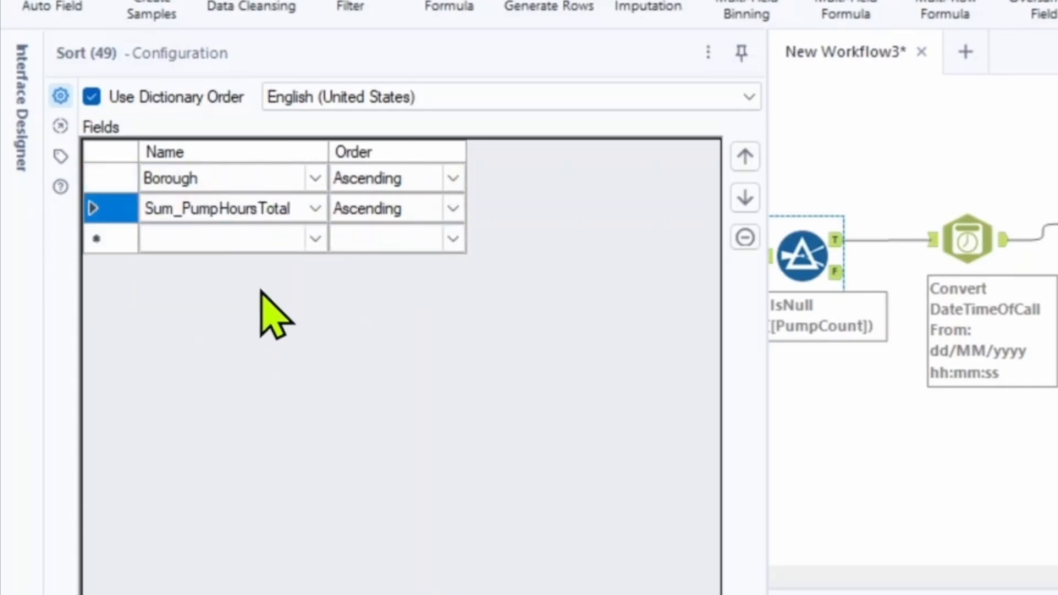
left_click(452, 208)
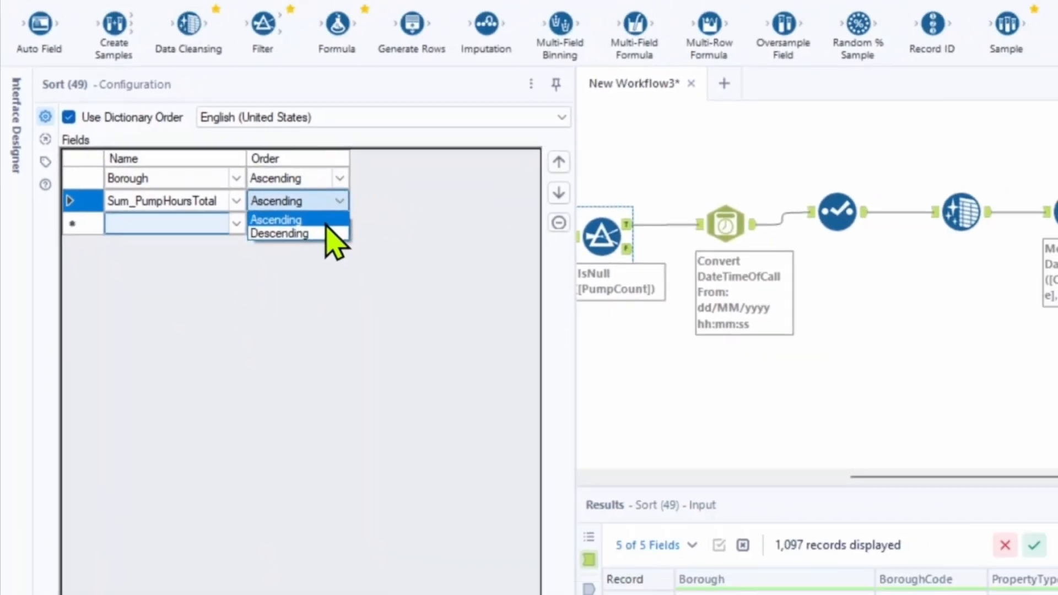
left_click(278, 232)
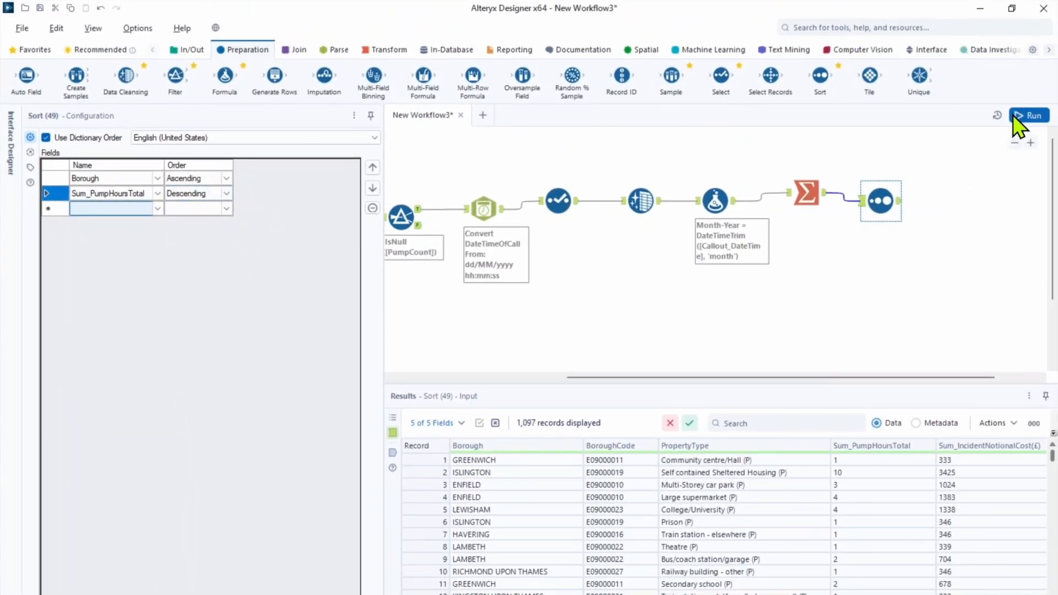
left_click(1029, 116)
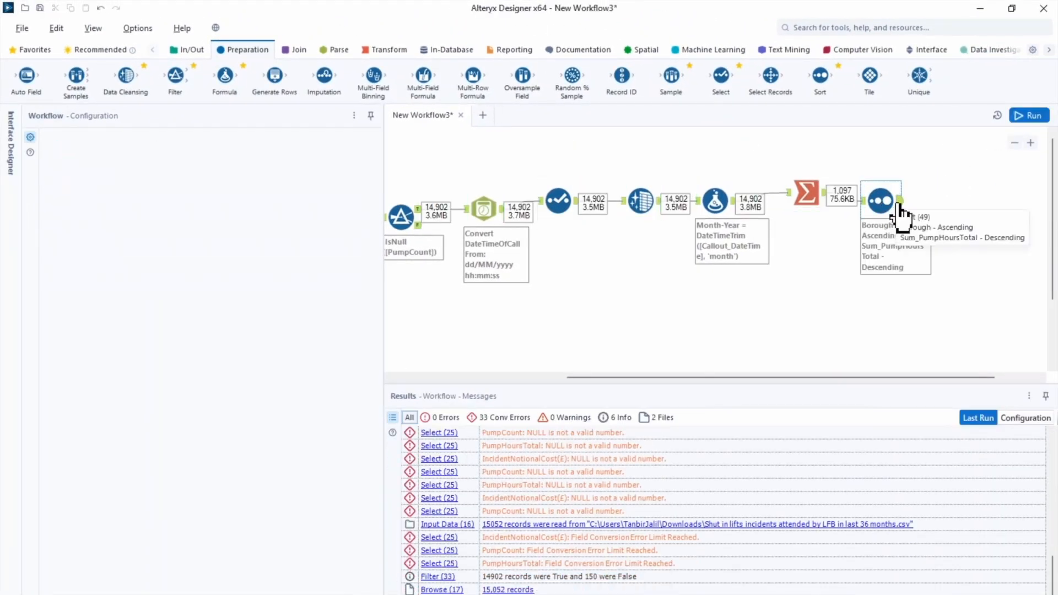
left_click(880, 200)
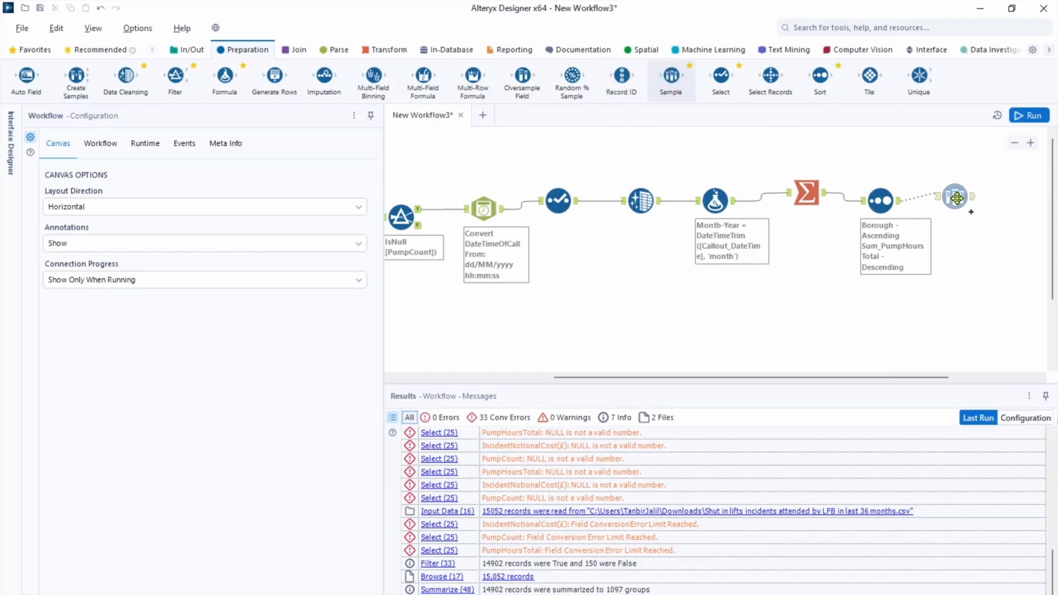
- Add a Sample tool keeping the first 5 rows per Borough, run, and view the 165 records
left_click(955, 198)
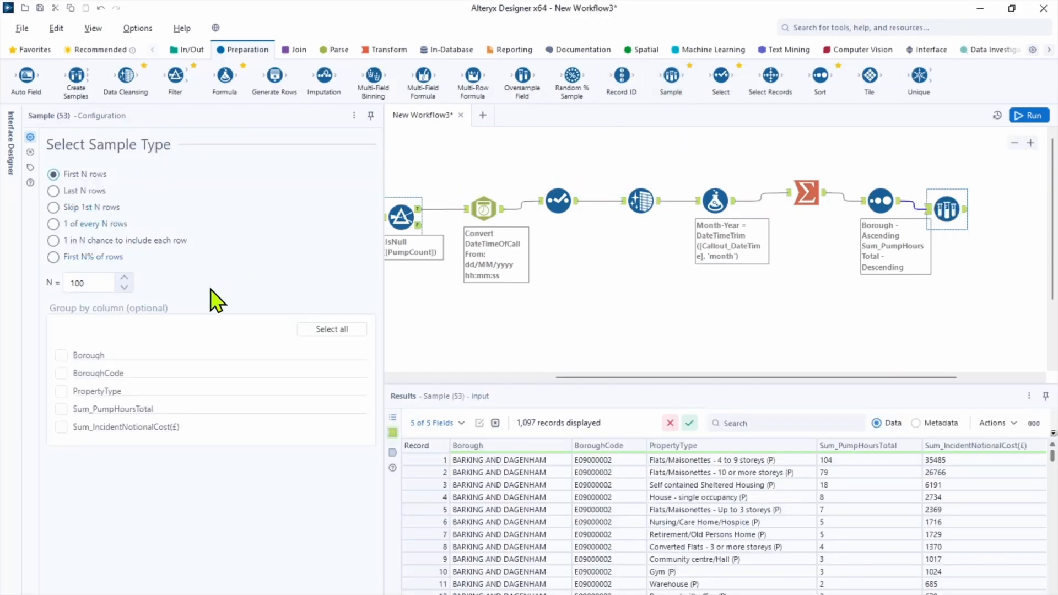
mouse_move(97, 365)
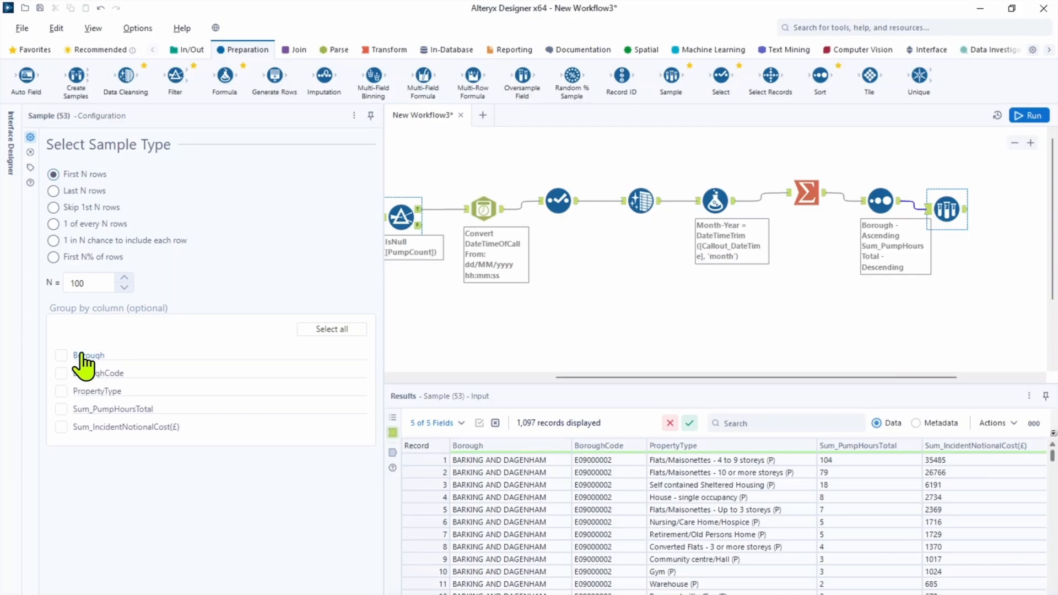
left_click(60, 355)
type("5")
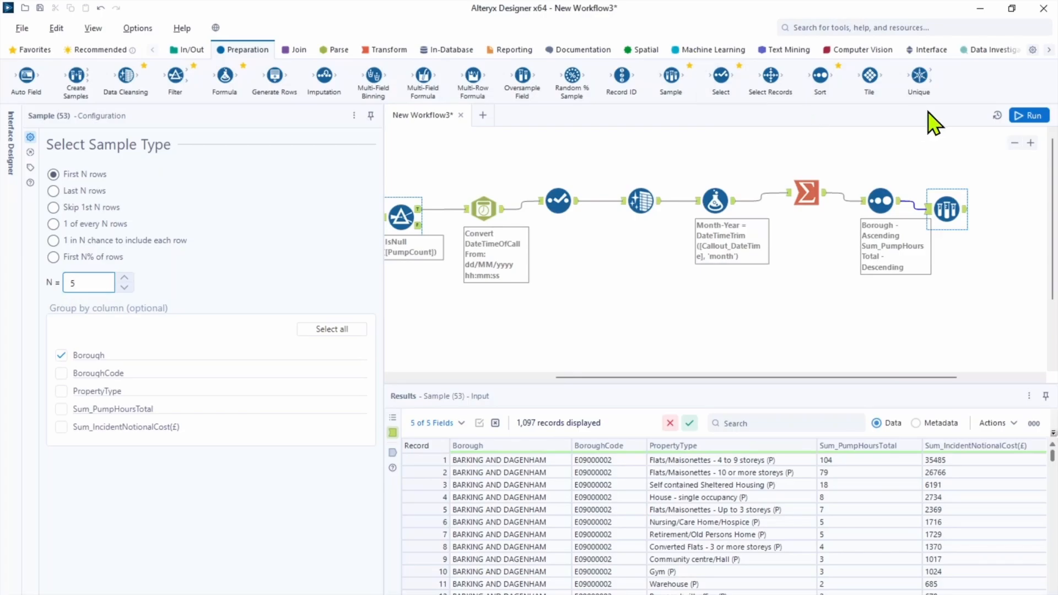
left_click(1028, 115)
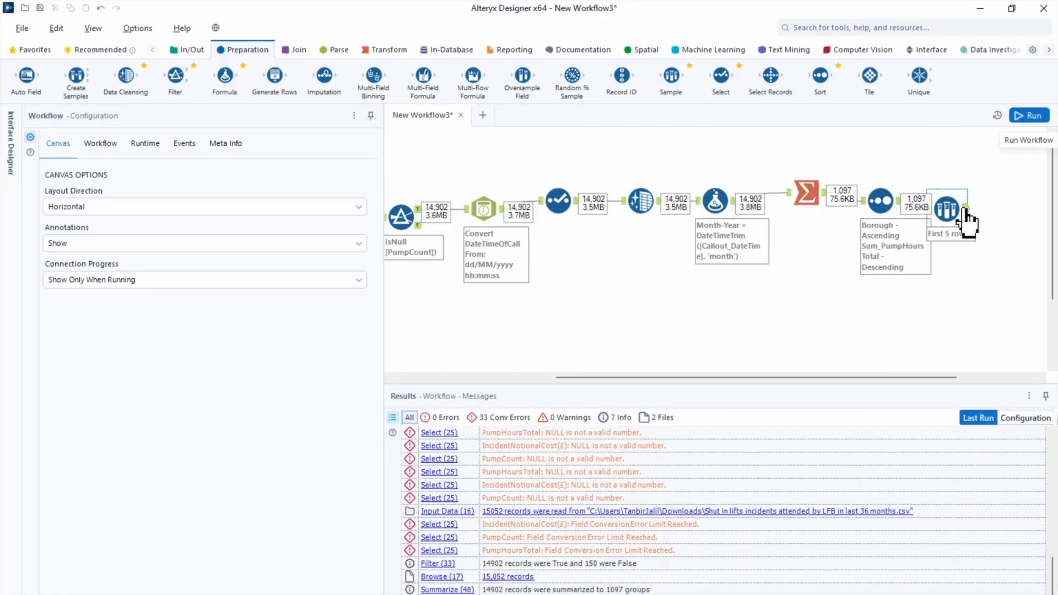
left_click(948, 206)
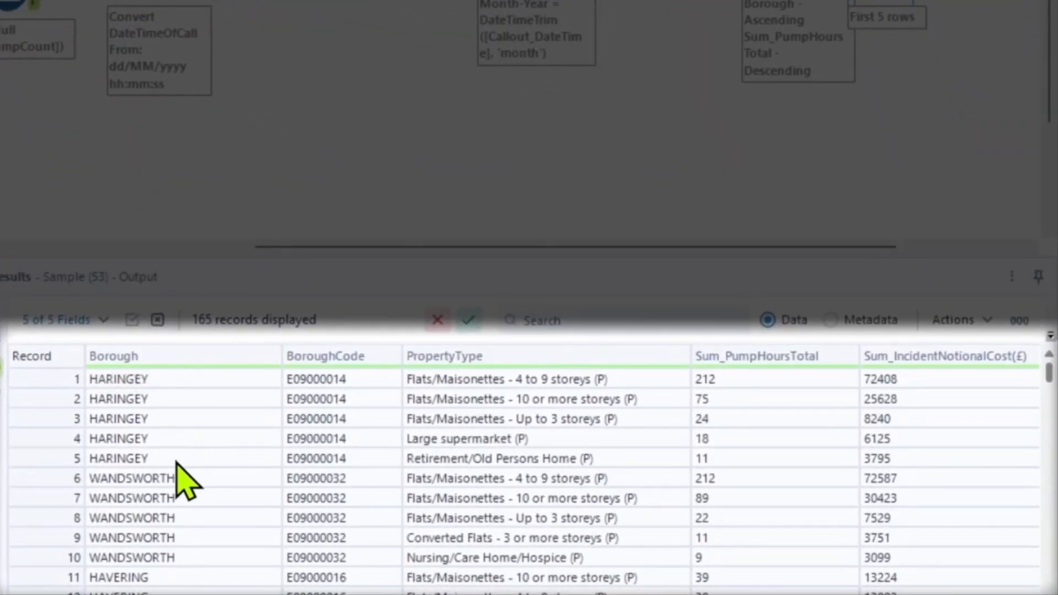
mouse_move(658, 448)
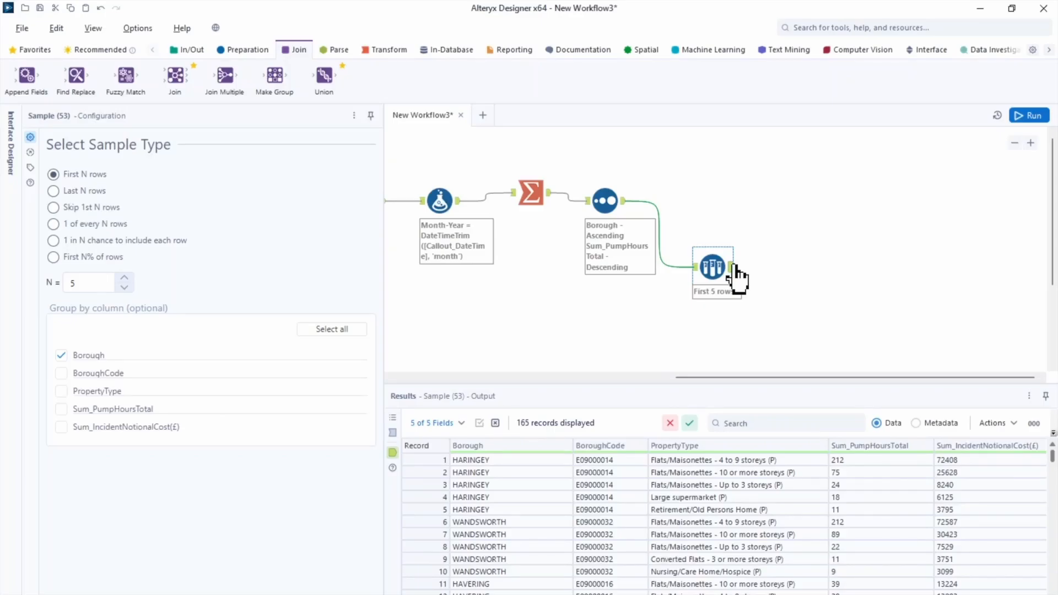
mouse_move(230, 20)
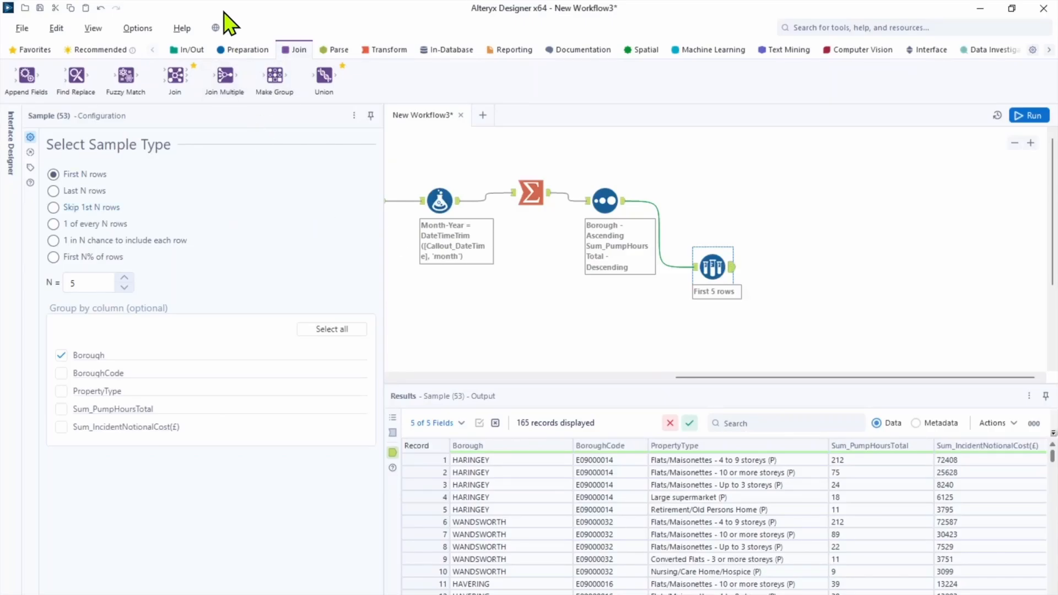
- Add a second Input Data tool reading London Borough Boundaries.yxdb from Recent connections
left_click(191, 50)
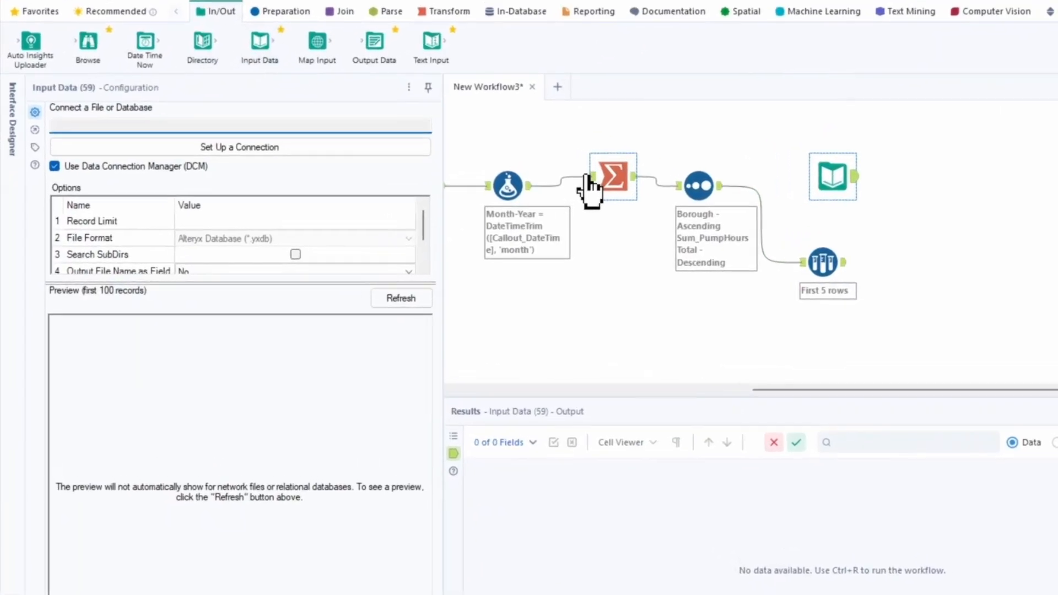
left_click(240, 147)
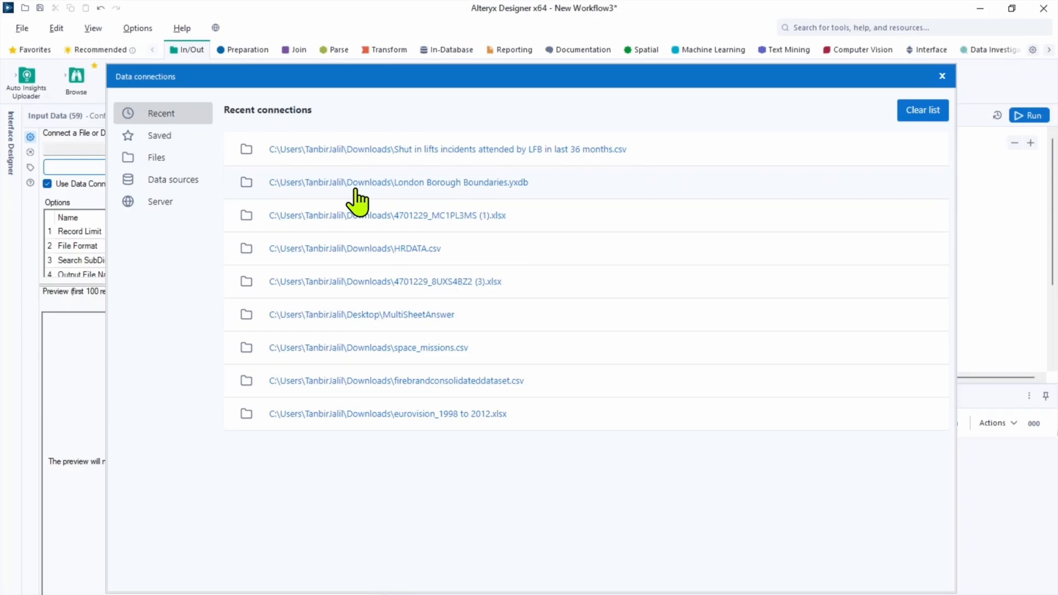
left_click(397, 182)
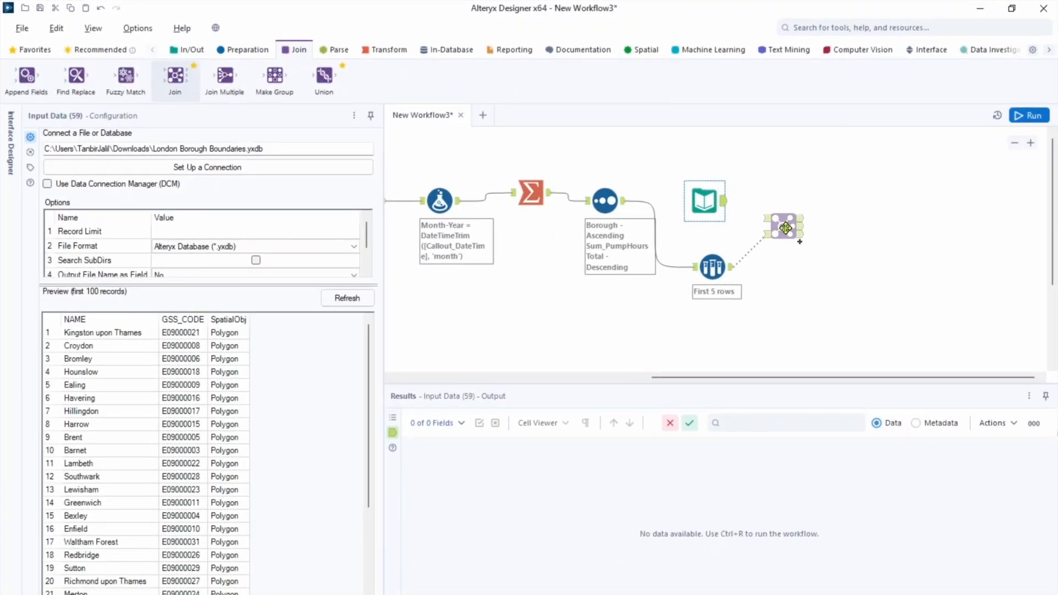
- Join GSS_CODE to BoroughCode and check the J and R outputs show all 165 records matched
left_click(785, 226)
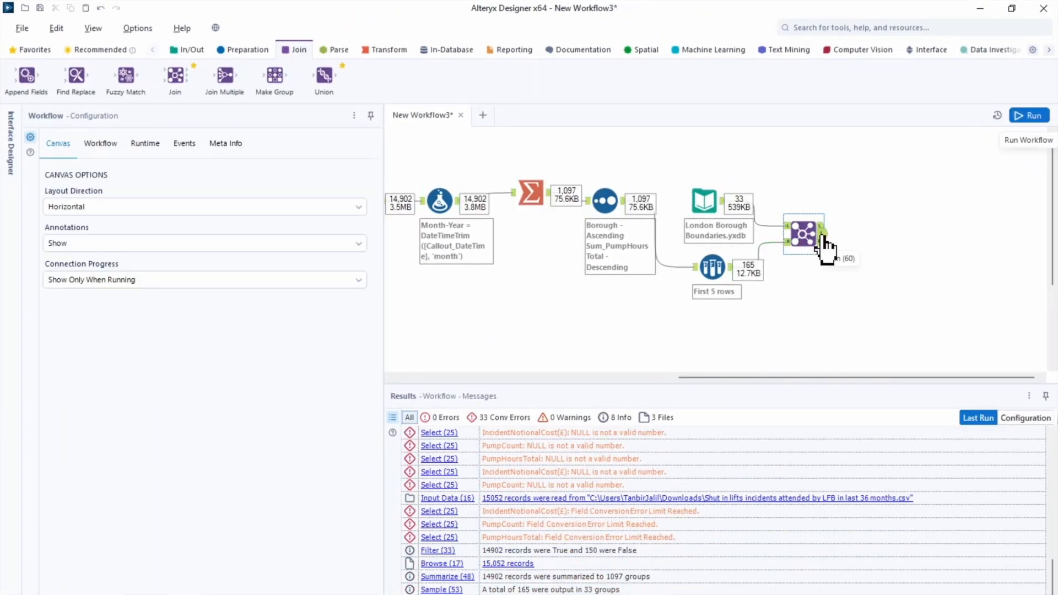
left_click(804, 235)
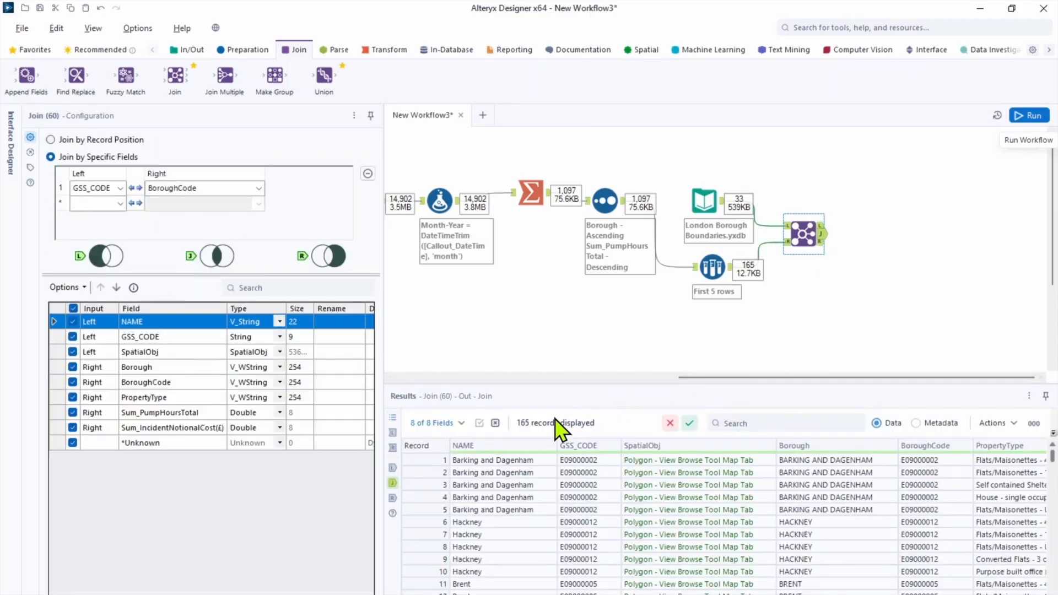
left_click(820, 222)
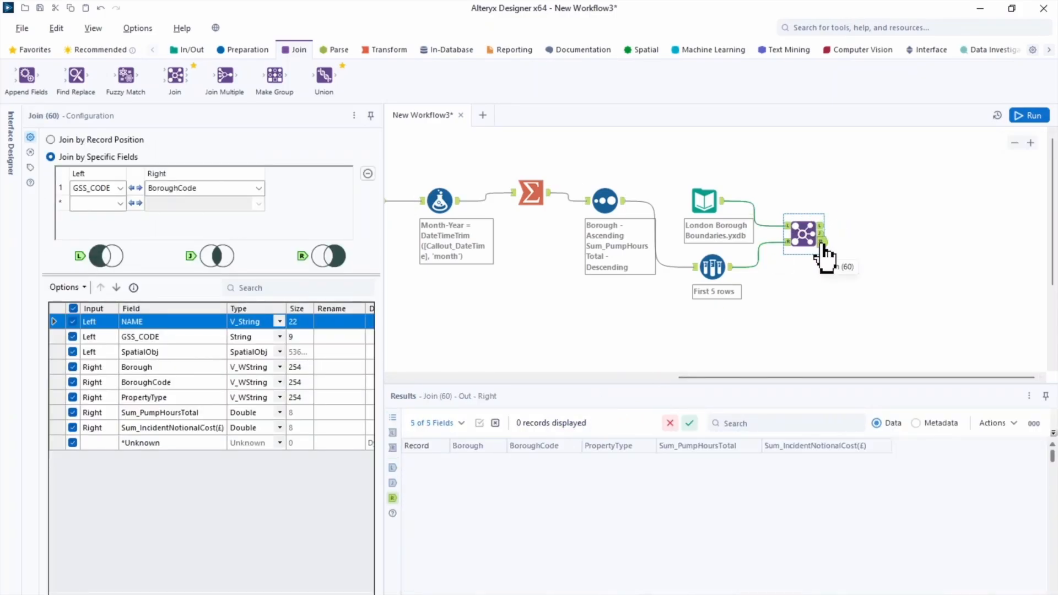
mouse_move(817, 246)
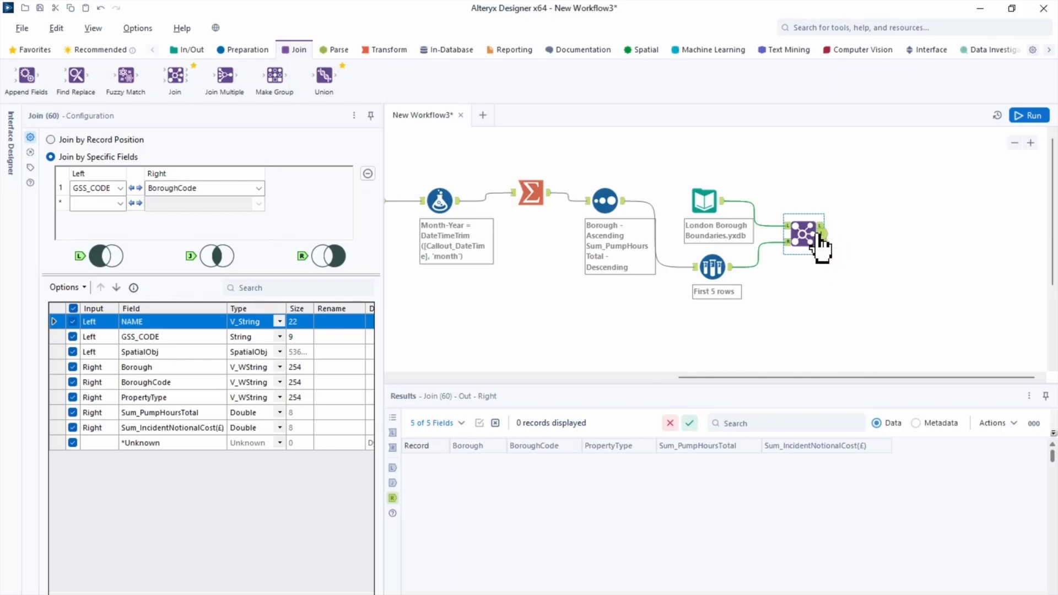
left_click(812, 233)
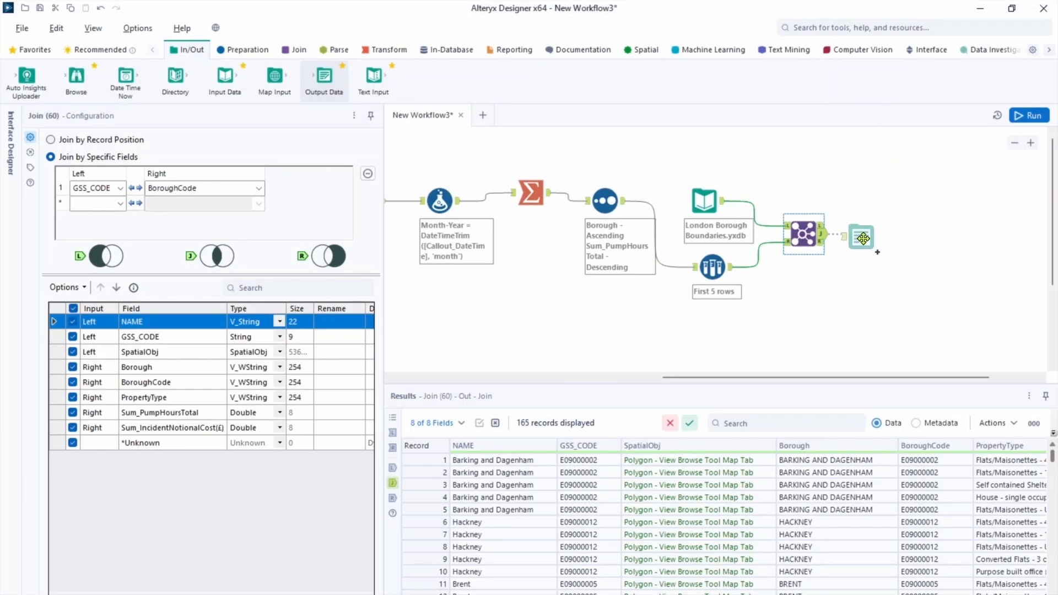
- Add an Output Data tool writing a Tableau Data Extract .tde named LondonFireBrigadeReadytoVisualize
left_click(861, 232)
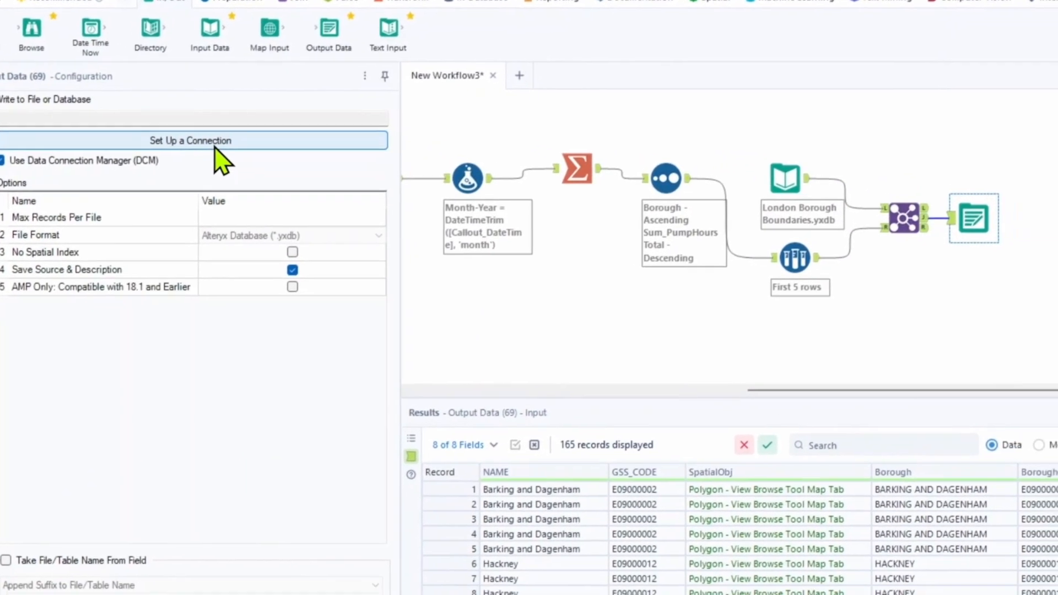
left_click(190, 140)
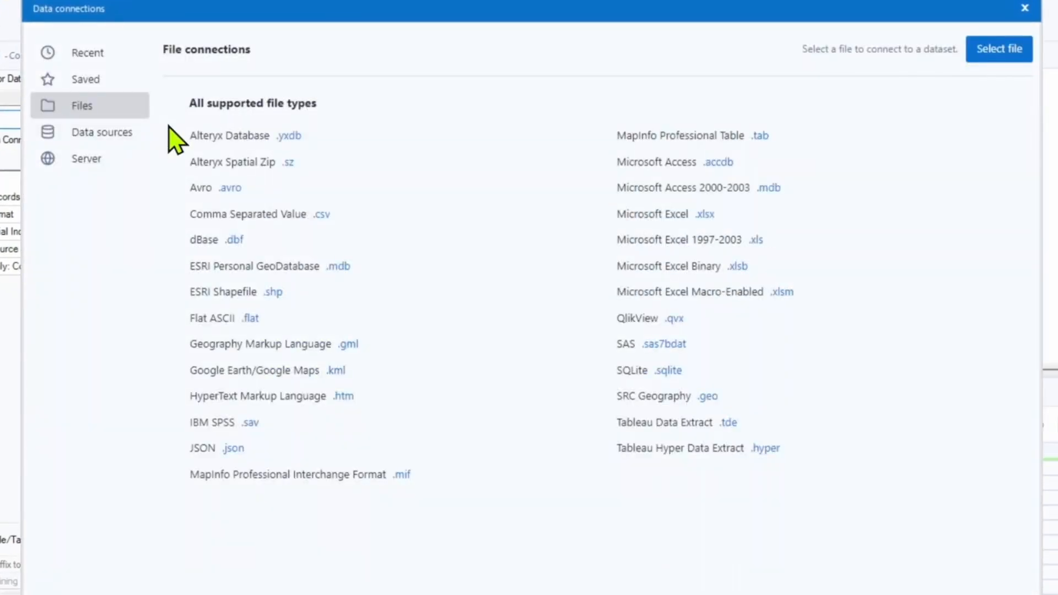
mouse_move(387, 258)
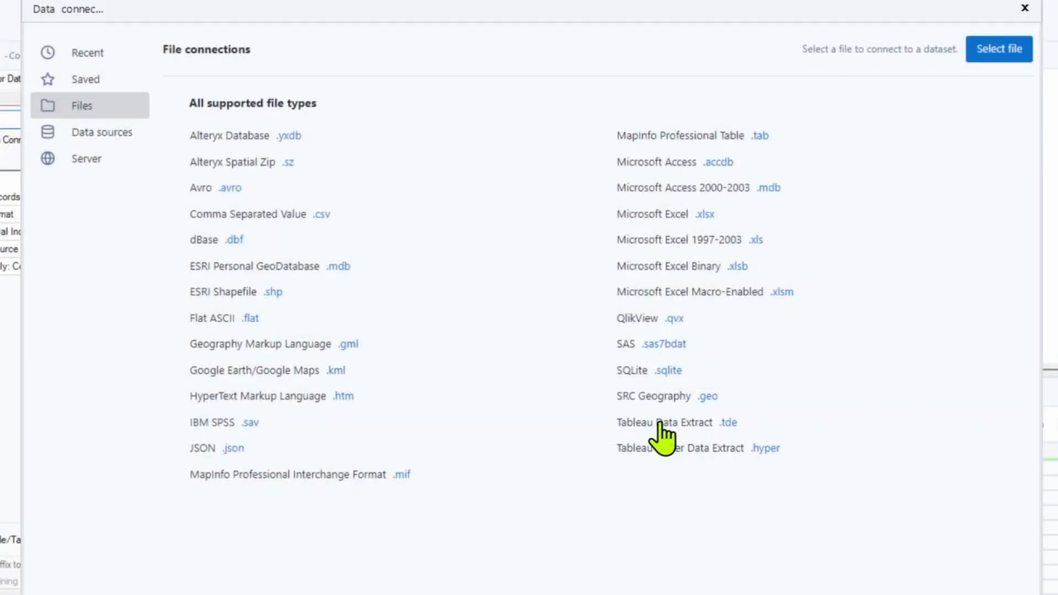
left_click(664, 423)
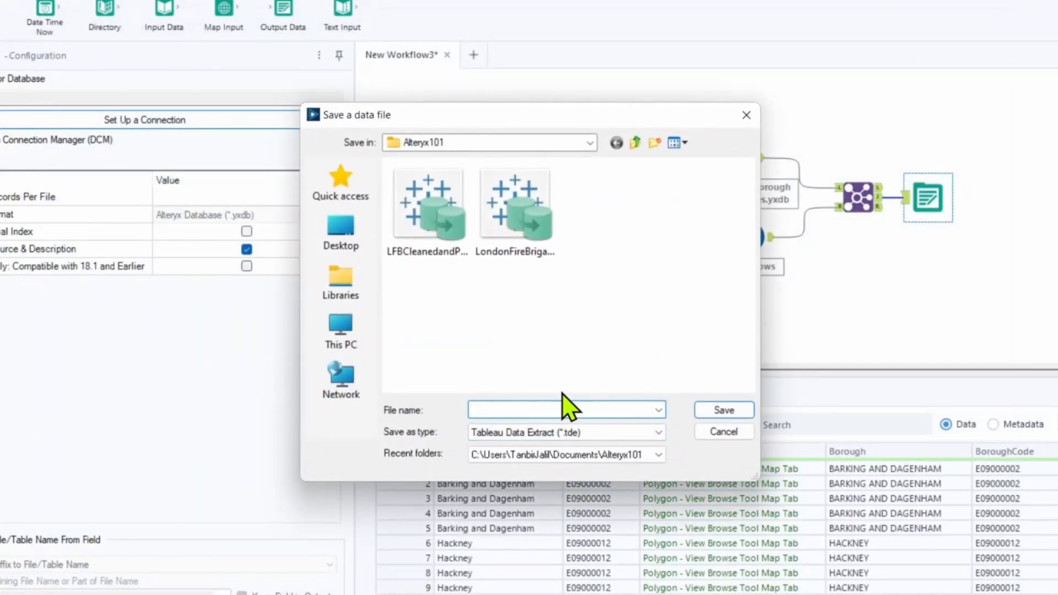
type("LondonFireBrigadeReadytoVisualize")
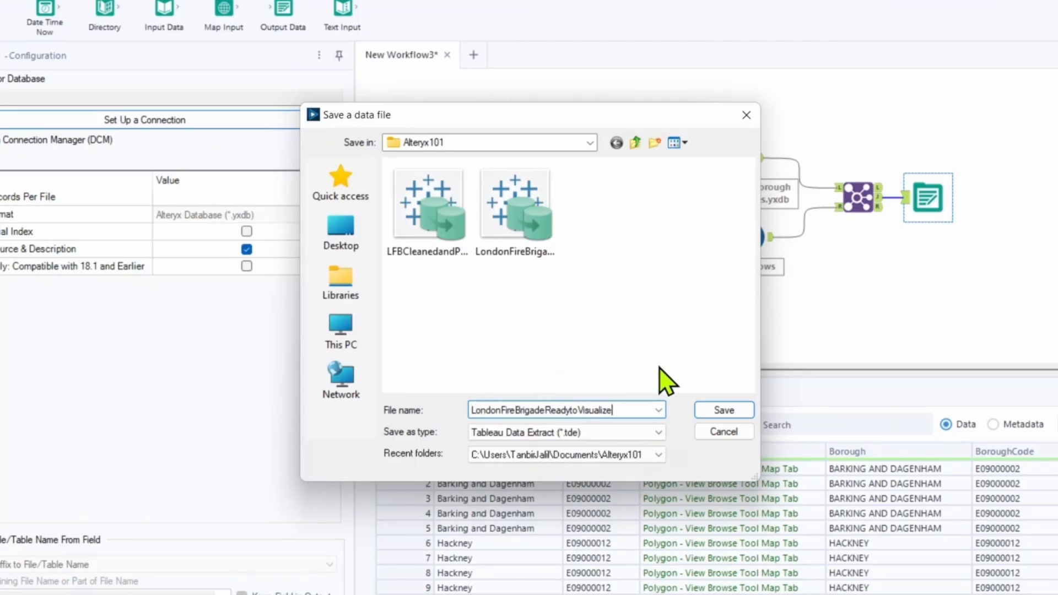
left_click(724, 410)
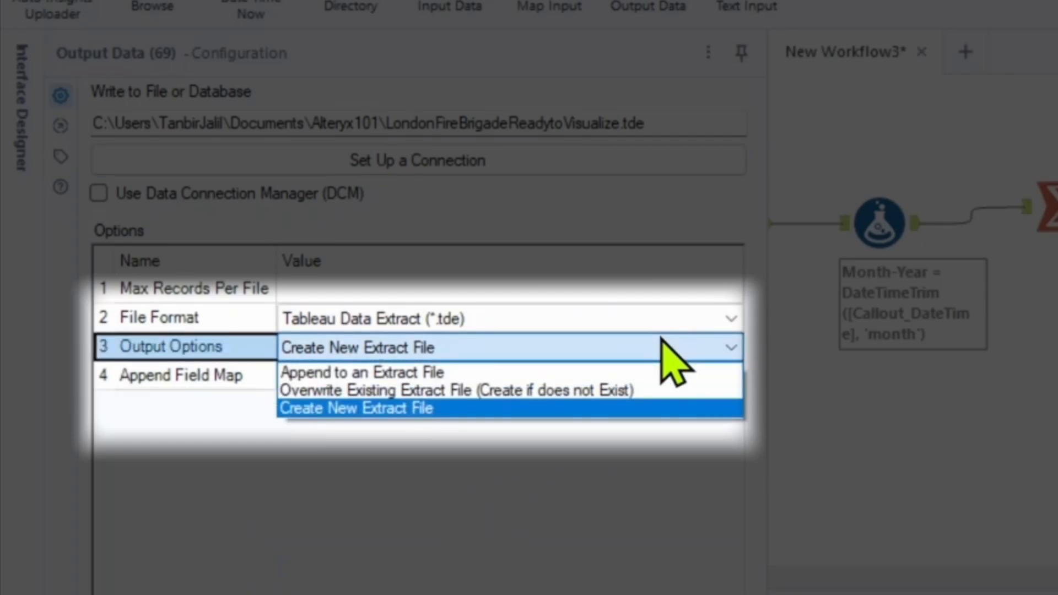
mouse_move(459, 391)
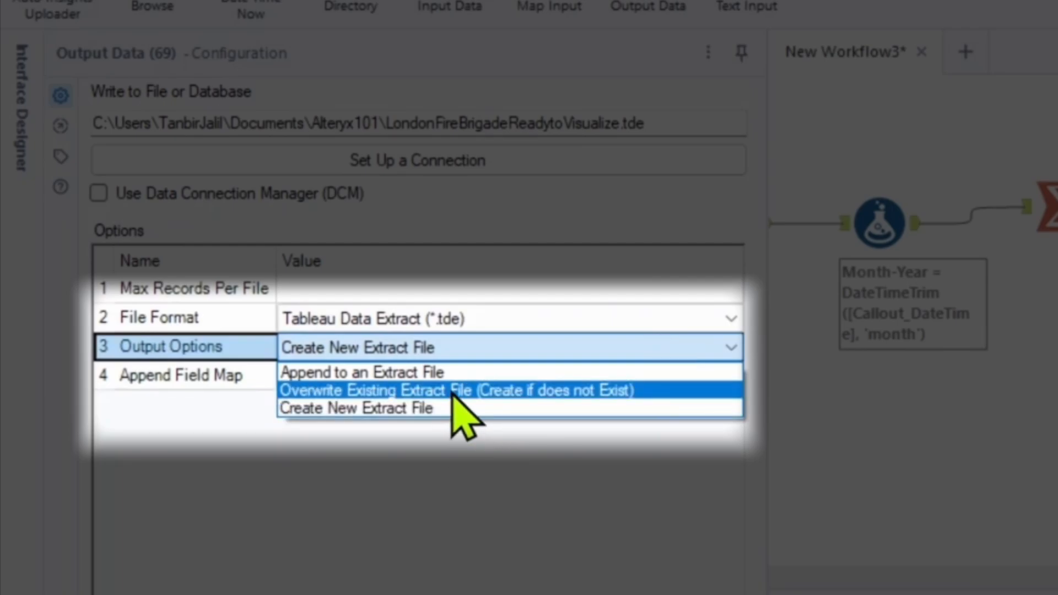
- Set Output Options to Overwrite Existing Extract File and run the workflow to write the .tde
left_click(447, 390)
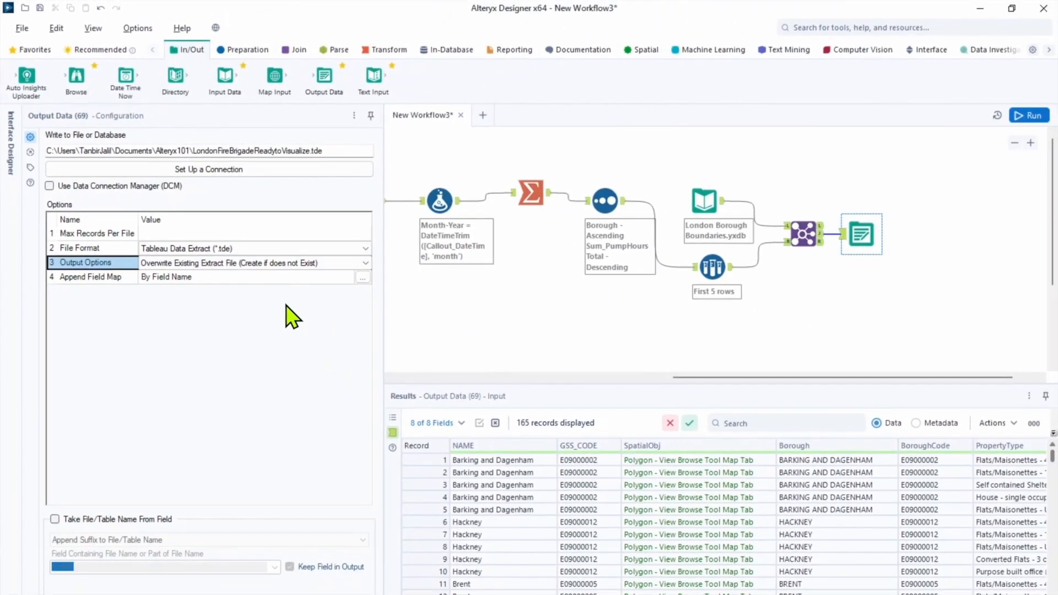
mouse_move(169, 206)
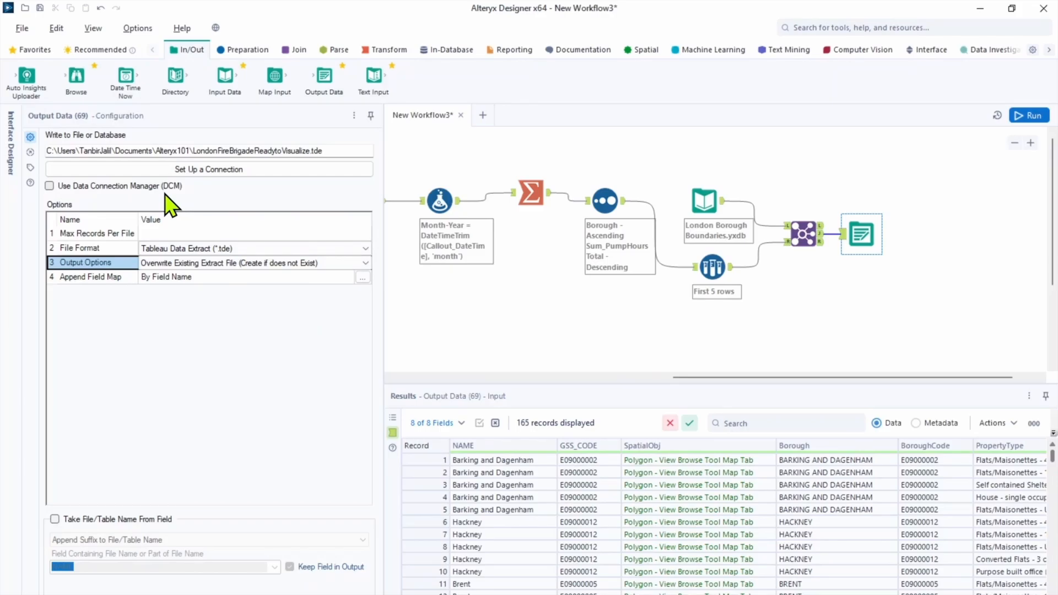
left_click(1029, 115)
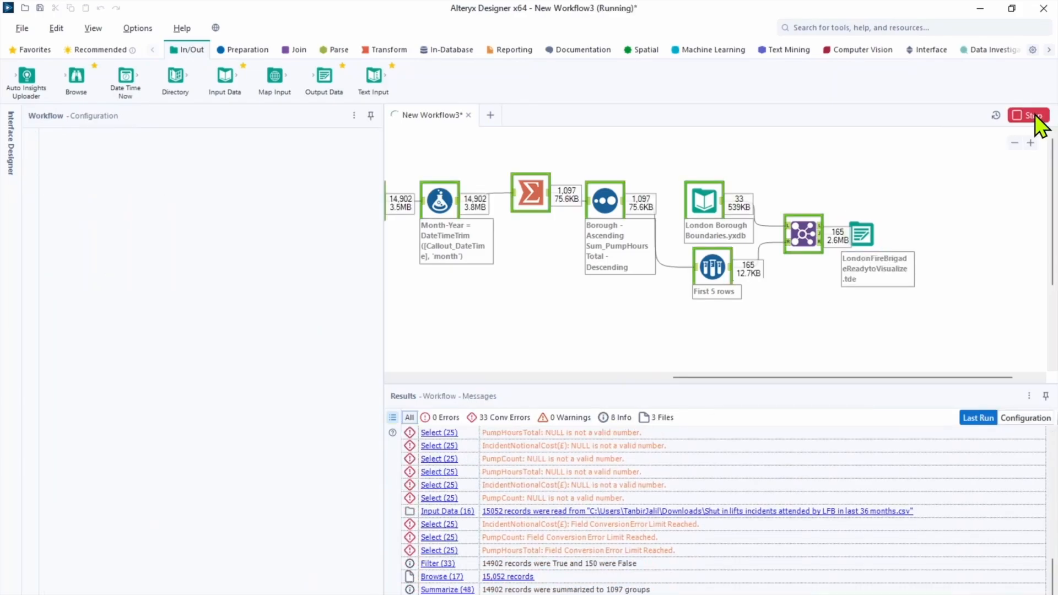
left_click(1029, 115)
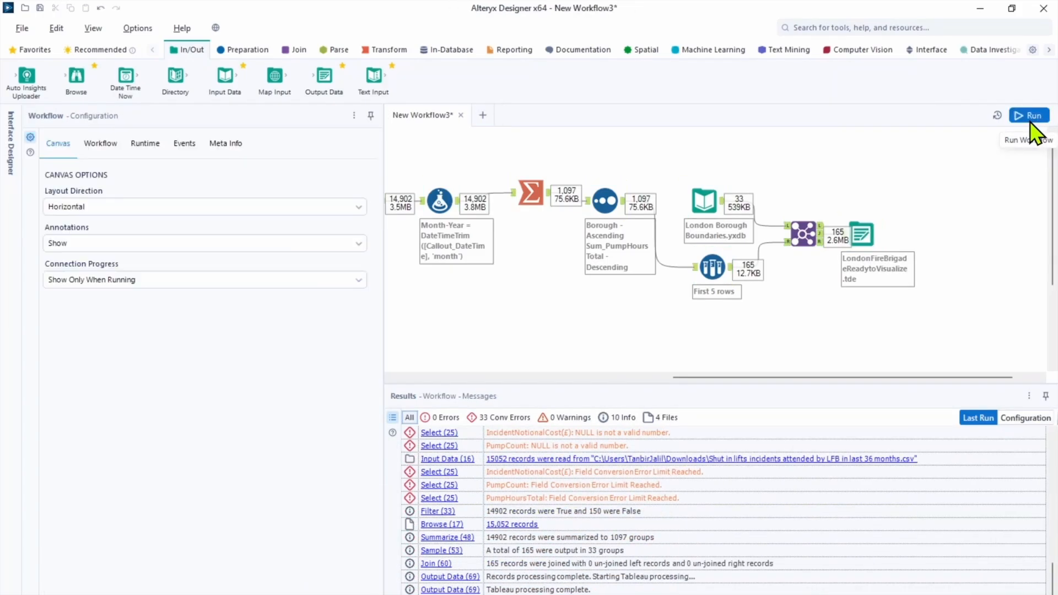